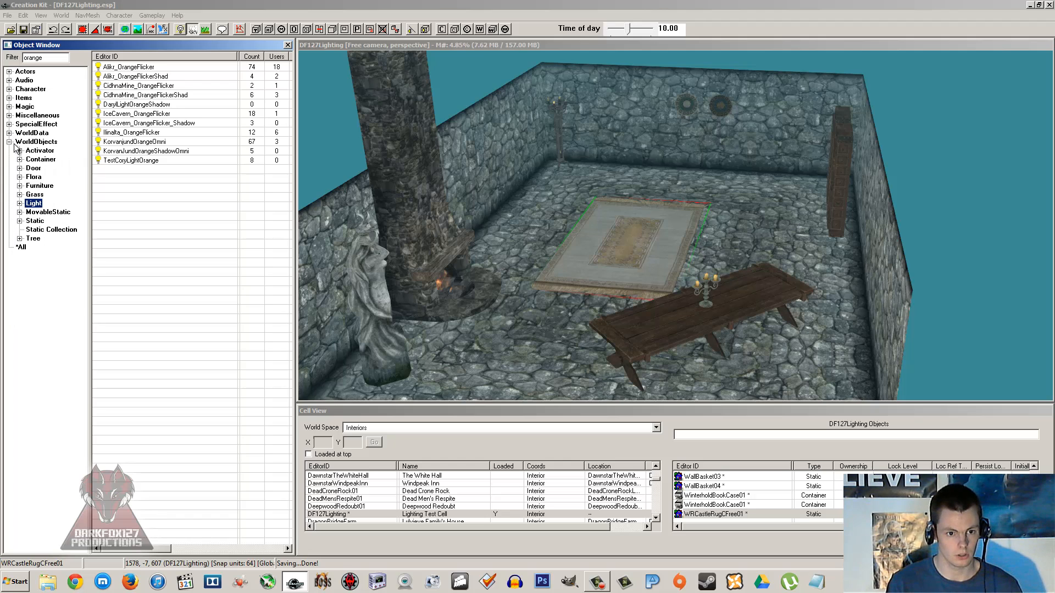
- Expand WorldObjects > Light, clear the name filter, and open the Alik_OrangeFlicker light record
click(19, 204)
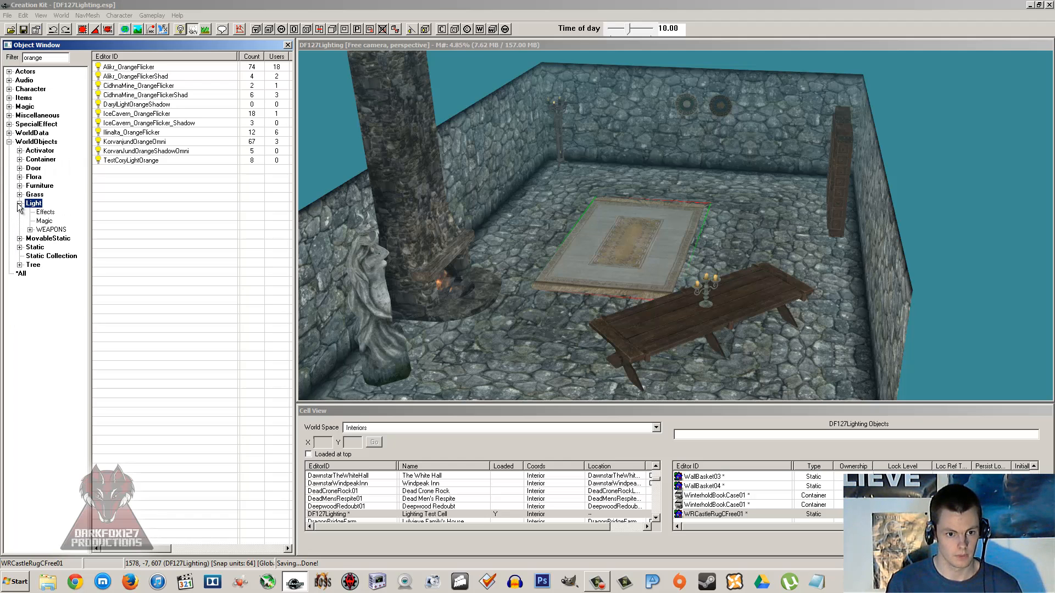
click(44, 220)
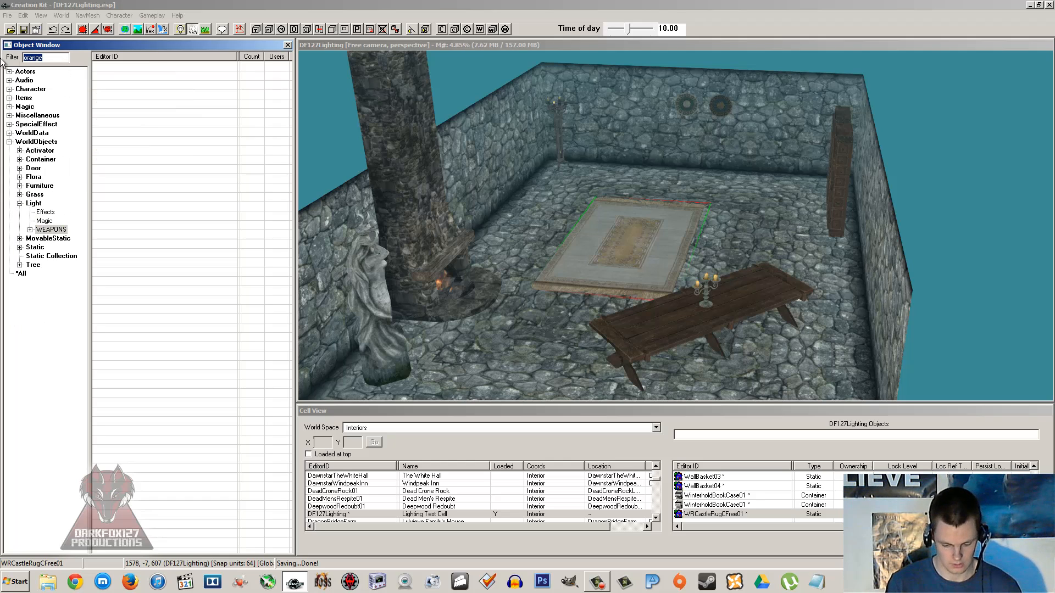
click(45, 211)
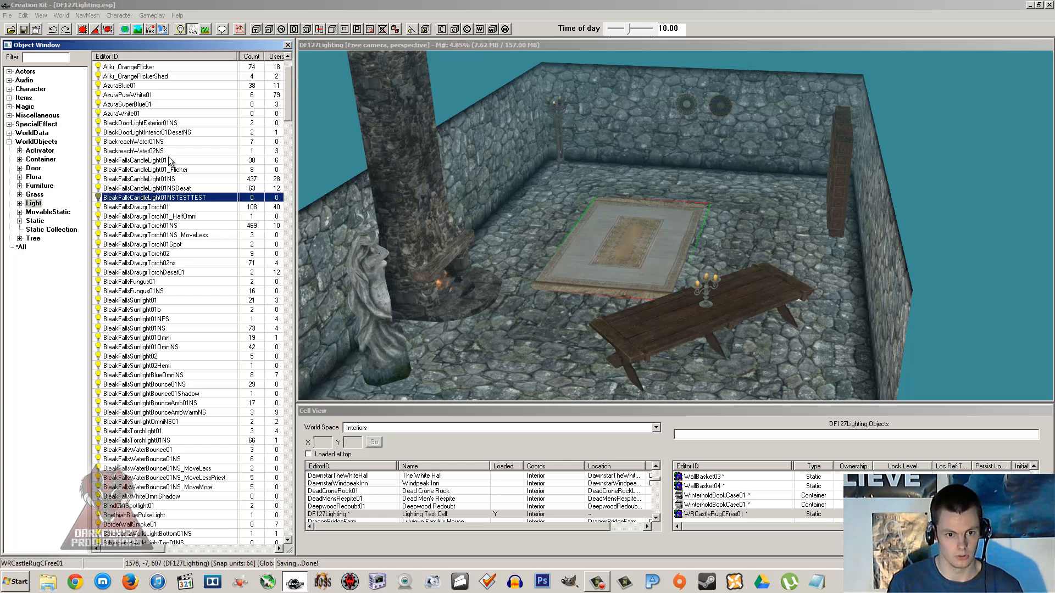
click(168, 151)
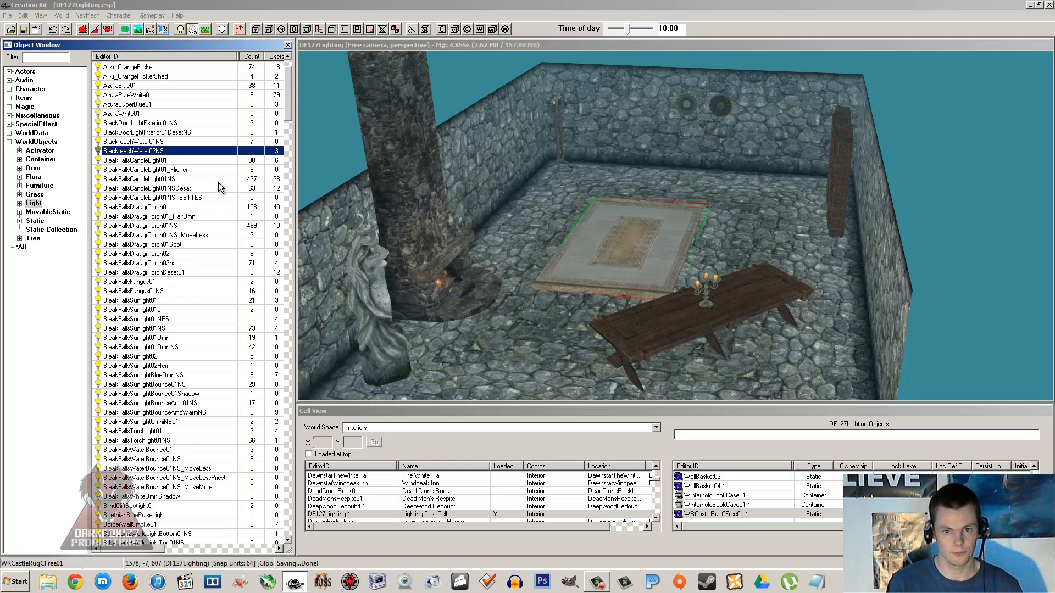
mouse_move(142, 74)
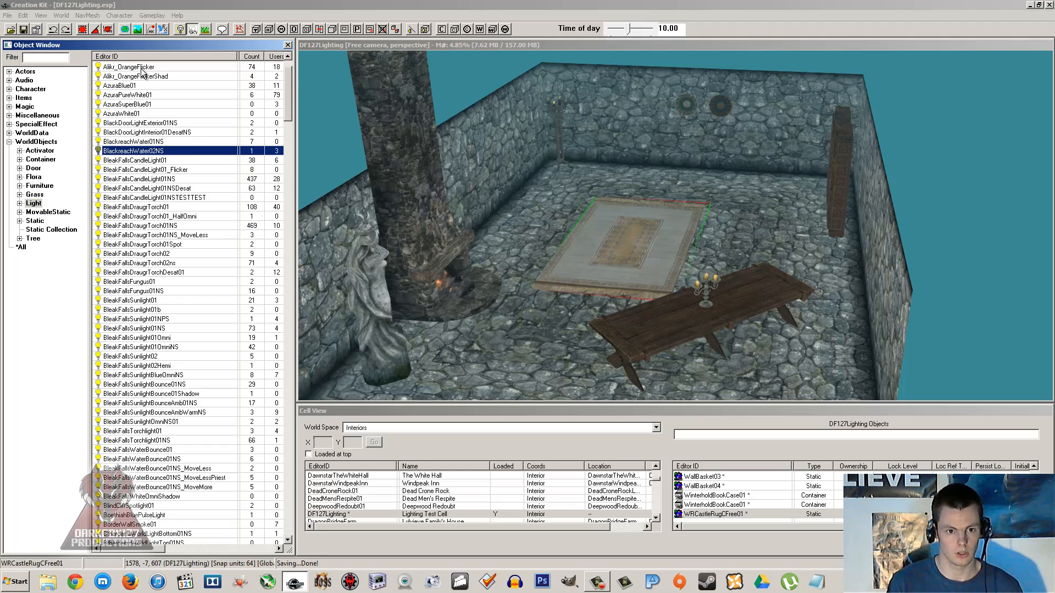
double_click(128, 67)
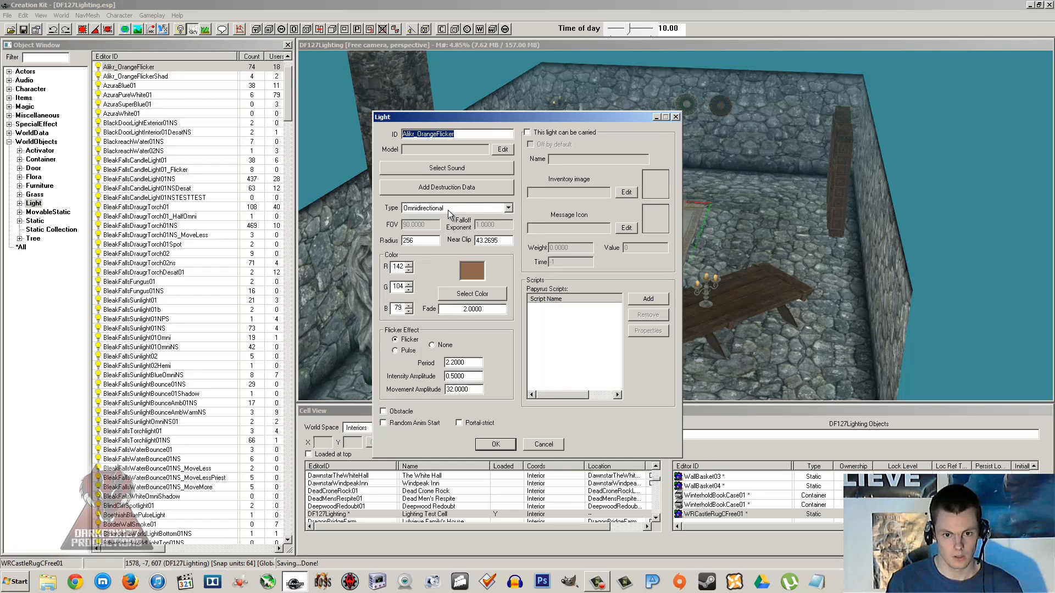
- Try Omnidirectional, Shadow Omnidirectional and Shadow Hemisphere types, settling on Shadow Spotlight
click(507, 207)
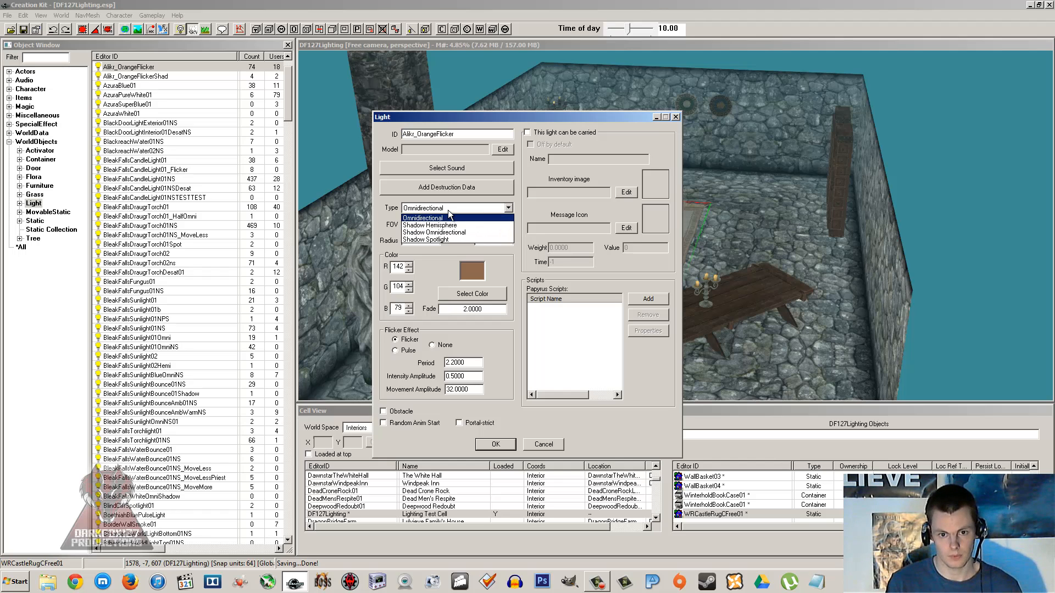
click(422, 218)
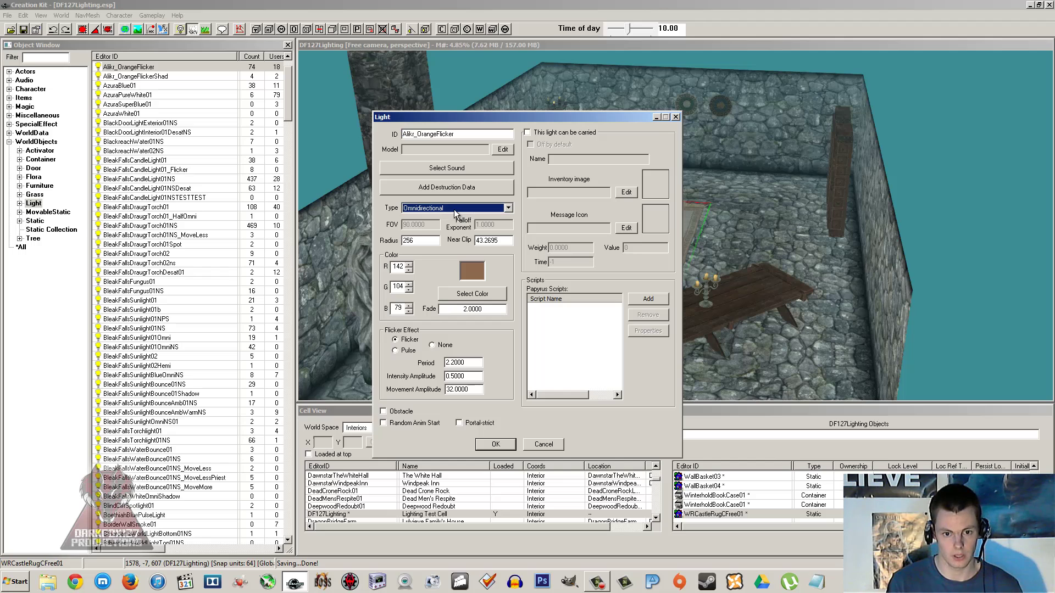
click(508, 207)
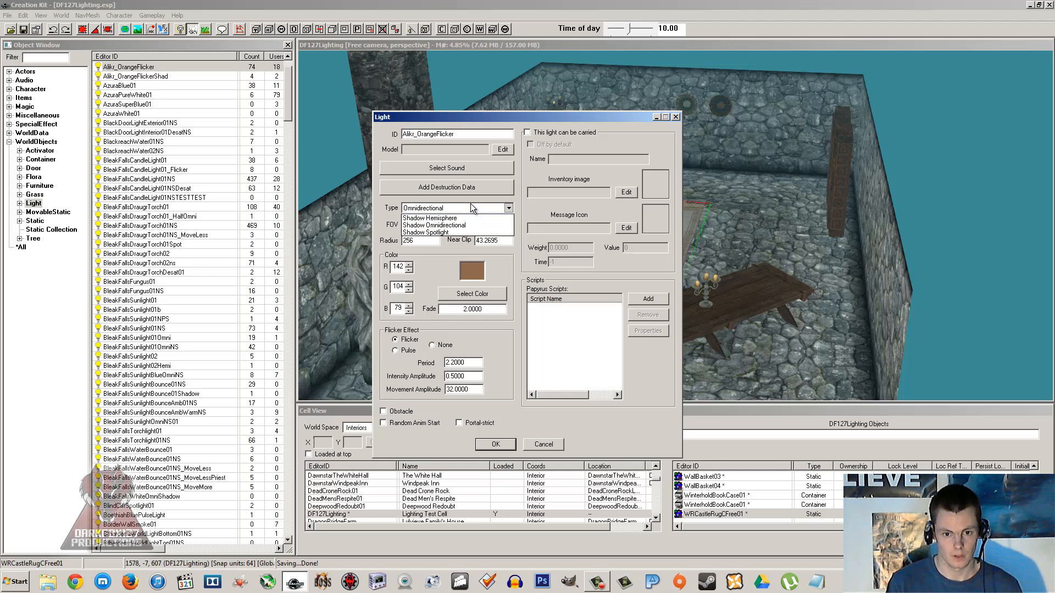
click(434, 224)
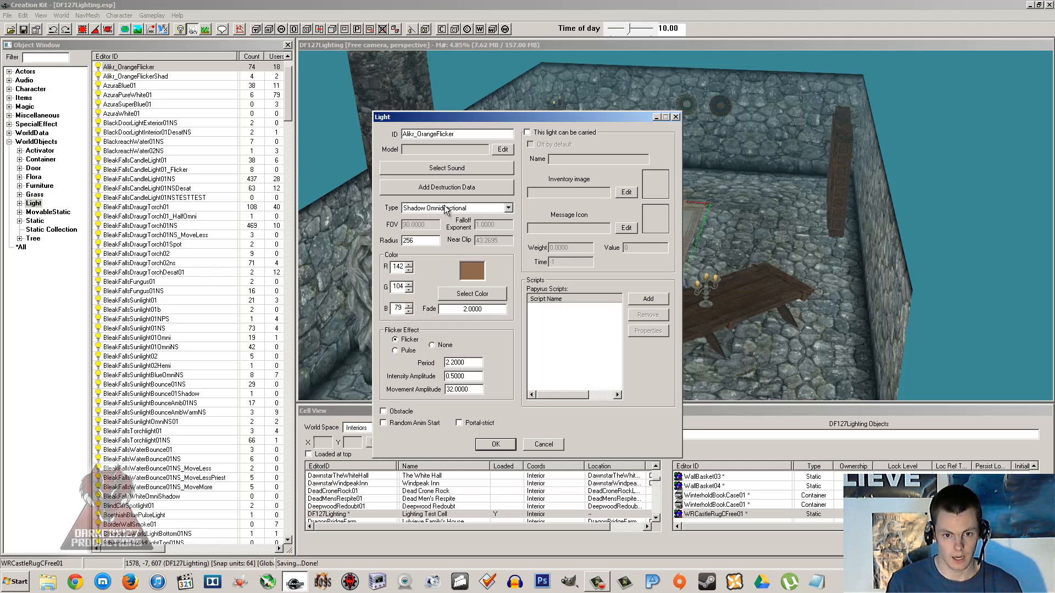
click(508, 207)
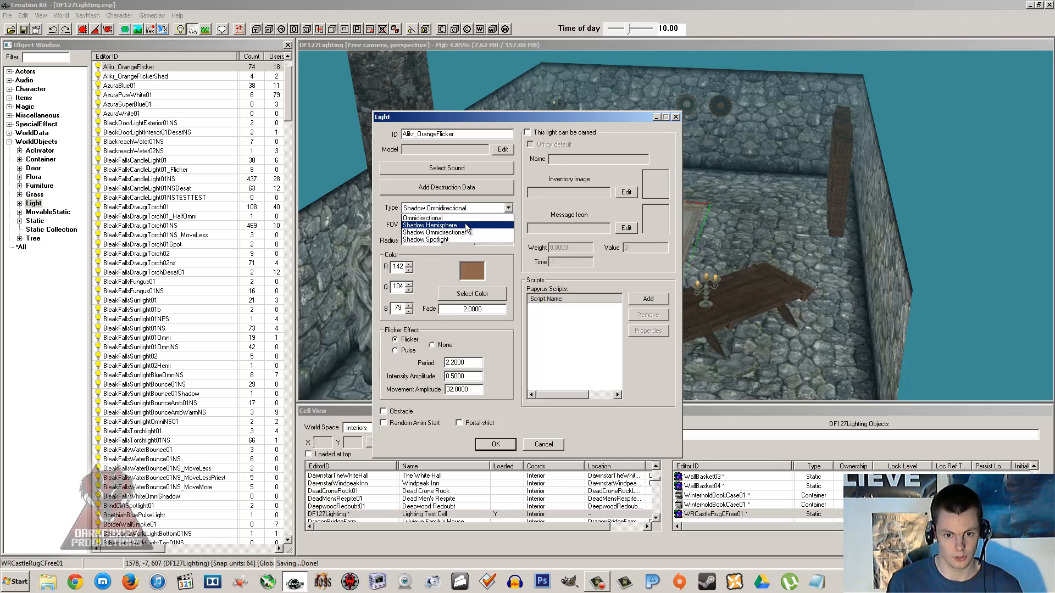
mouse_move(467, 240)
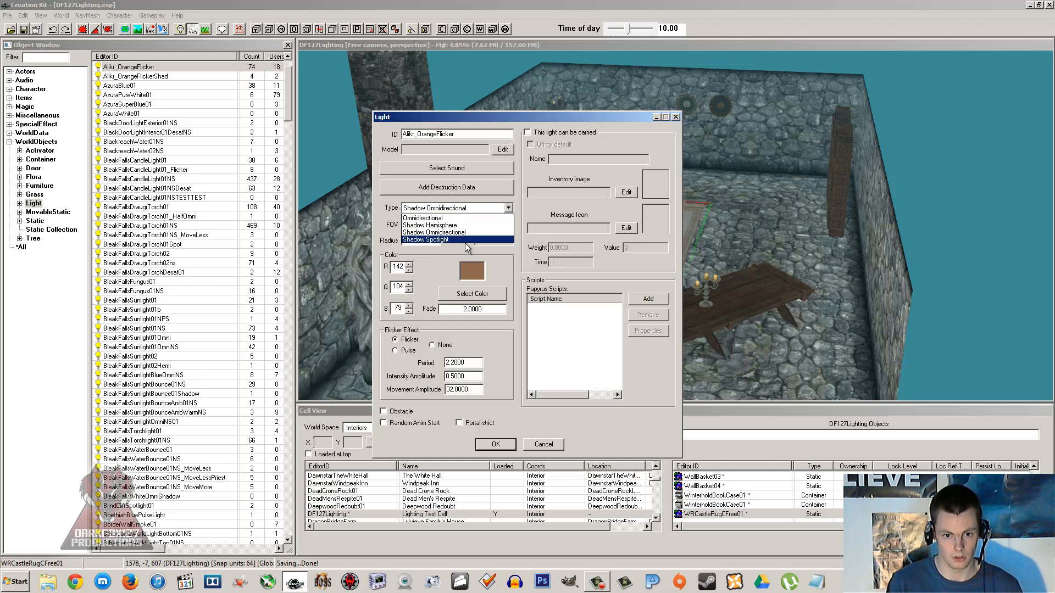
mouse_move(430, 225)
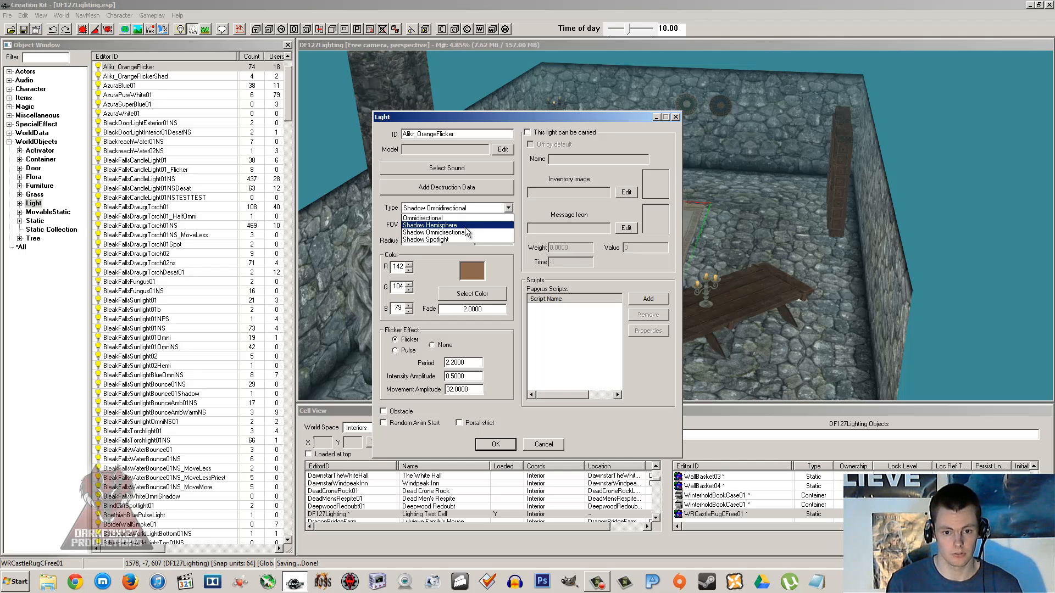
click(430, 224)
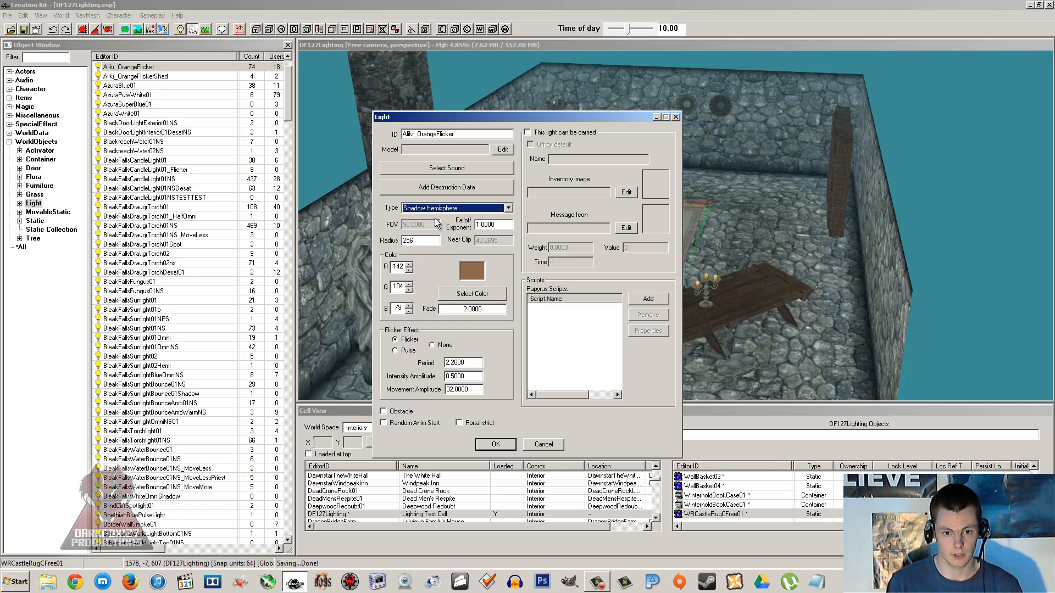
click(508, 207)
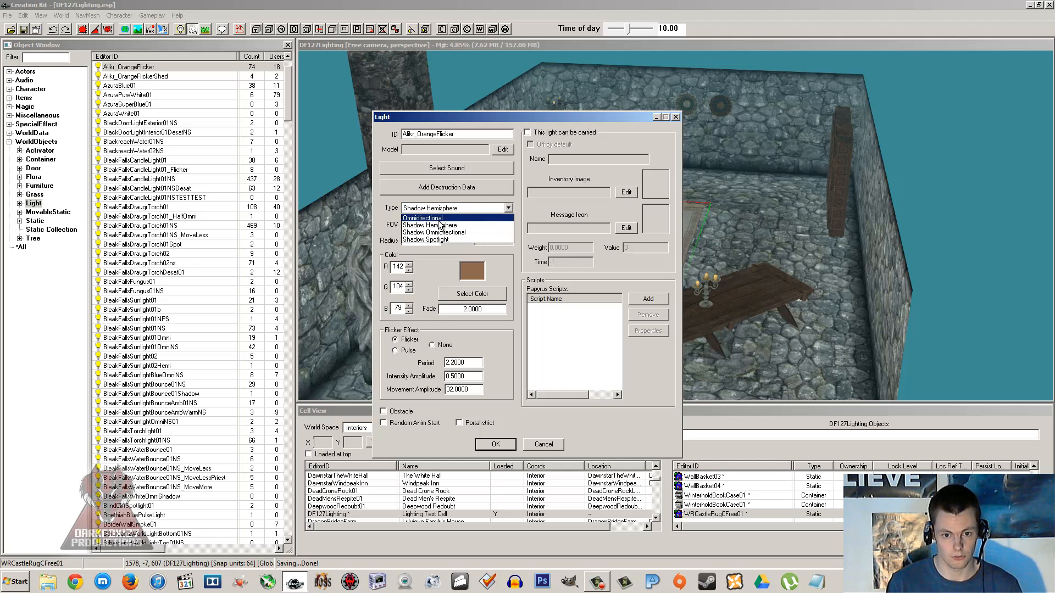
mouse_move(434, 232)
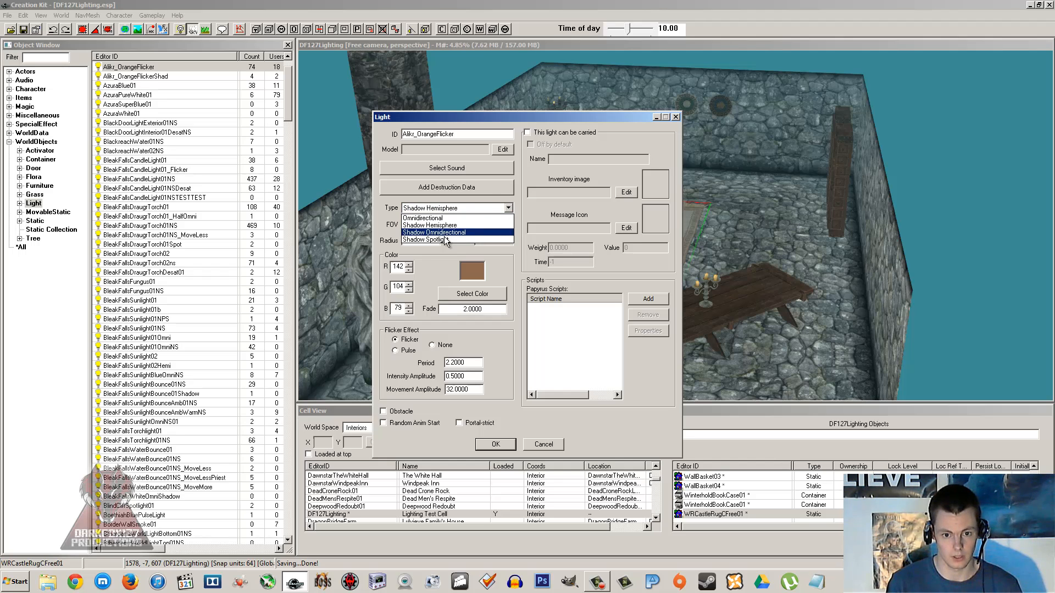
click(425, 240)
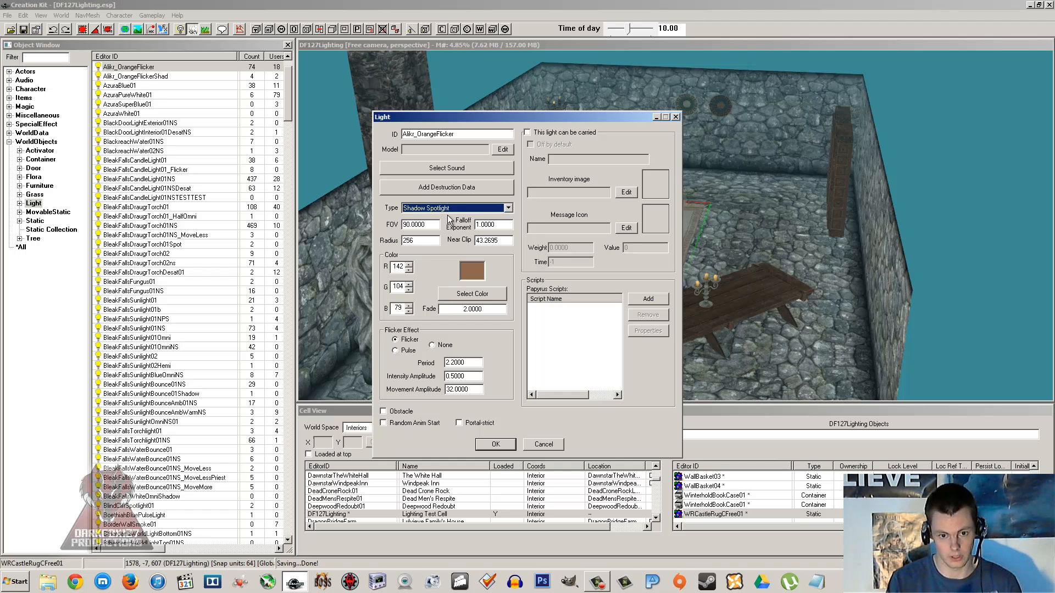
click(507, 207)
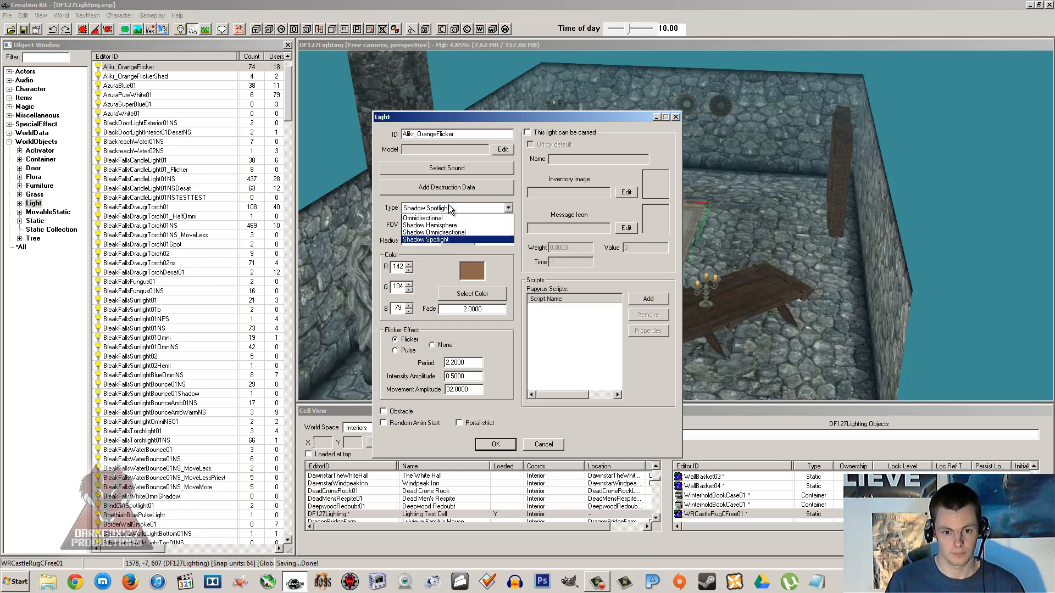
mouse_move(423, 218)
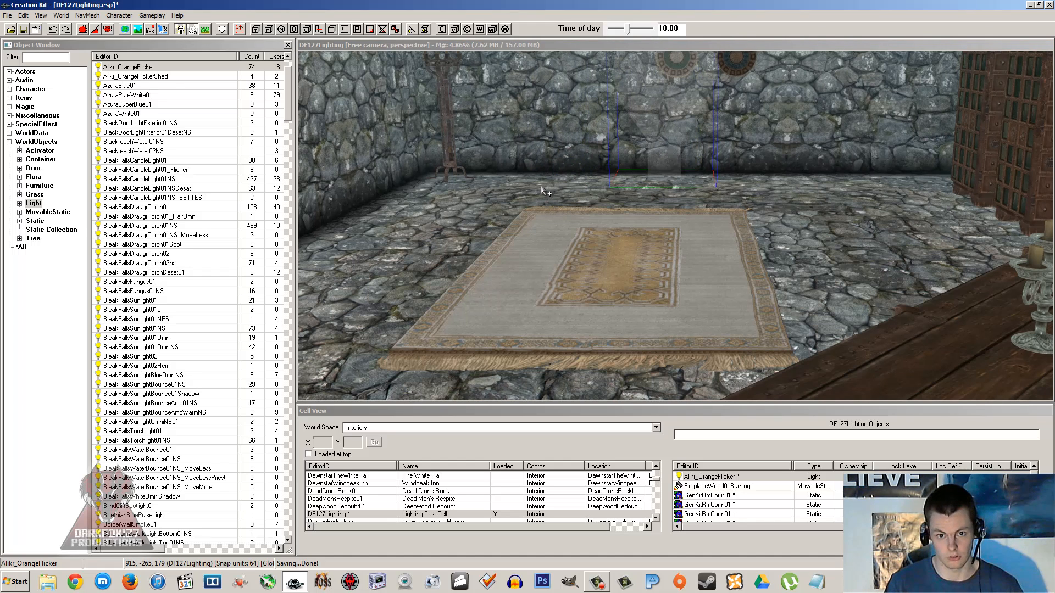
mouse_move(561, 205)
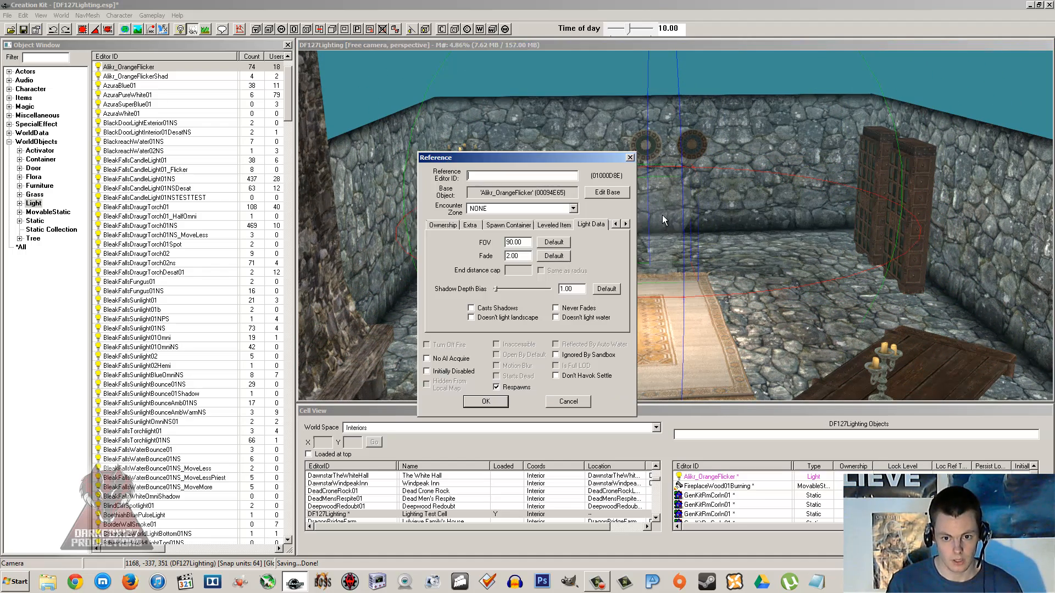
mouse_move(575, 234)
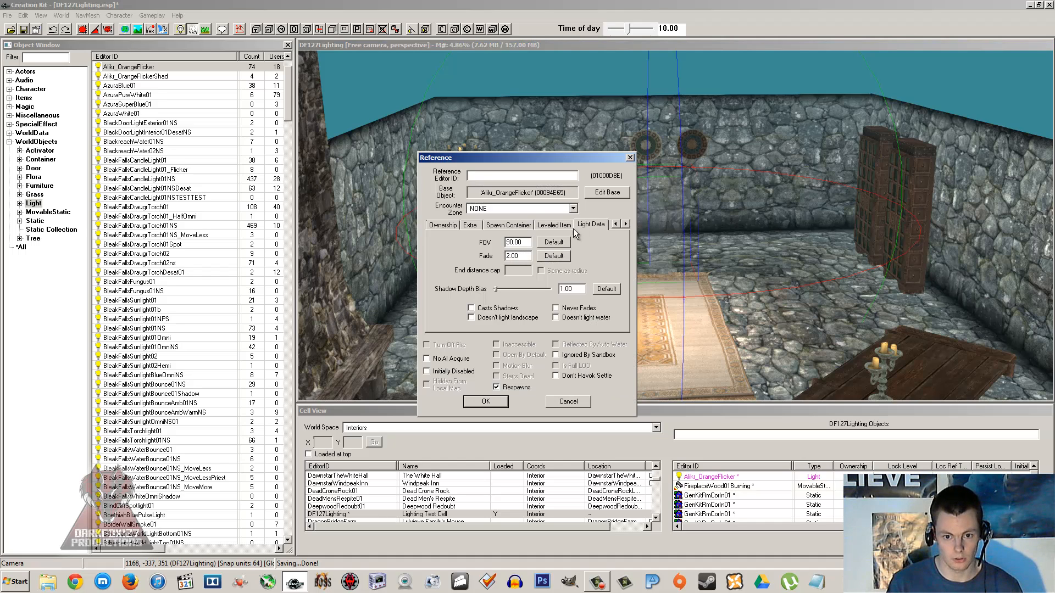
mouse_move(572, 248)
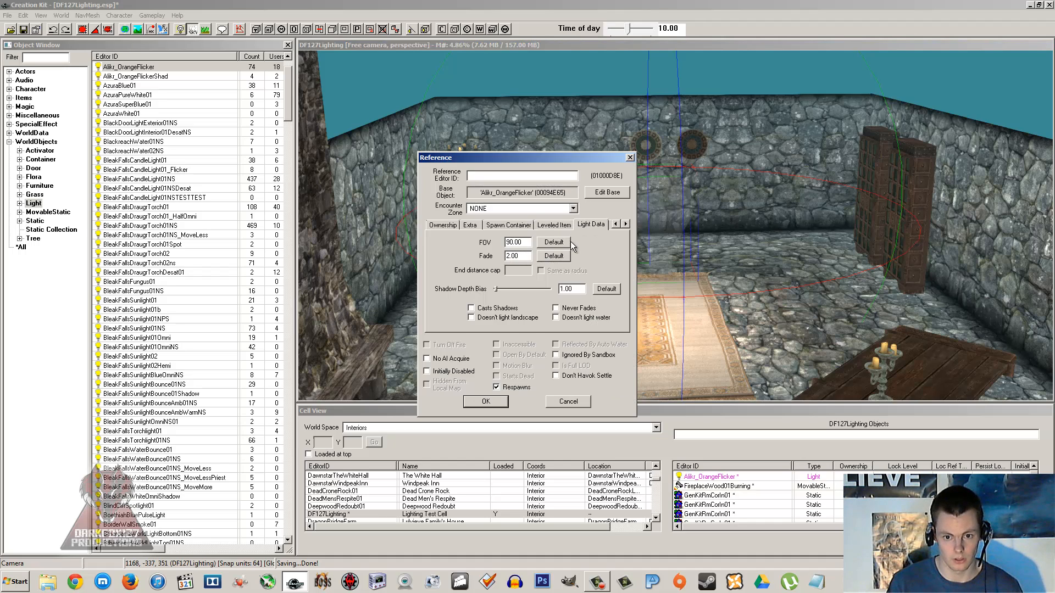
mouse_move(488, 244)
text(5)
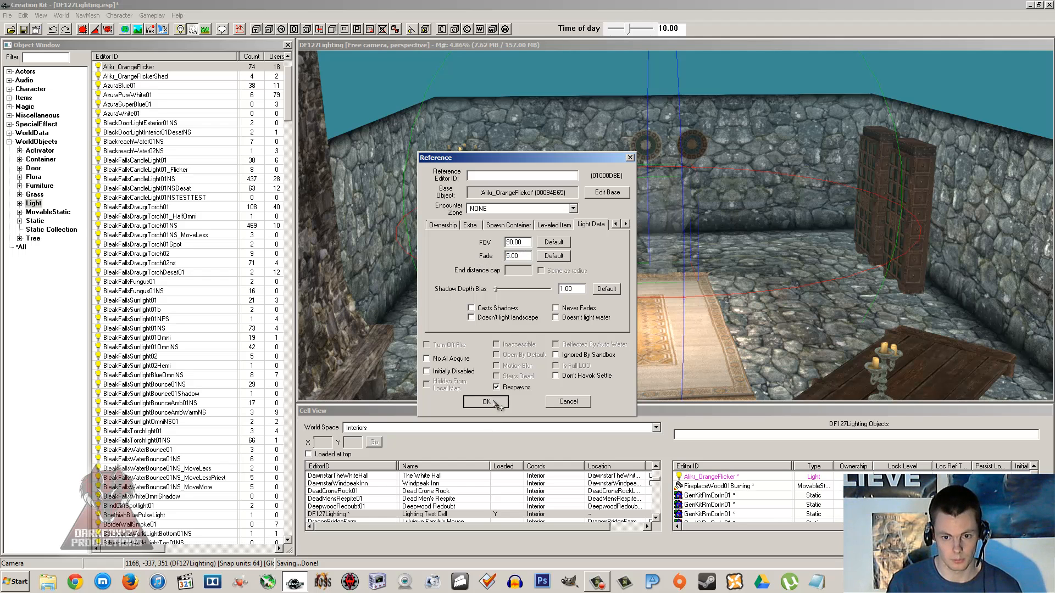
- Apply the light reference's fade and shadow depth bias changes and close its Reference window
click(486, 402)
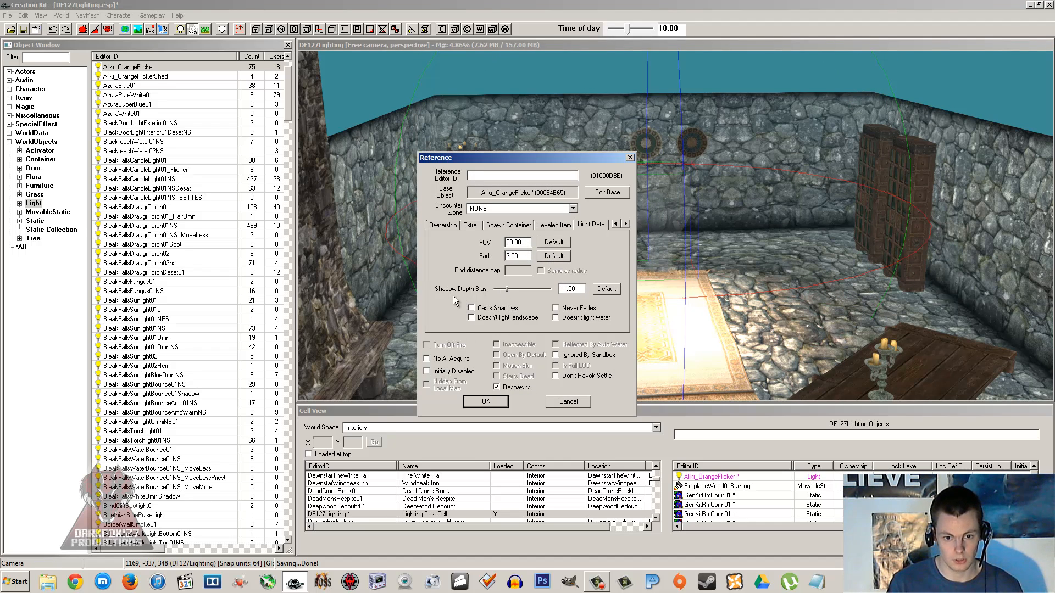
mouse_move(508, 295)
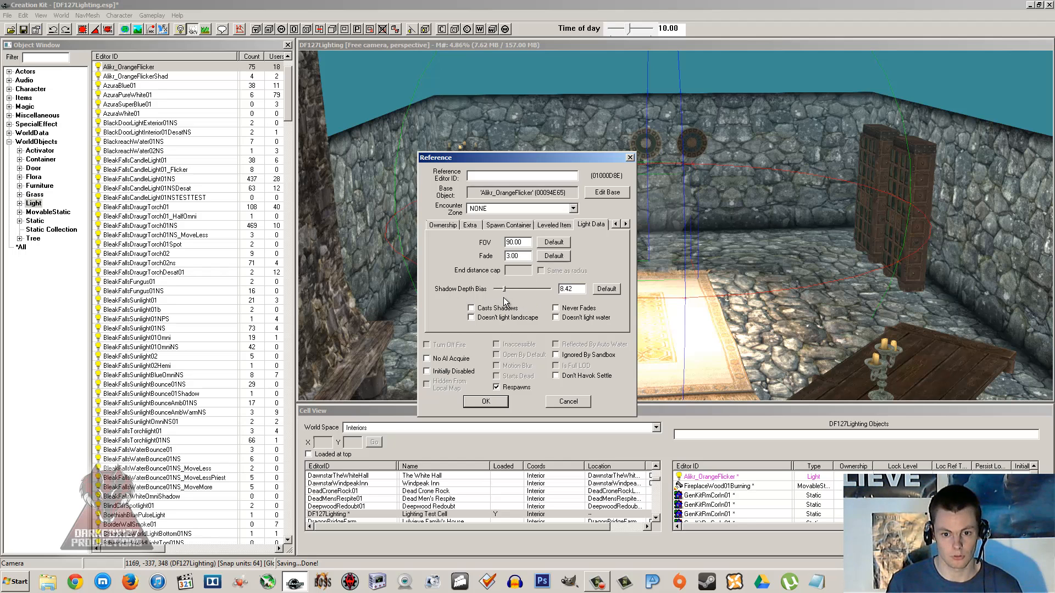
mouse_move(506, 291)
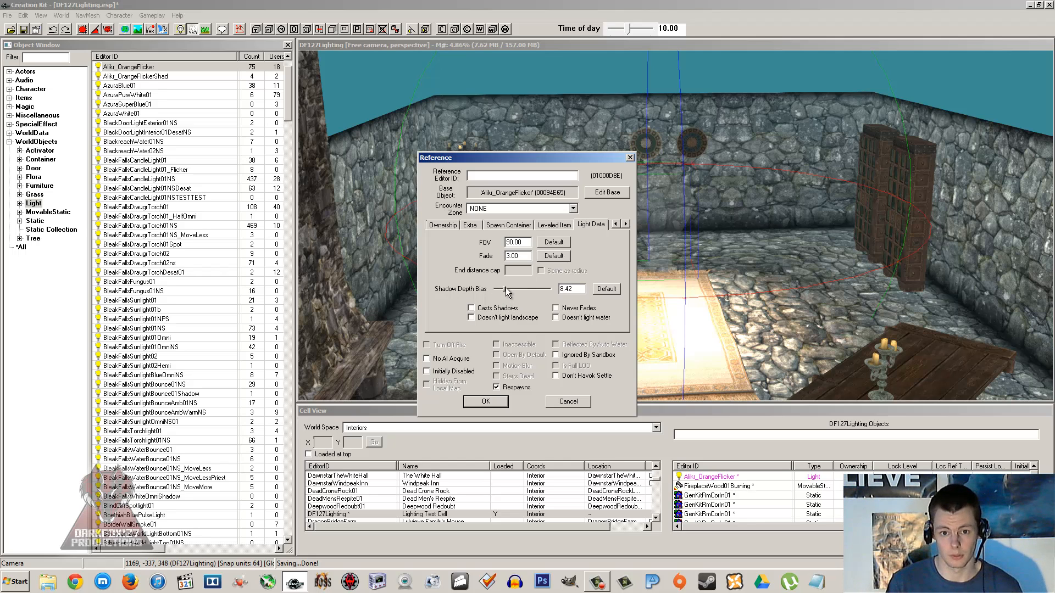
mouse_move(518, 316)
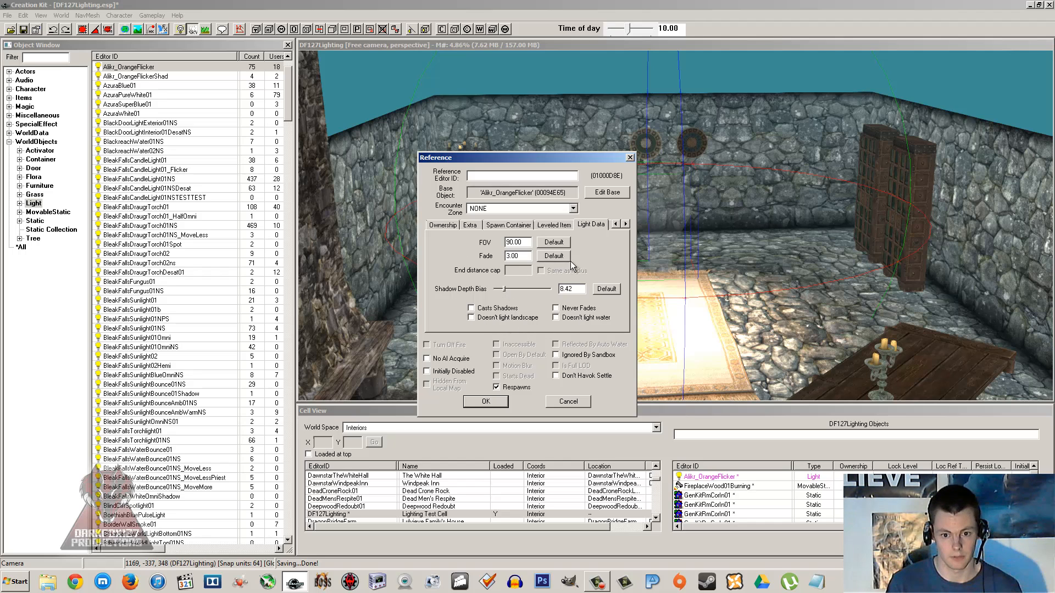
click(570, 288)
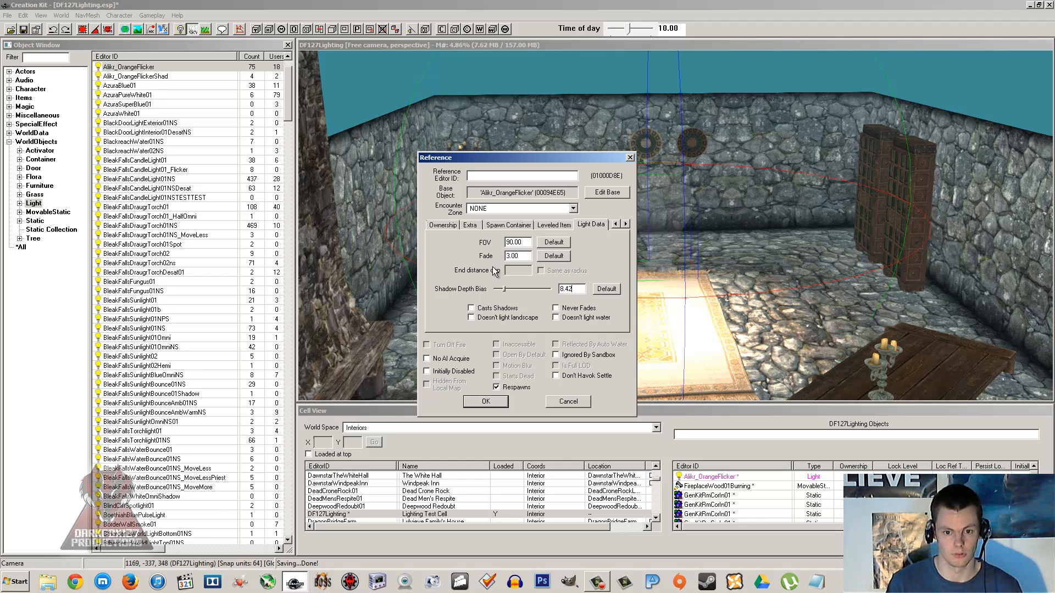
mouse_move(587, 195)
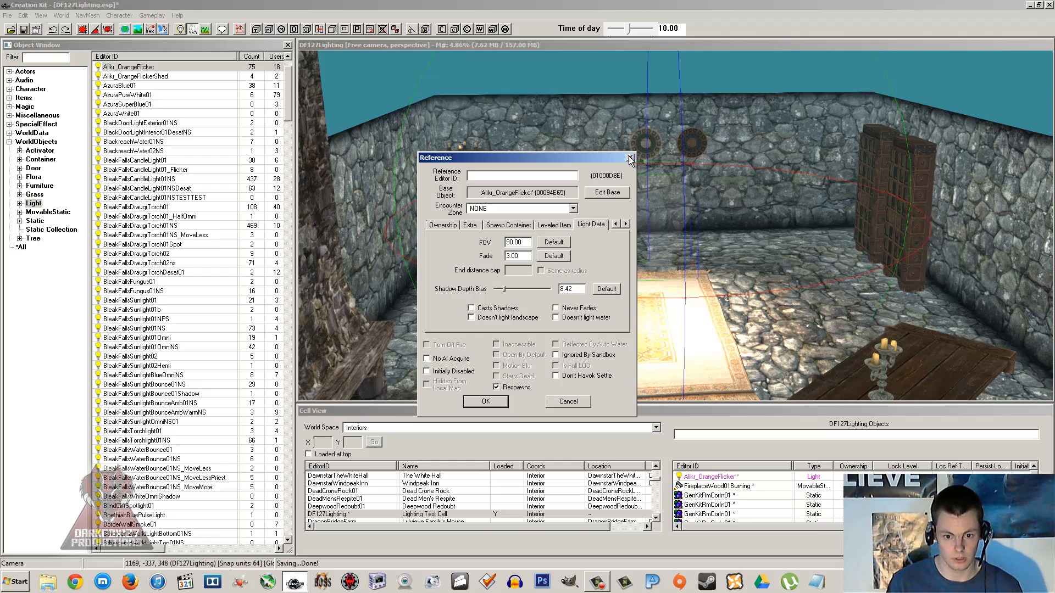
click(630, 158)
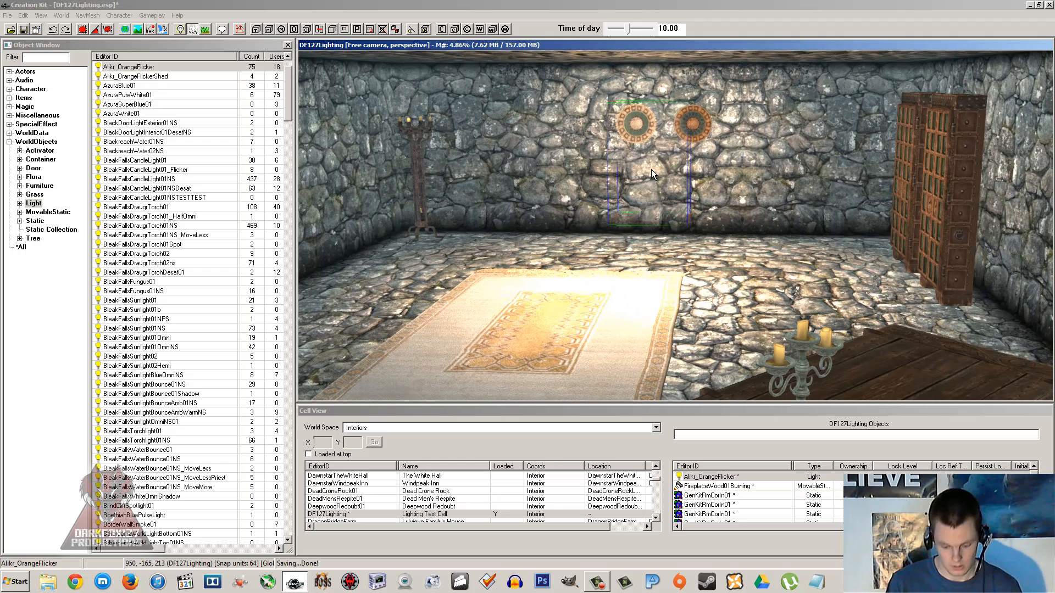
- Select an orange flicker light in the room's render window
click(136, 76)
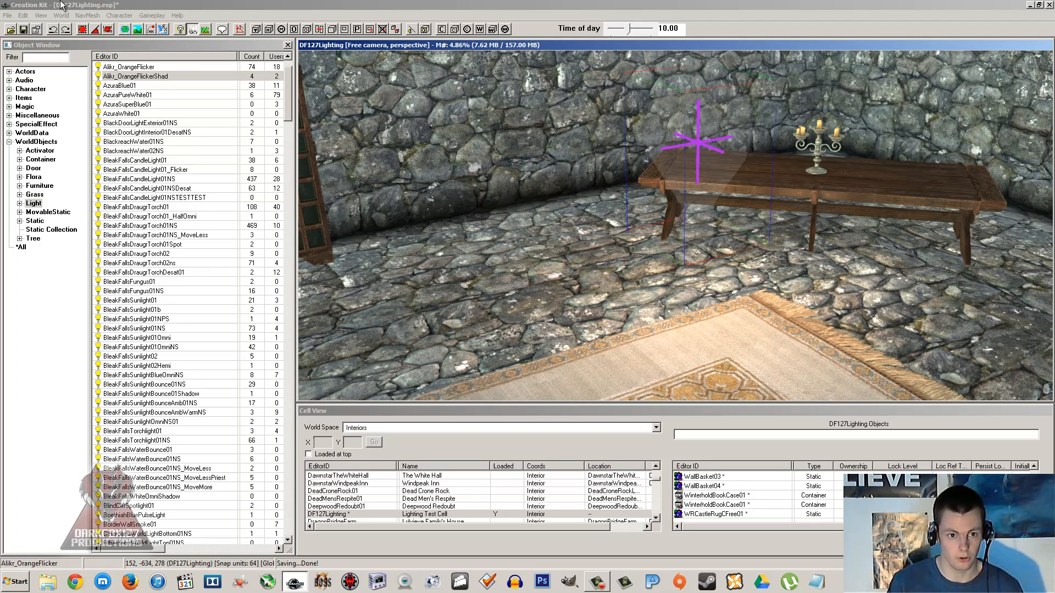
- Set the Lighting Test Cell's lighting template to DefaultLightingTemplate and confirm
right_click(330, 514)
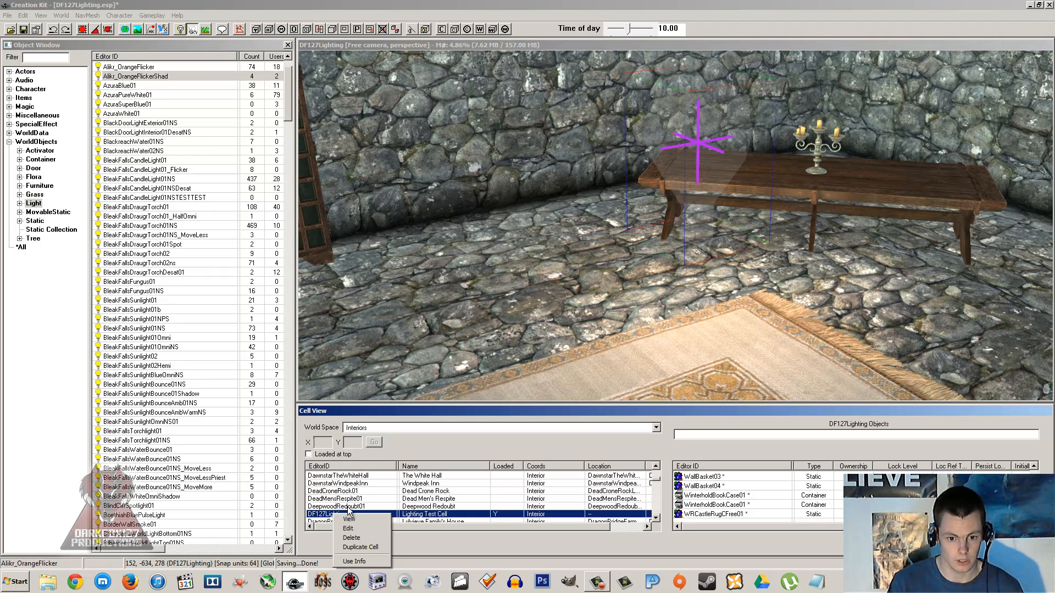
click(348, 528)
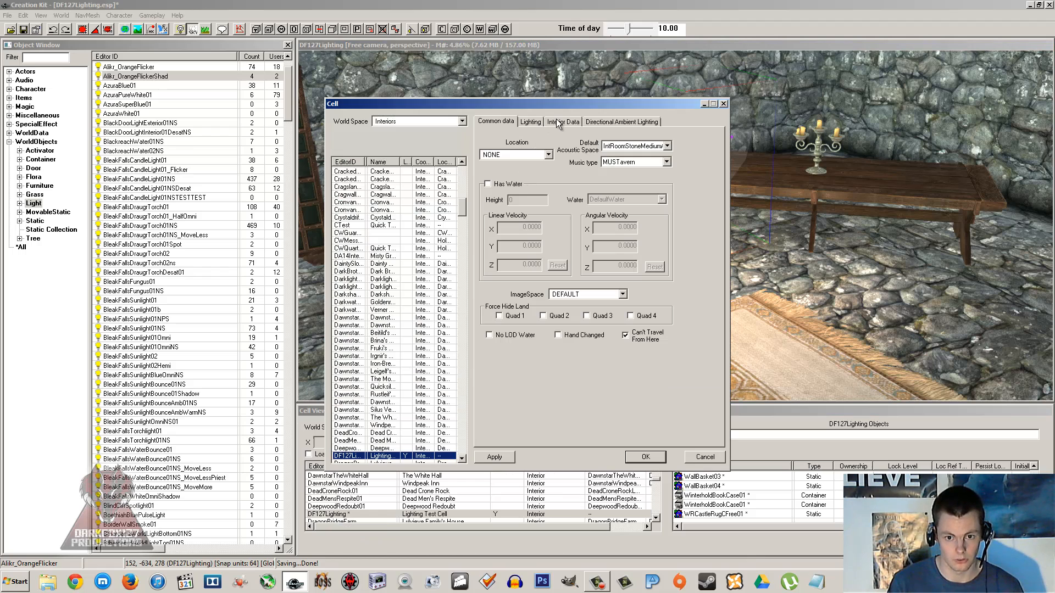
click(531, 122)
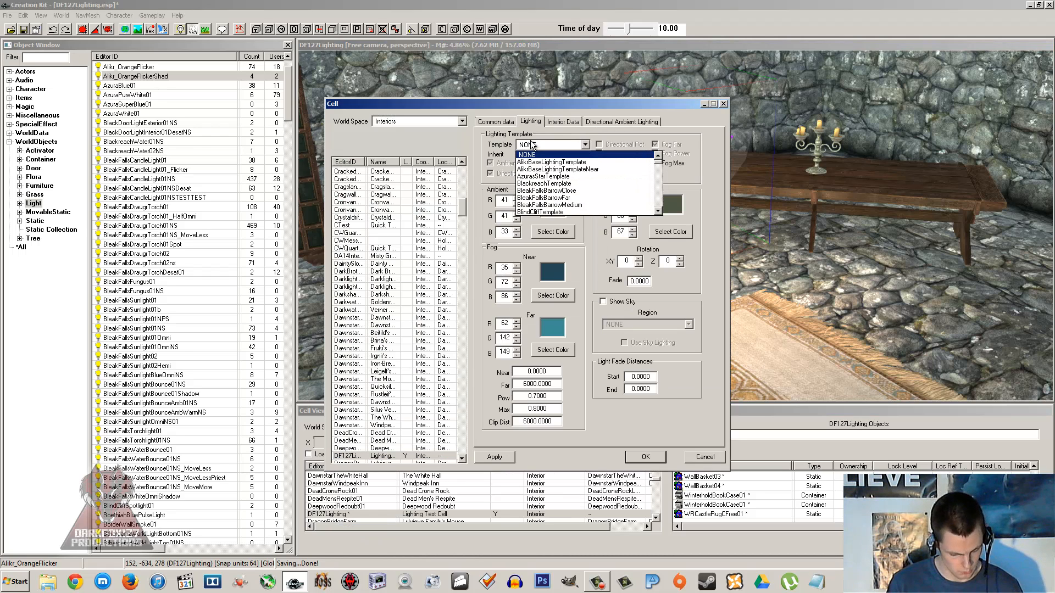
click(545, 161)
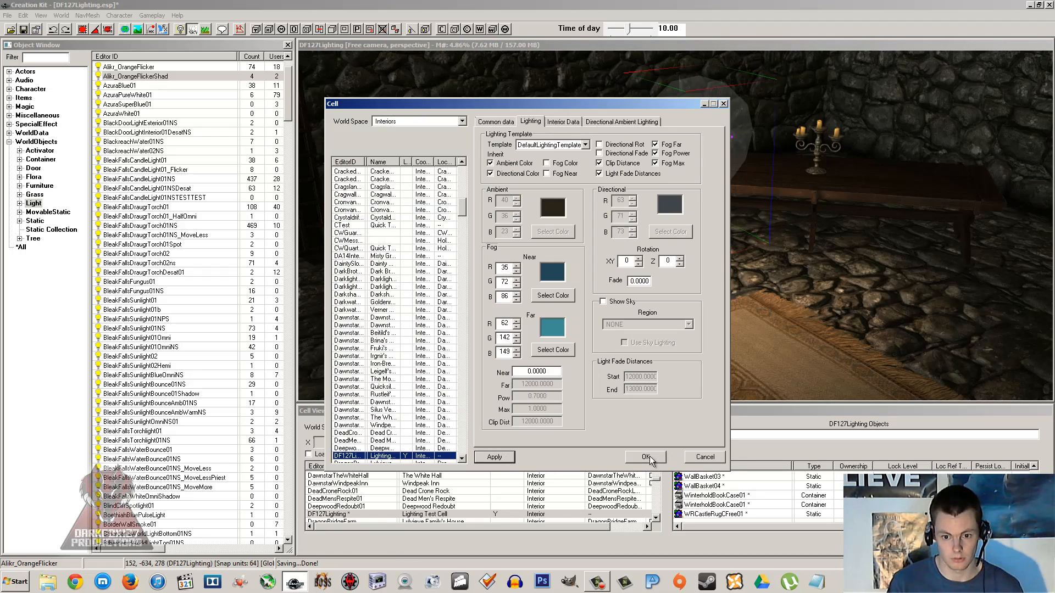
click(644, 457)
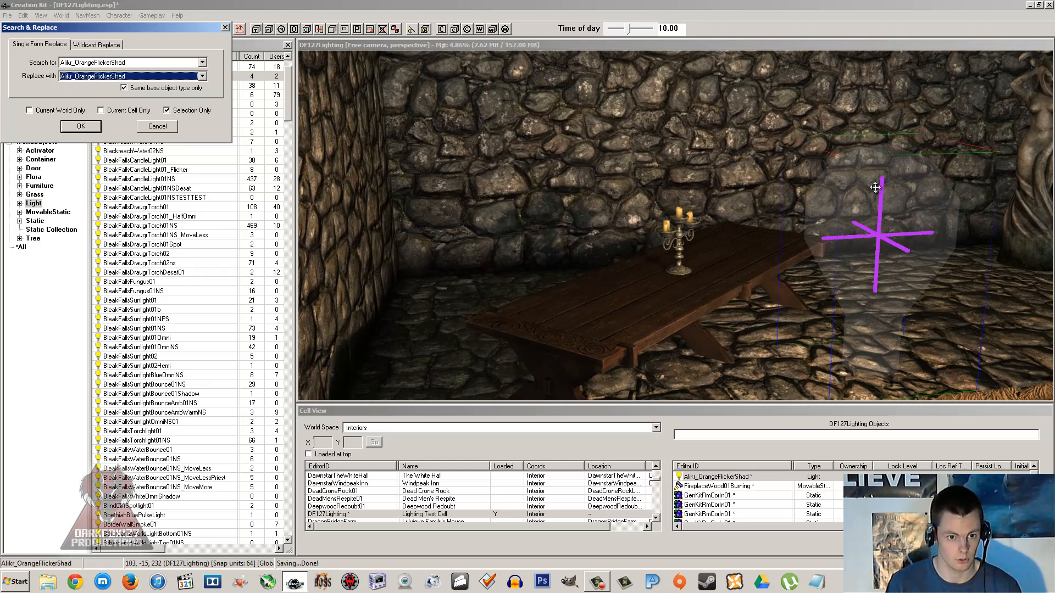
- Replace the selected Alikz_OrangeFlicker with Alikz_OrangeFlickerShad and dismiss the result
click(80, 126)
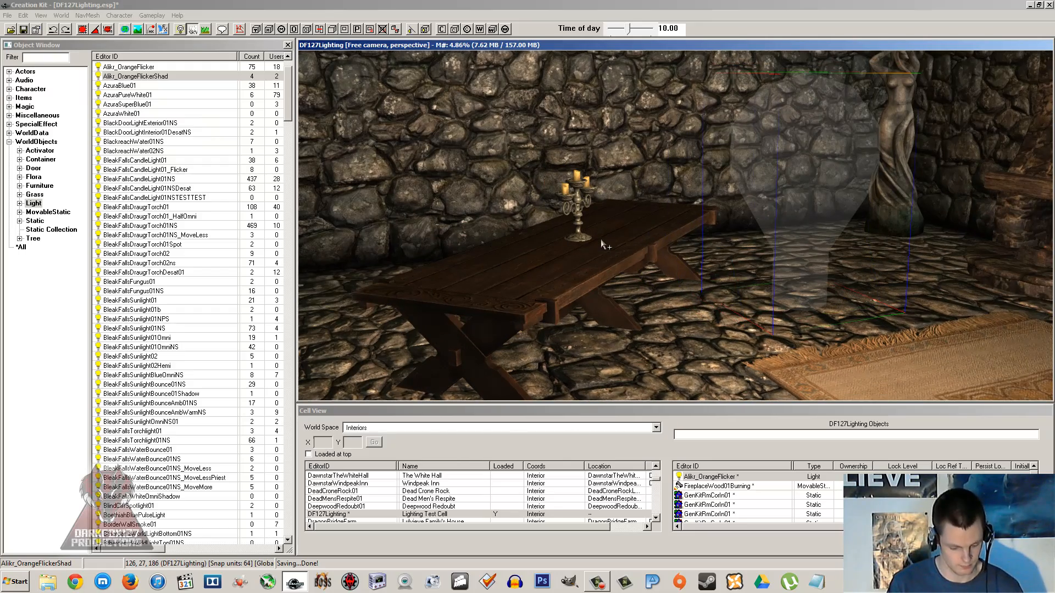
click(81, 126)
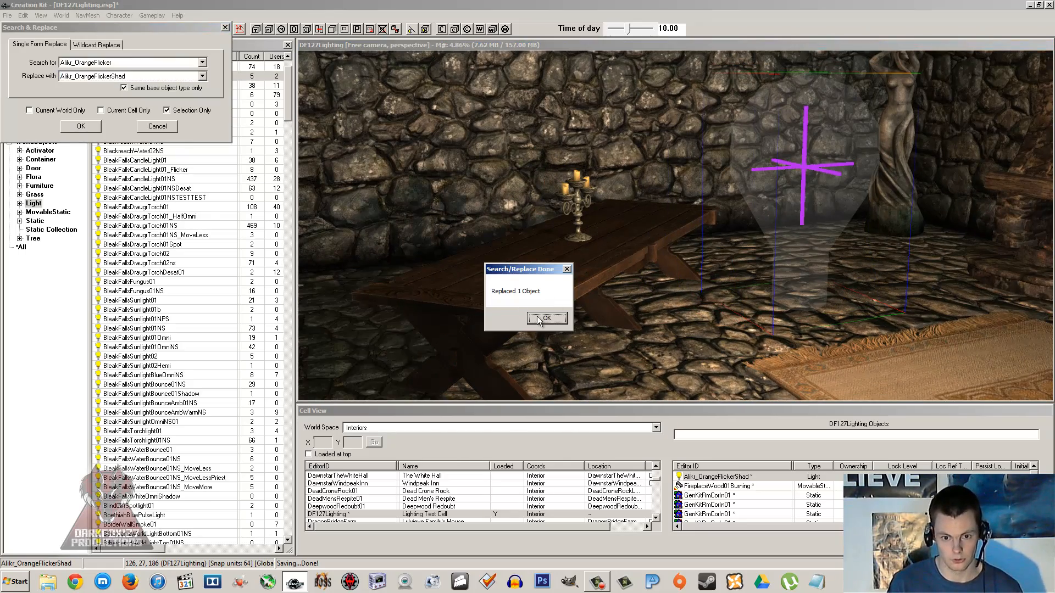
click(546, 318)
text(glot)
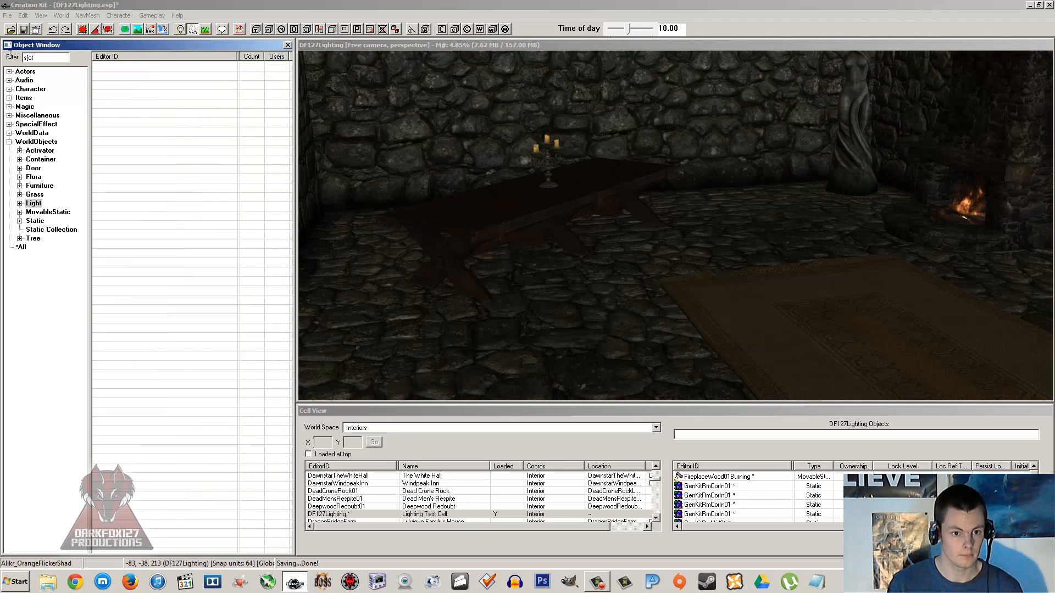
- Filter objects for 'spot' and place FarmSpotlight01 above the long table
text(spot)
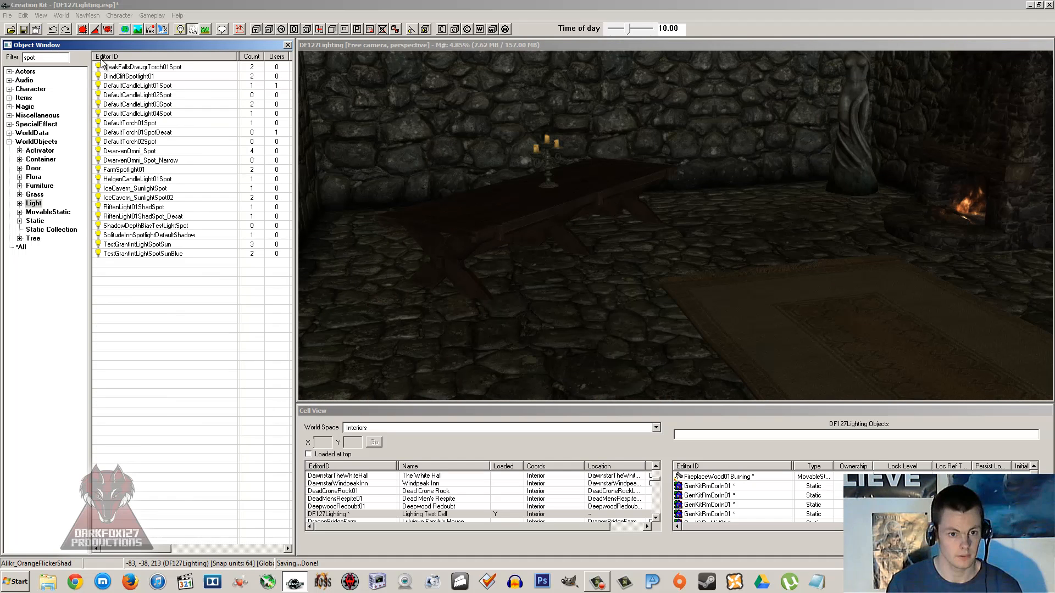
click(123, 168)
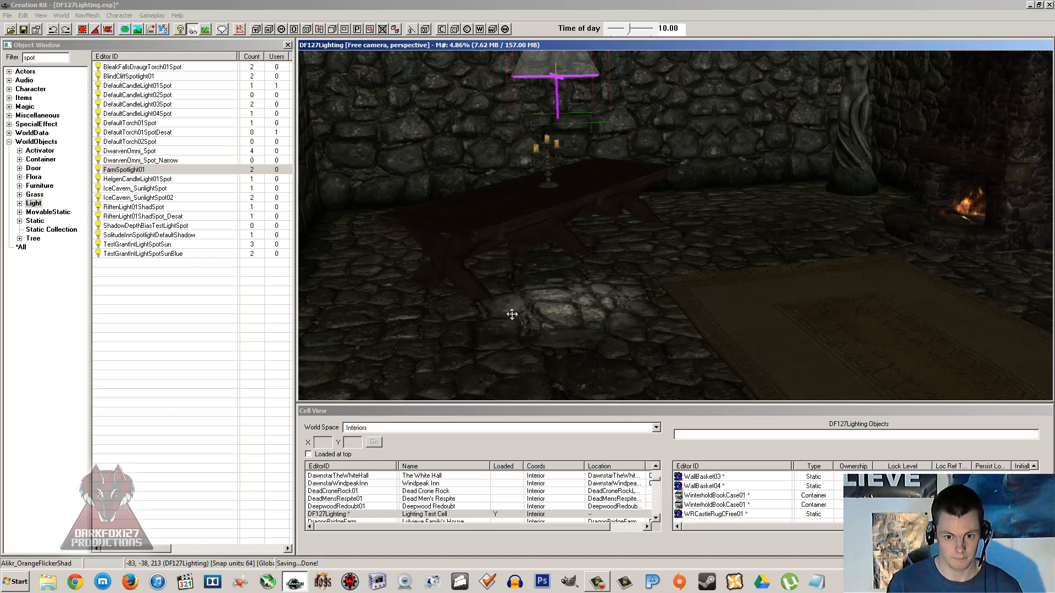
mouse_move(612, 131)
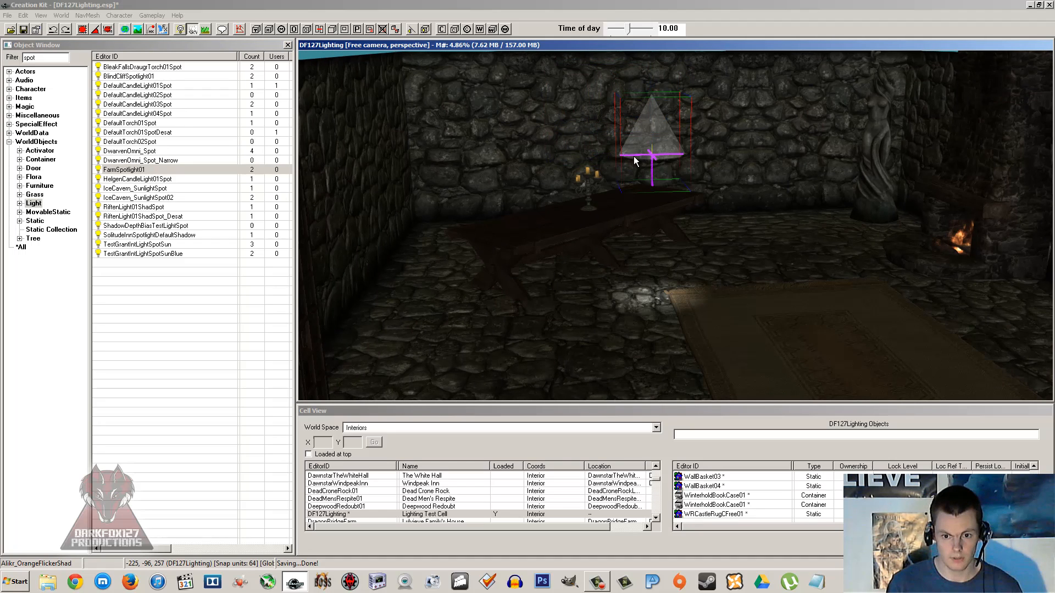
click(134, 141)
text(hemi)
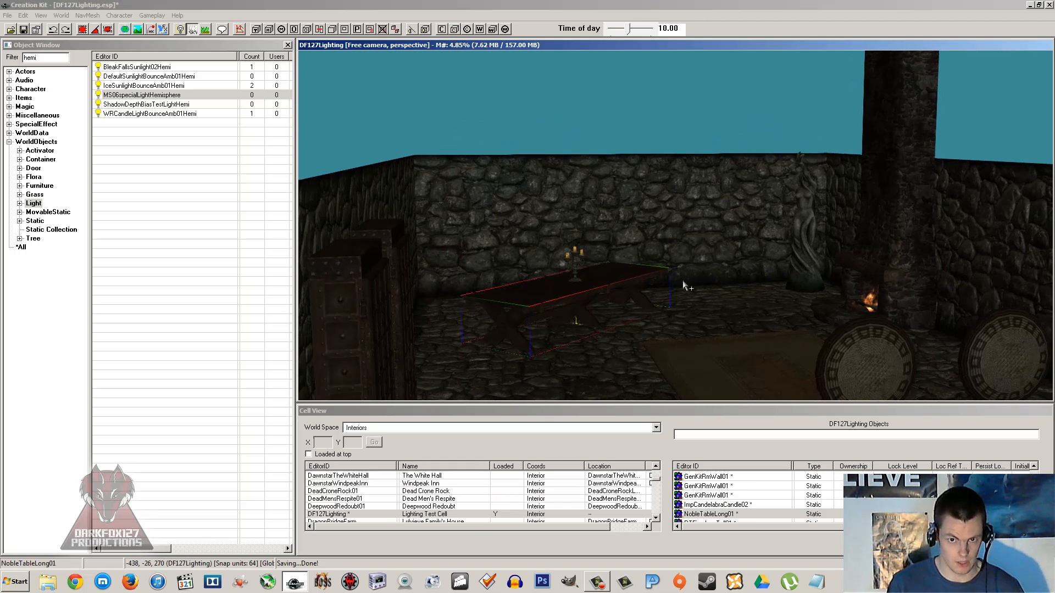
mouse_move(677, 273)
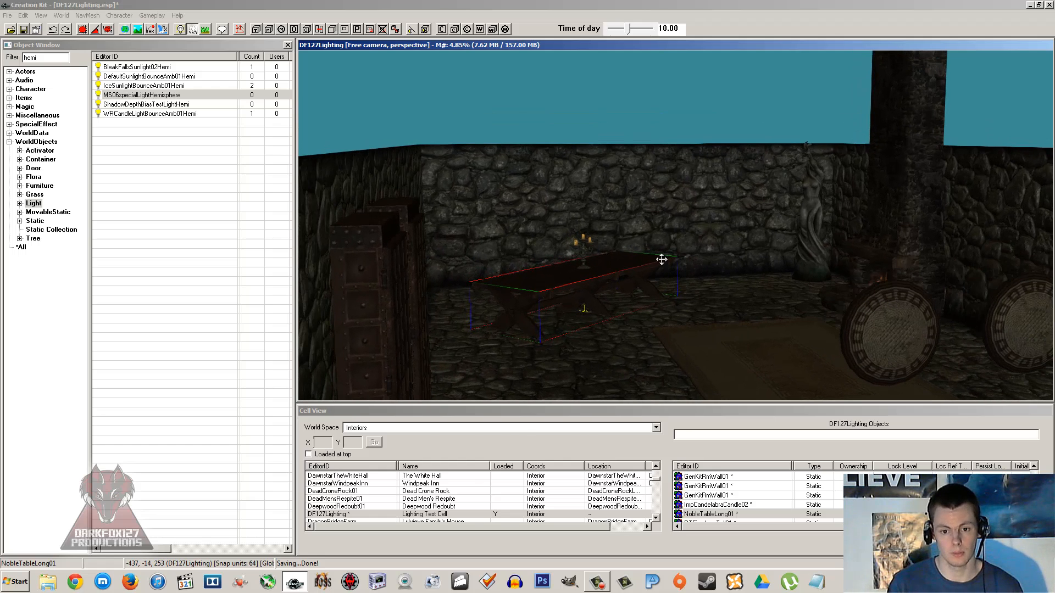
mouse_move(620, 282)
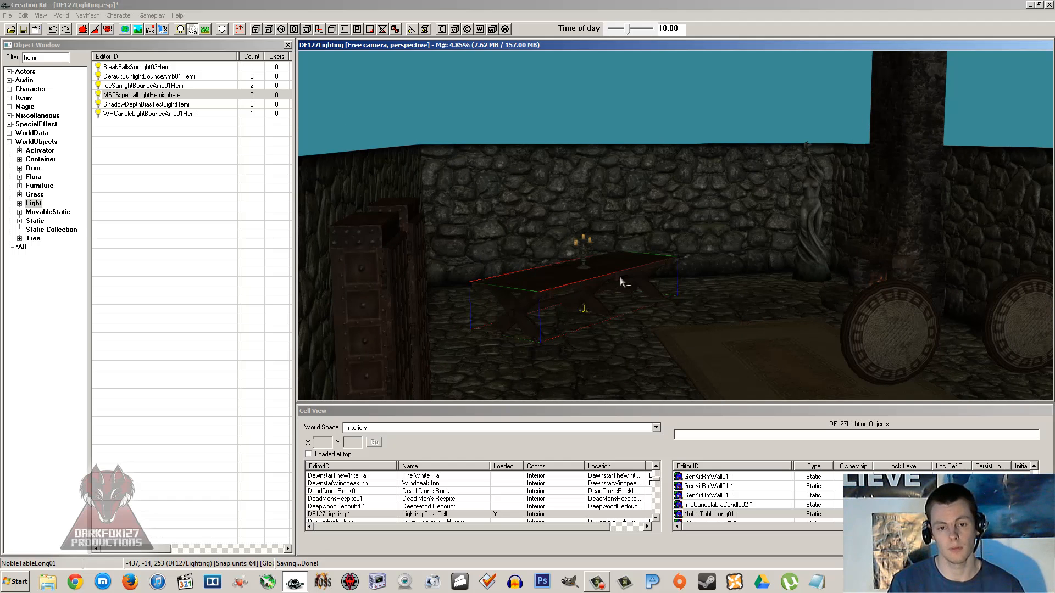
mouse_move(590, 250)
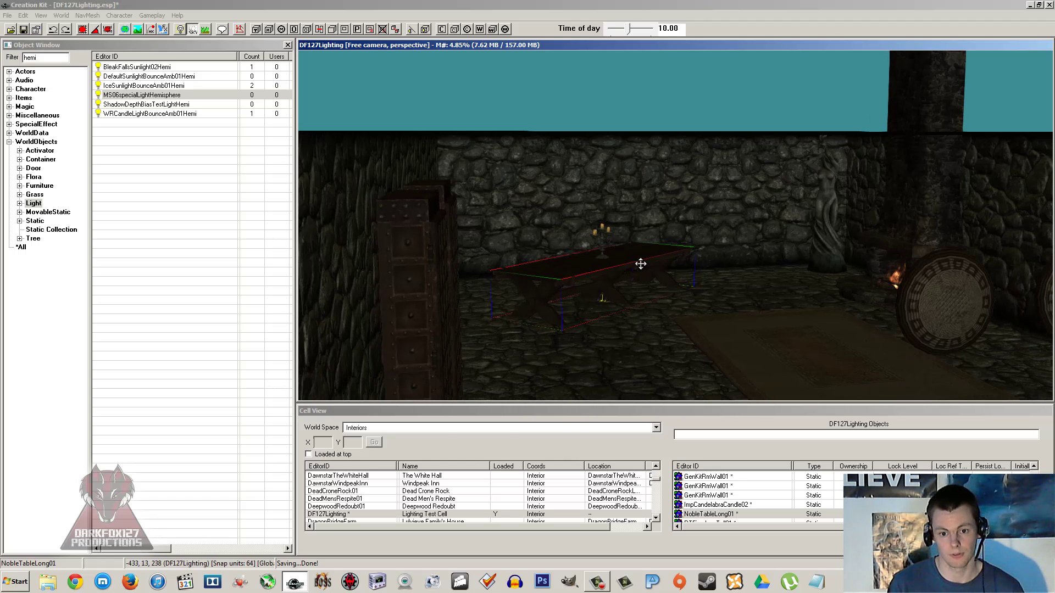
mouse_move(641, 271)
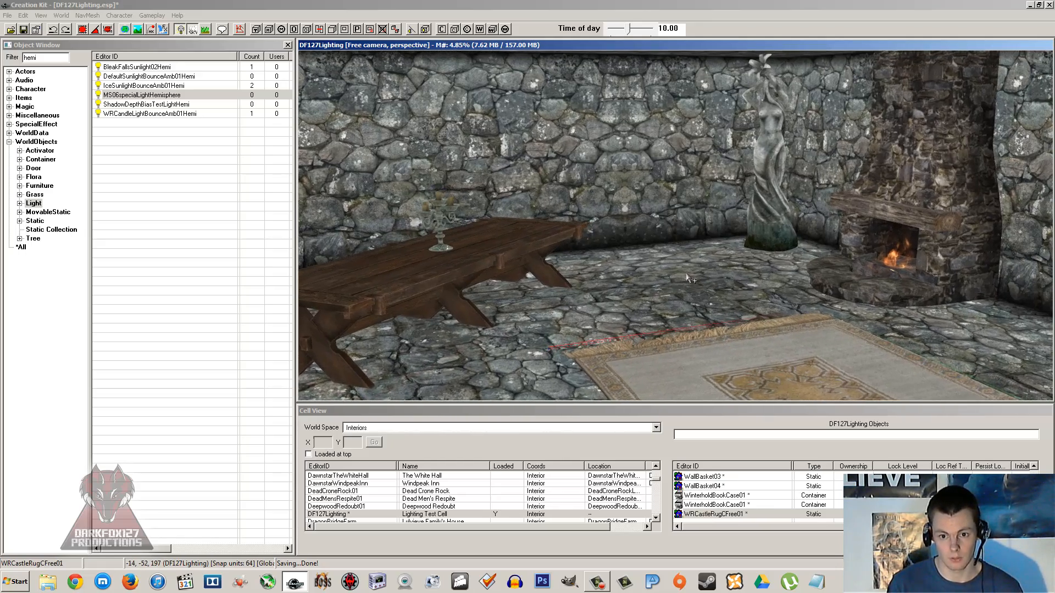
mouse_move(682, 285)
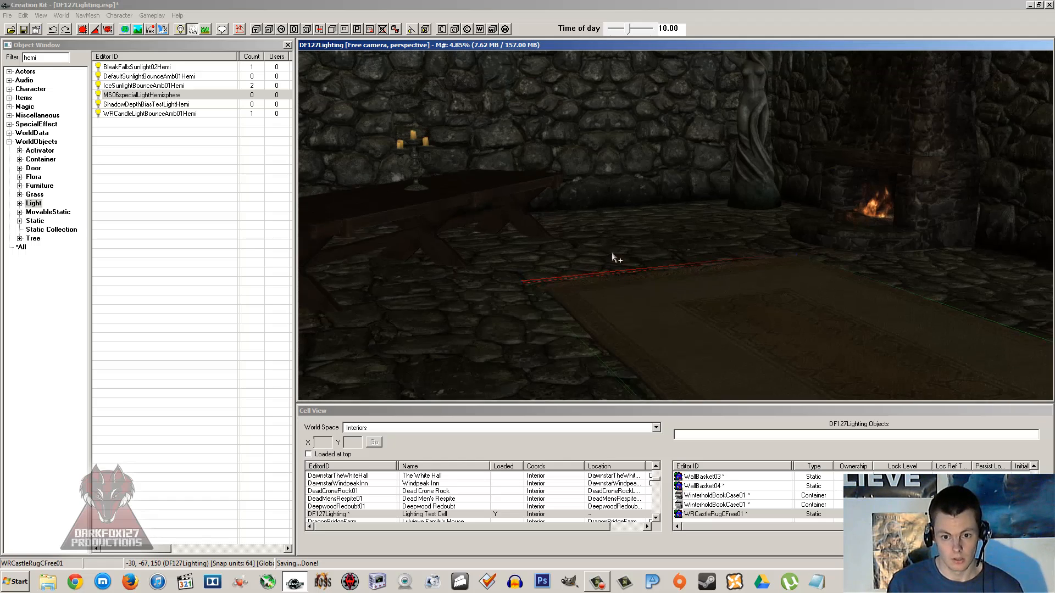
- Inspect the IceSunlightBounceAmb01Hemi light and the neighbouring hemi entry
click(143, 86)
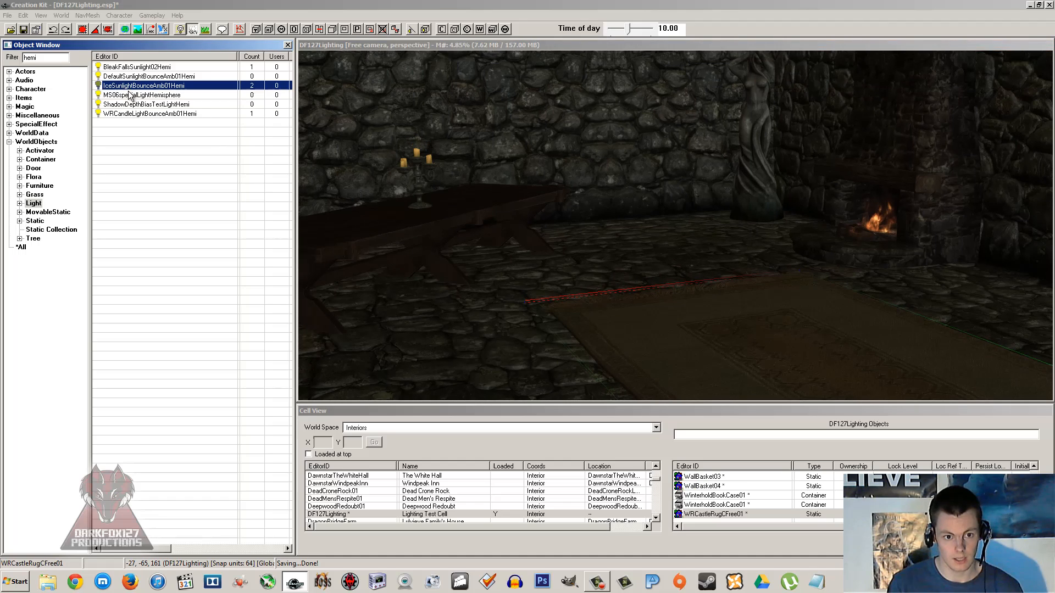
mouse_move(146, 104)
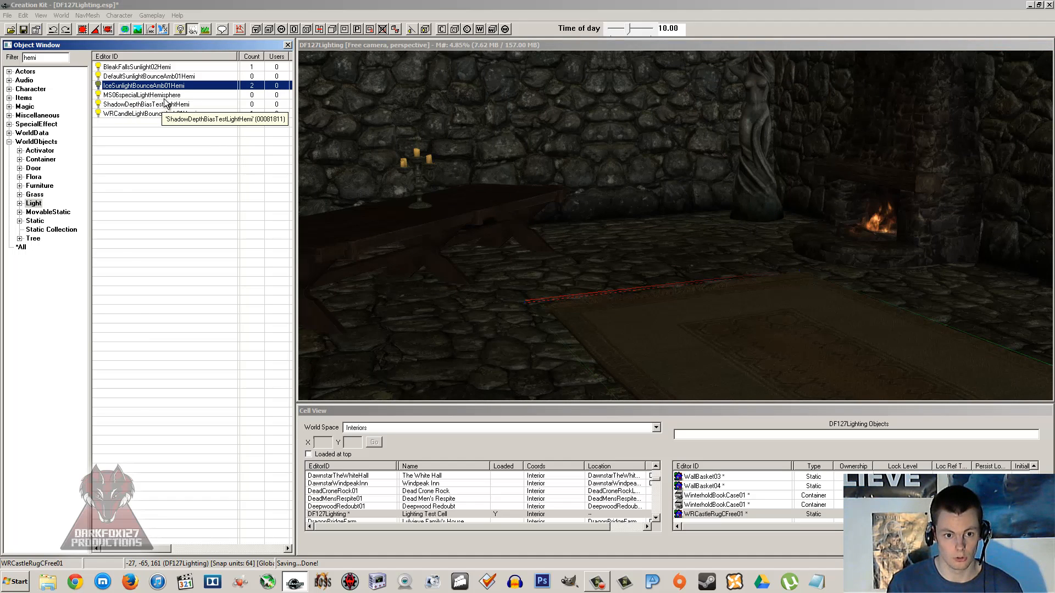
click(155, 95)
text(orange)
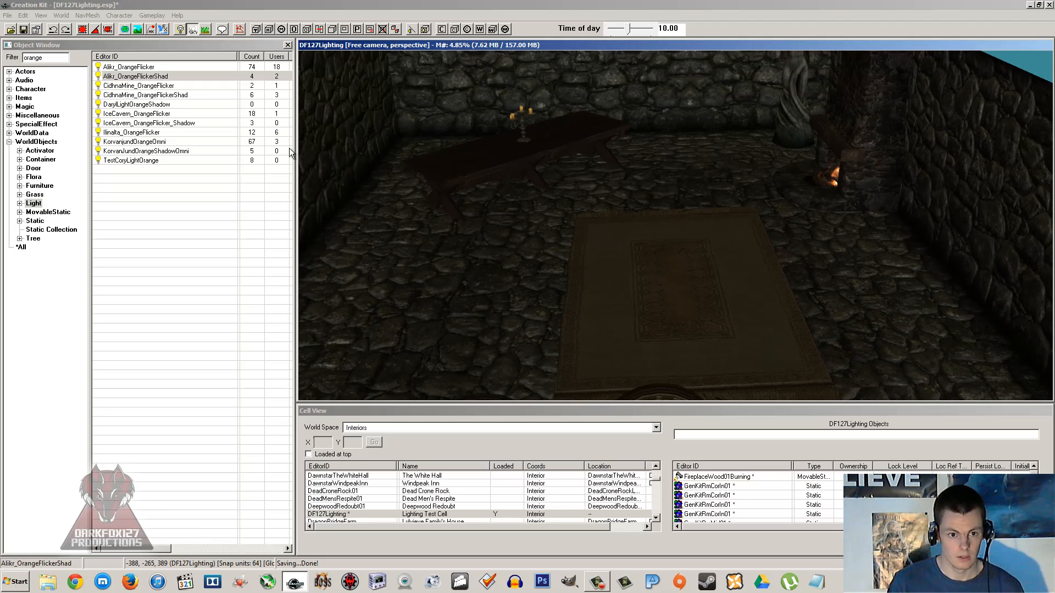
- Select CidhnaMine_OrangeFlicker, browse the fire lights, and pick the light near the statue
click(139, 85)
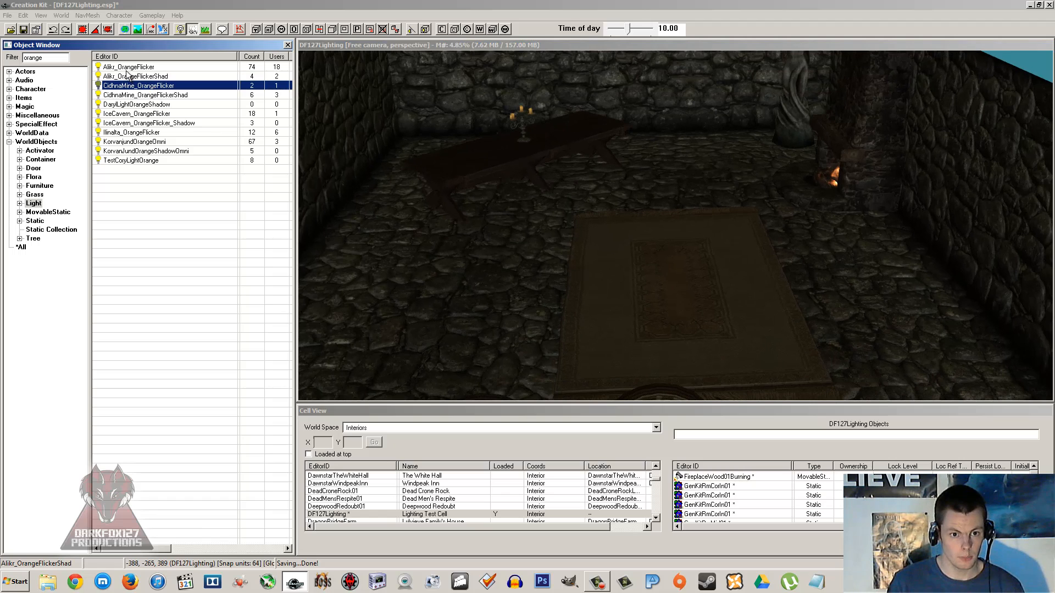
click(128, 66)
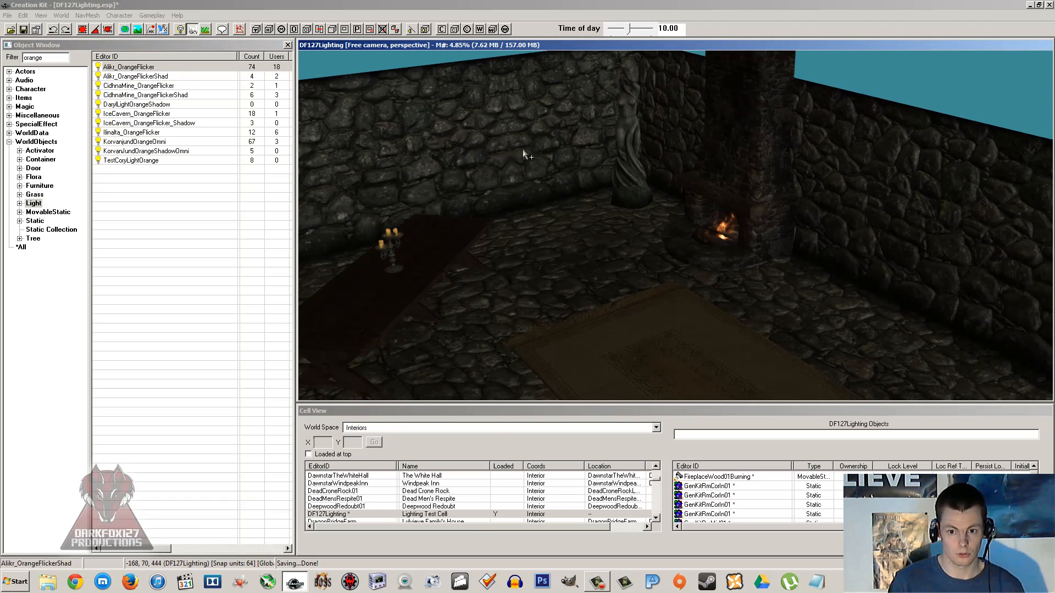
click(546, 269)
text(fire)
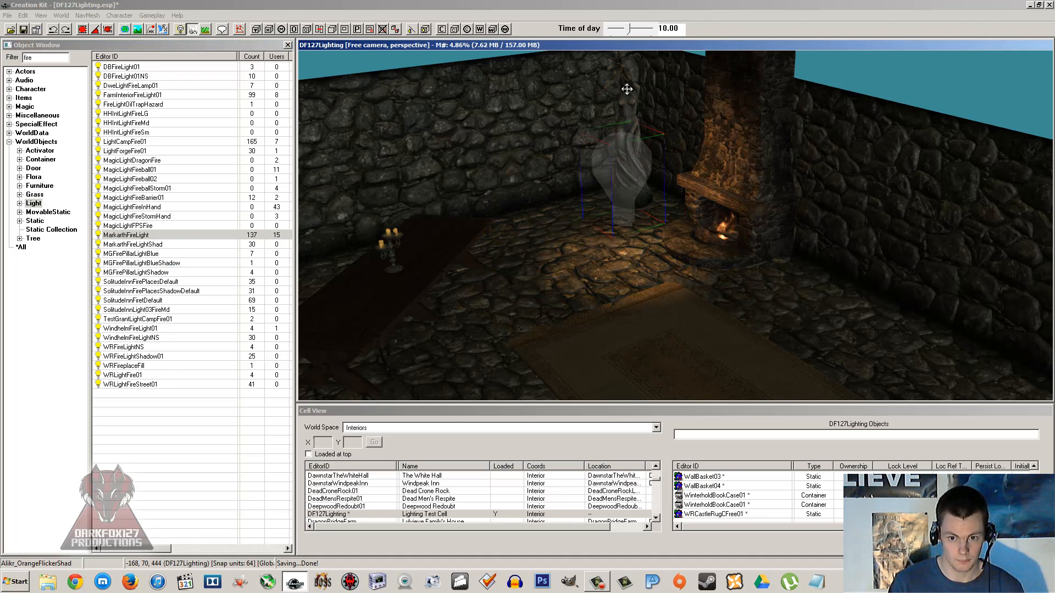
click(139, 300)
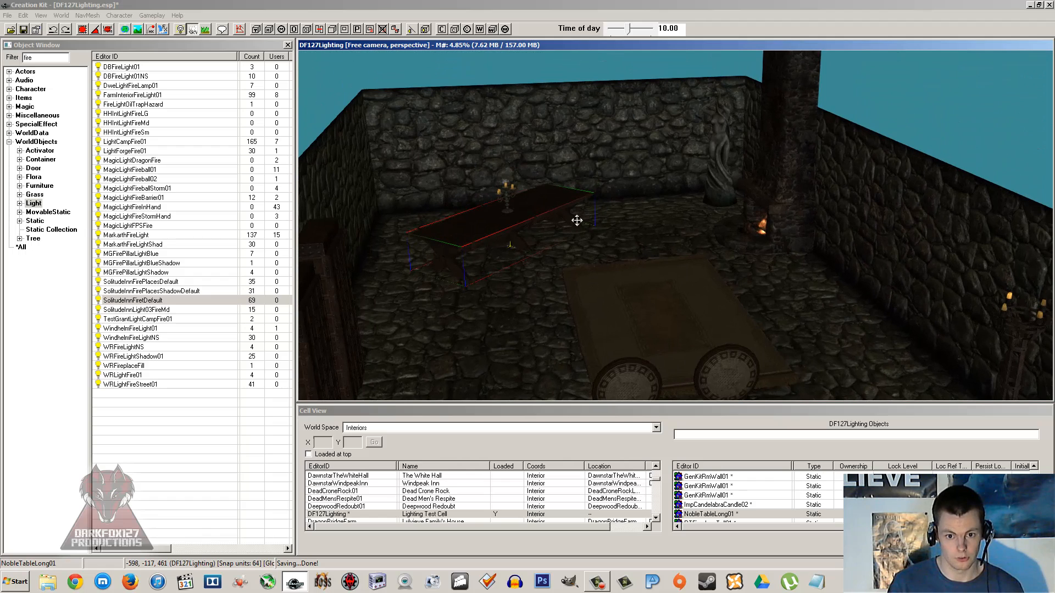
right_click(212, 420)
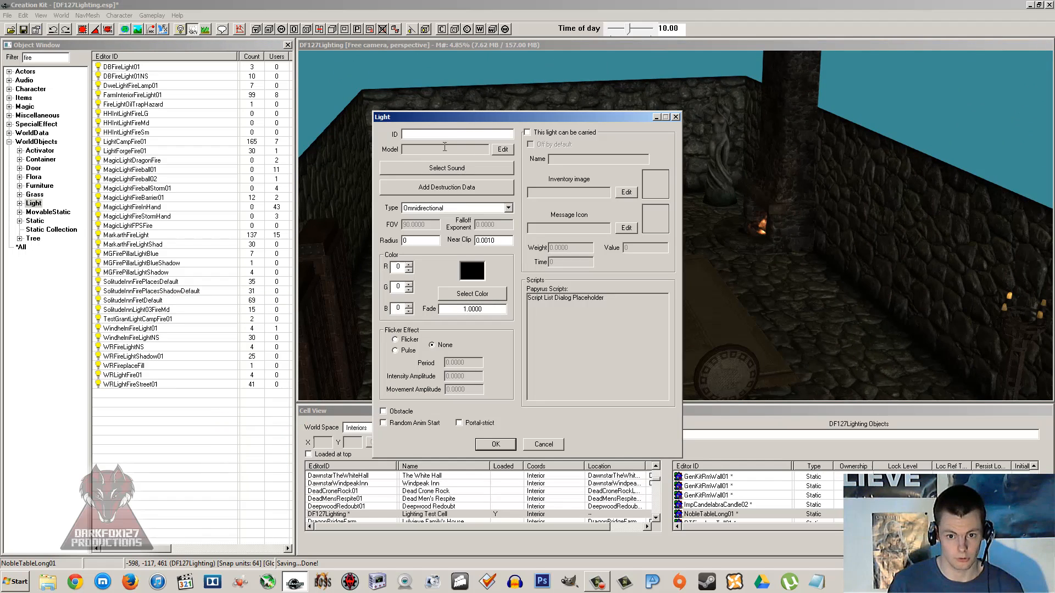
mouse_move(395, 140)
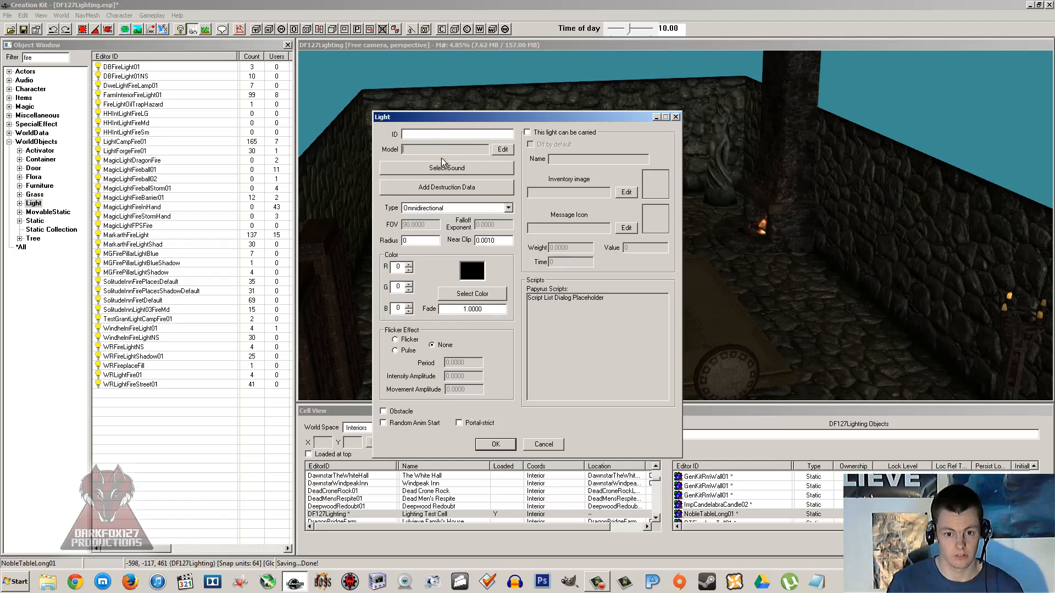
mouse_move(495, 169)
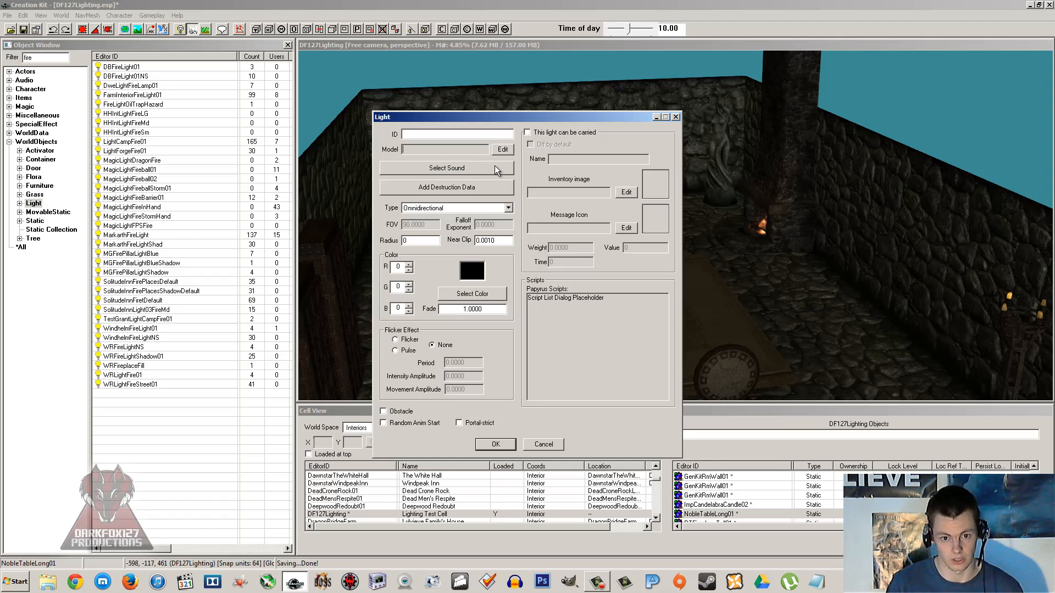
mouse_move(464, 180)
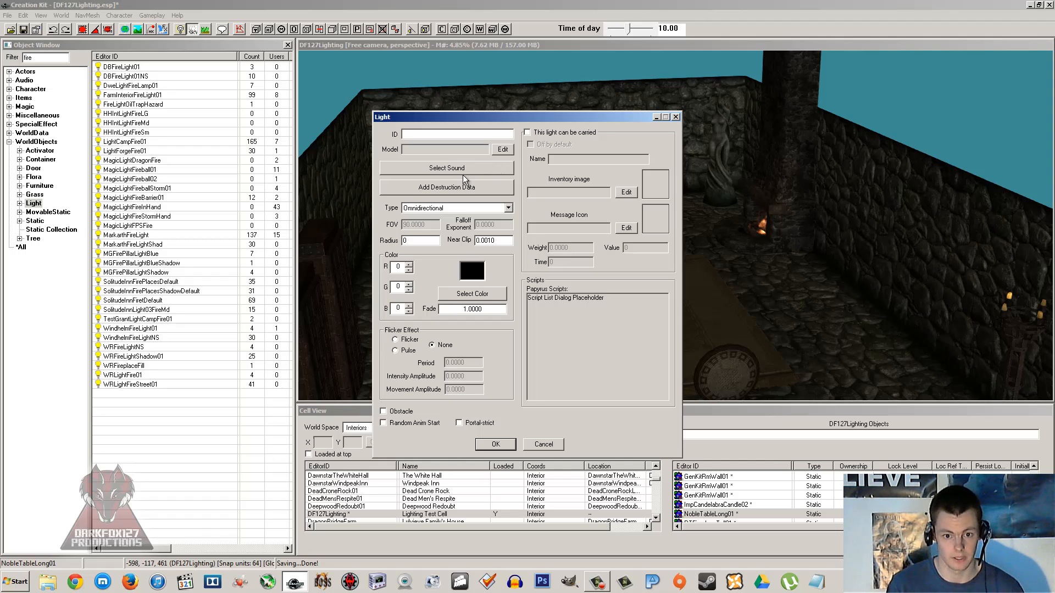
mouse_move(446, 168)
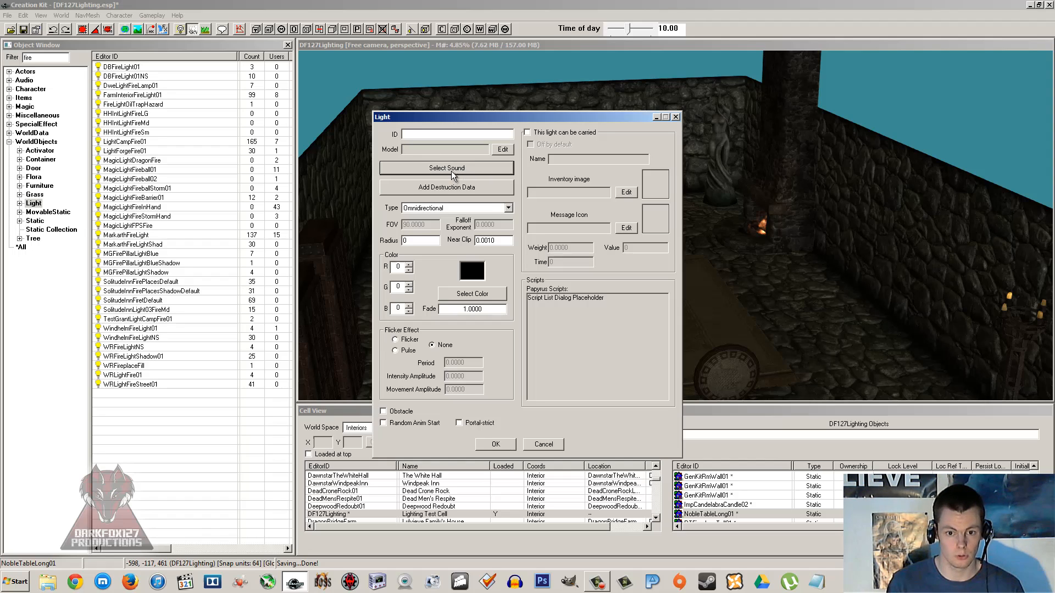
click(446, 168)
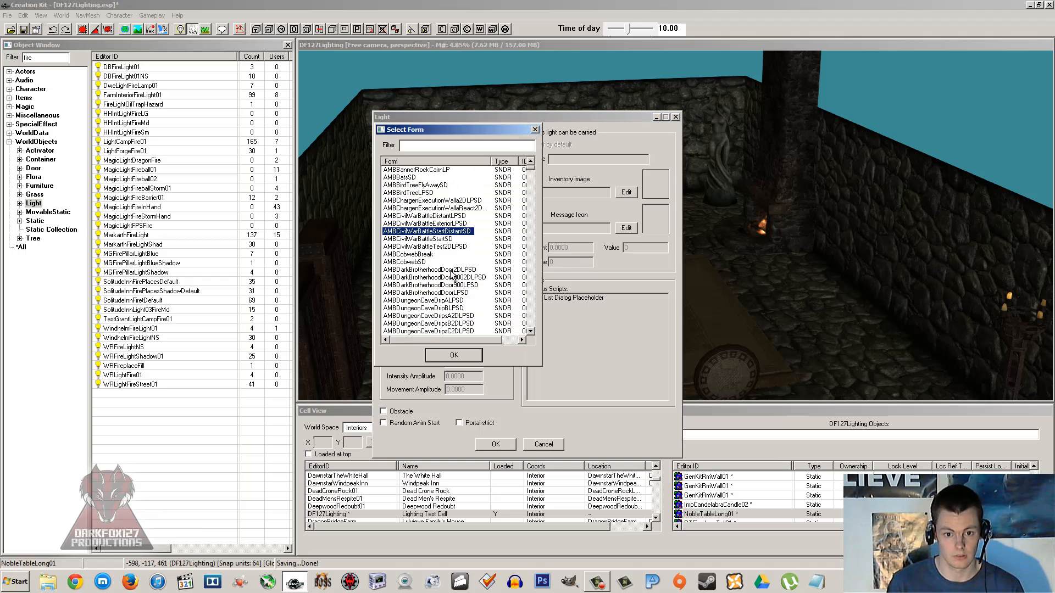
mouse_move(454, 231)
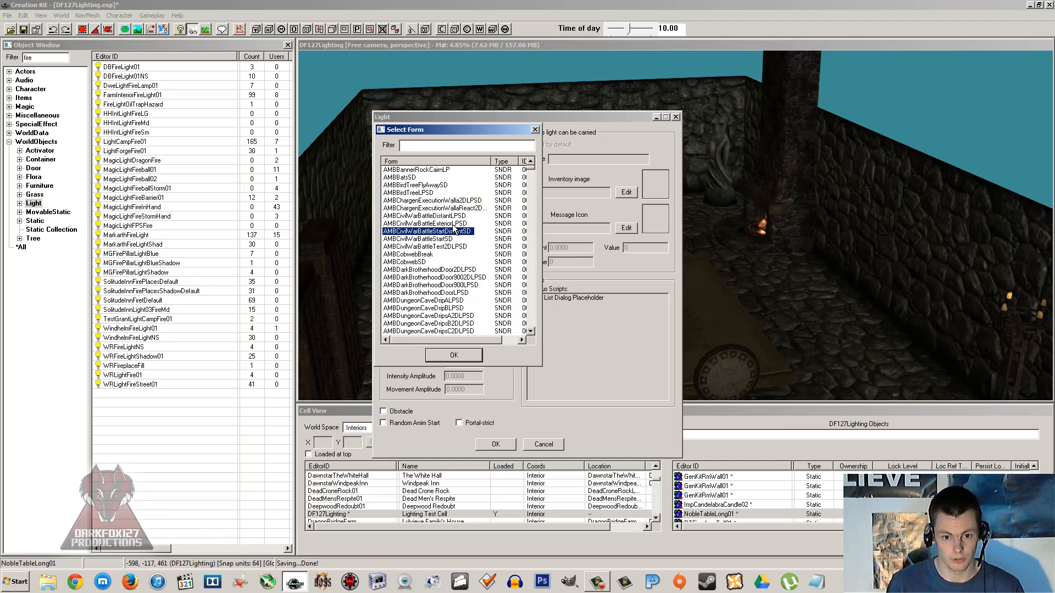
click(535, 128)
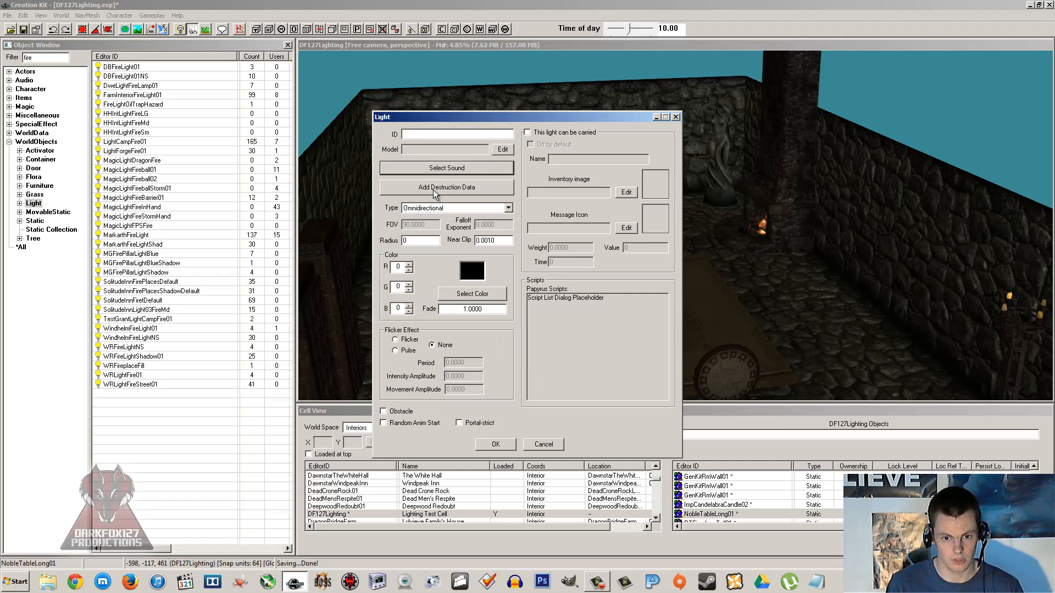
mouse_move(470, 192)
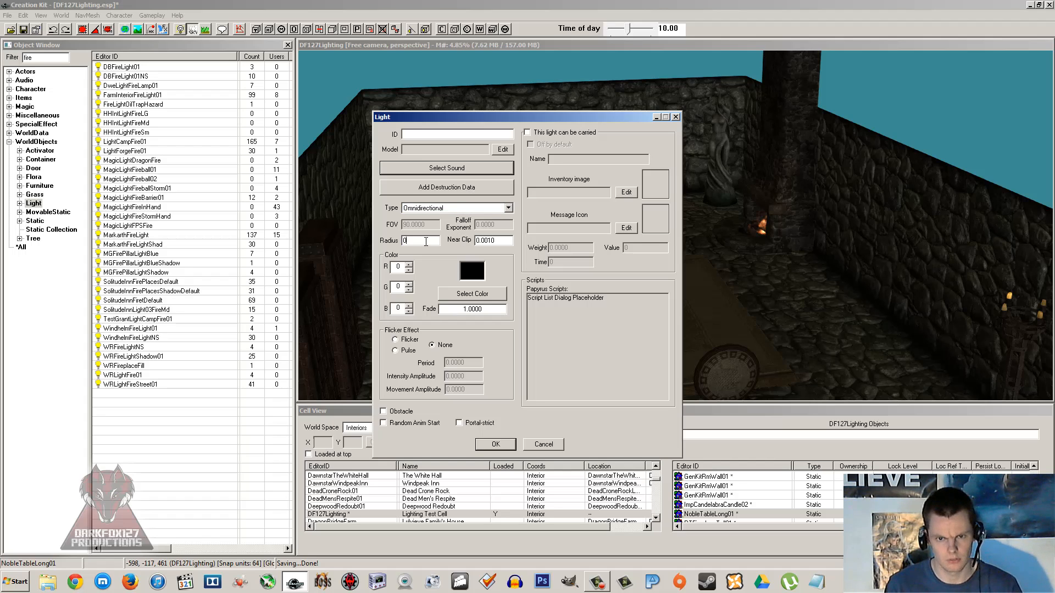
mouse_move(431, 231)
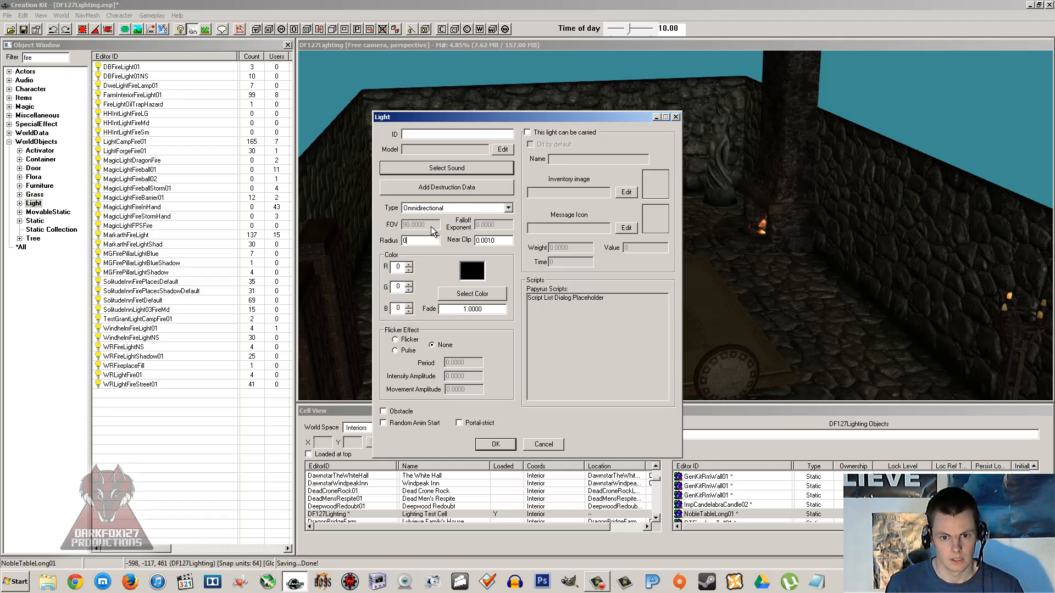
- Give the new light radius 16 and fade 3, leaving its colour black
text(16)
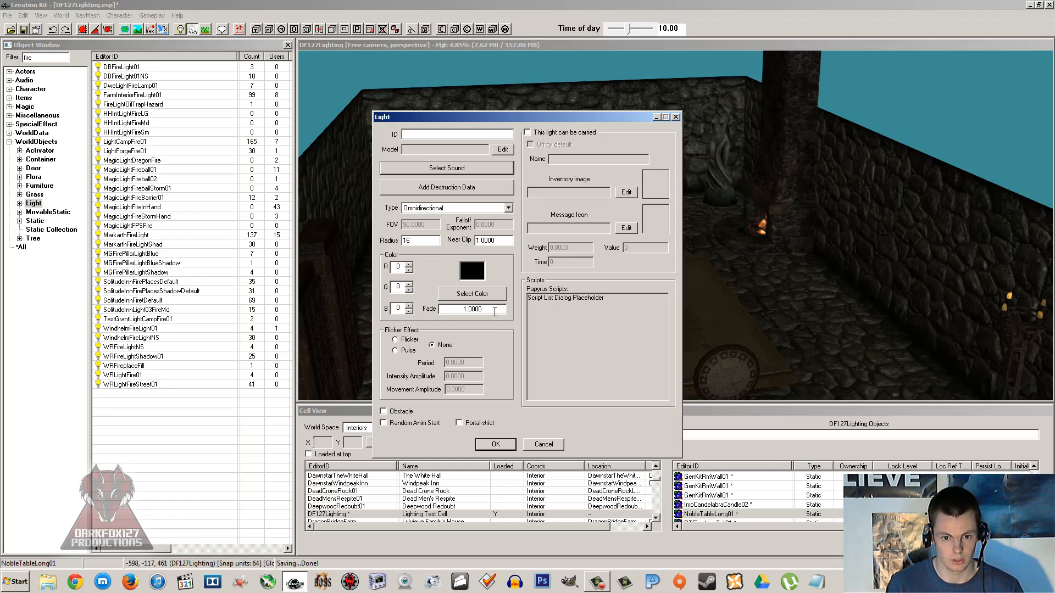
triple_click(471, 309)
text(3)
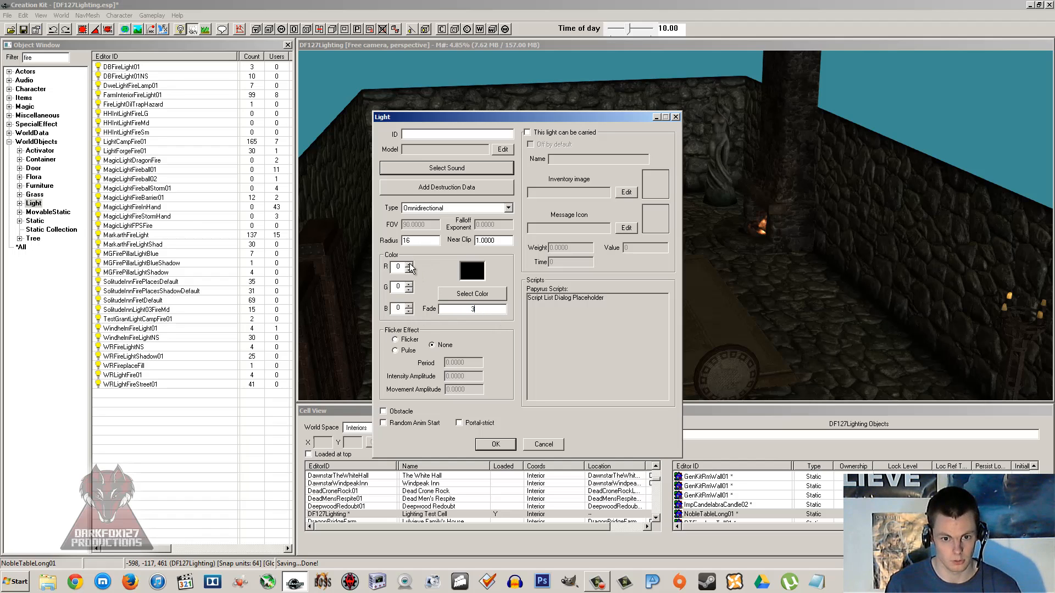
click(471, 294)
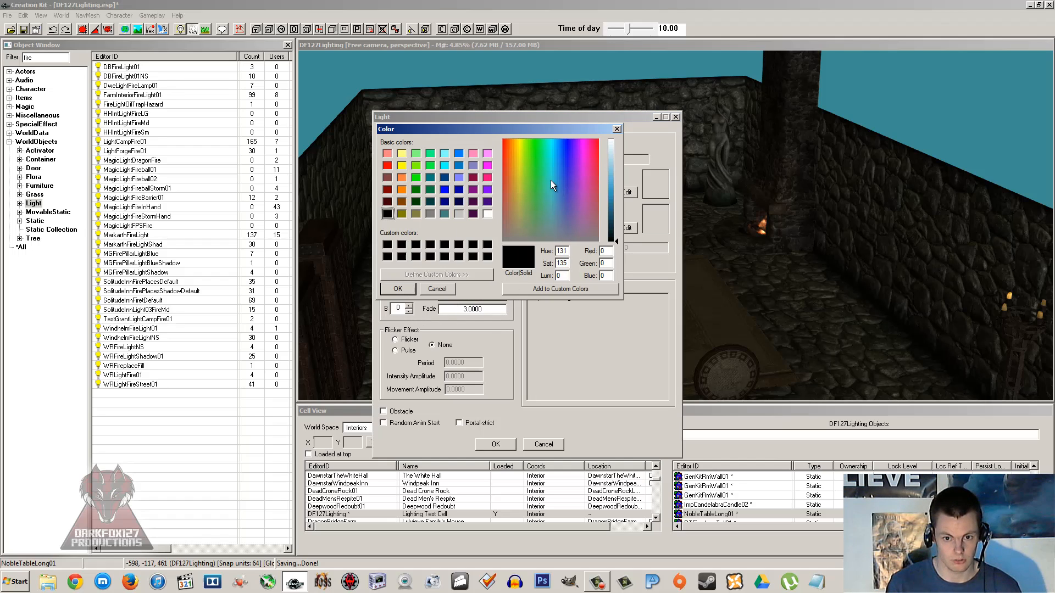
click(518, 164)
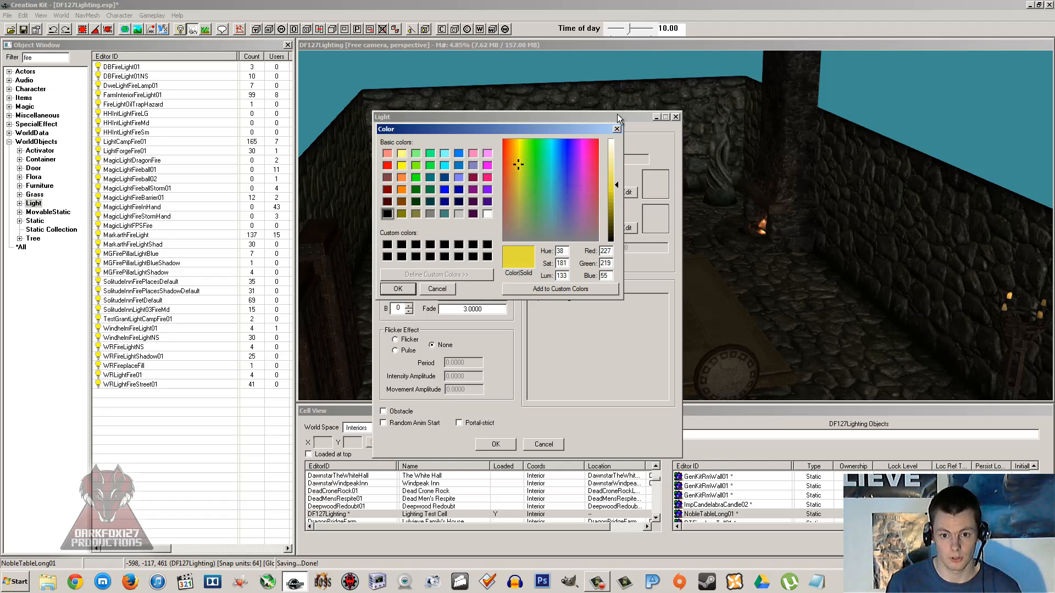
click(437, 288)
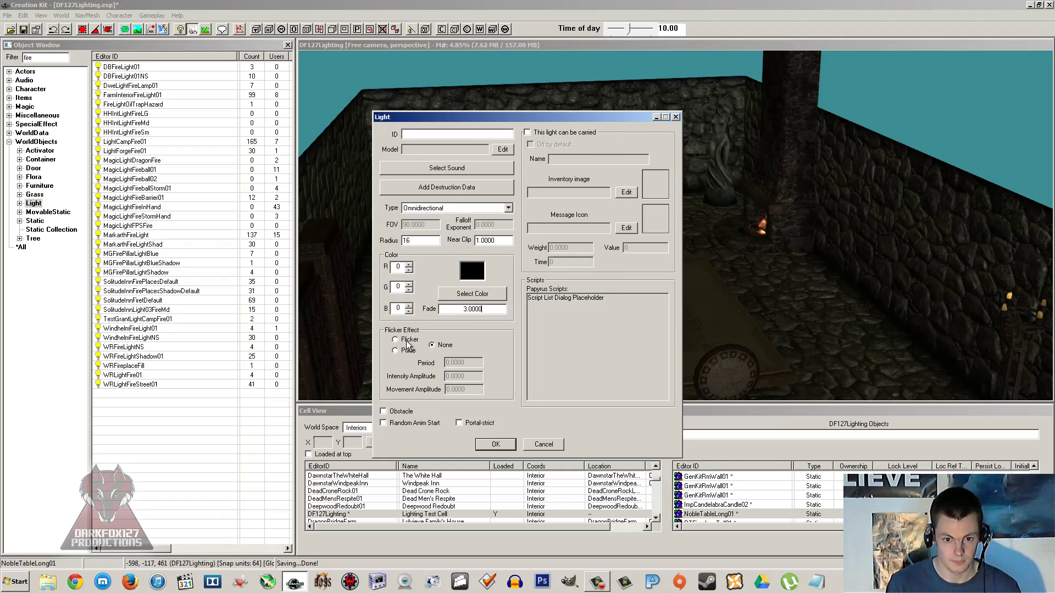
- Make the new light flicker and carryable, then turn its Obstacle and Portal-strict flags off
click(395, 350)
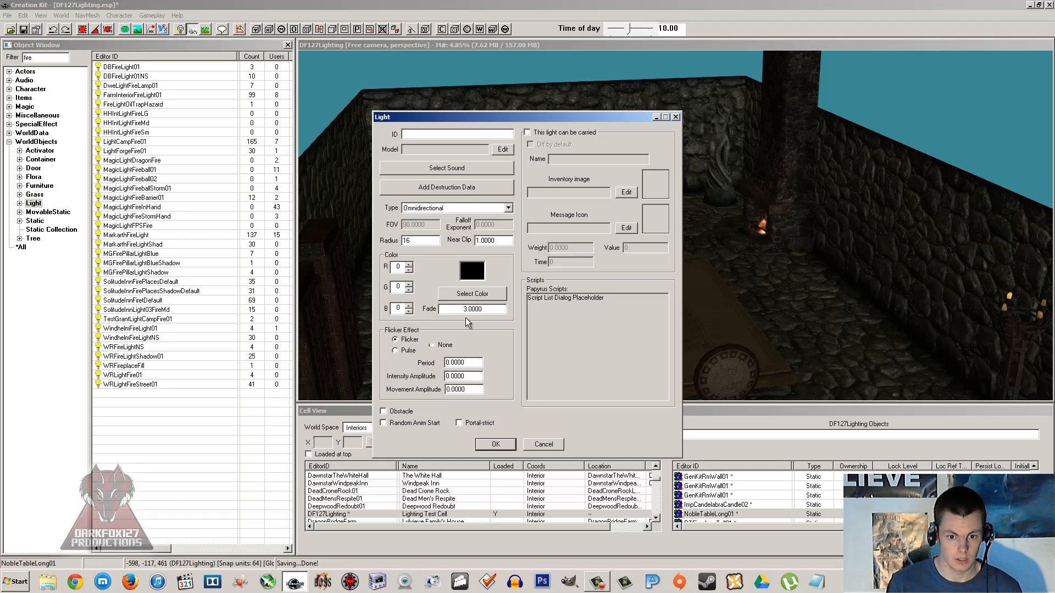
mouse_move(467, 328)
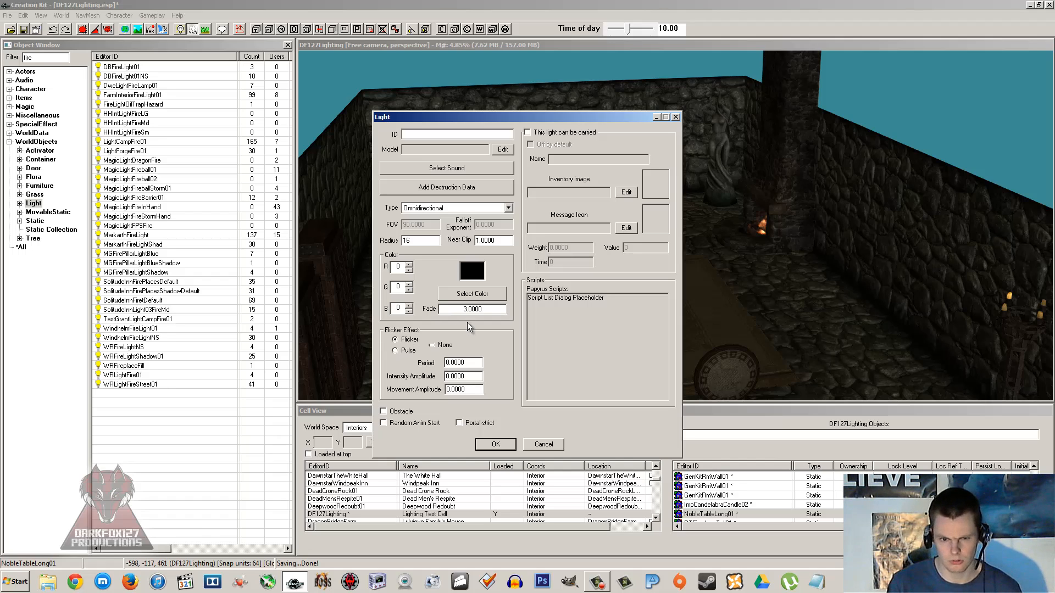
mouse_move(476, 357)
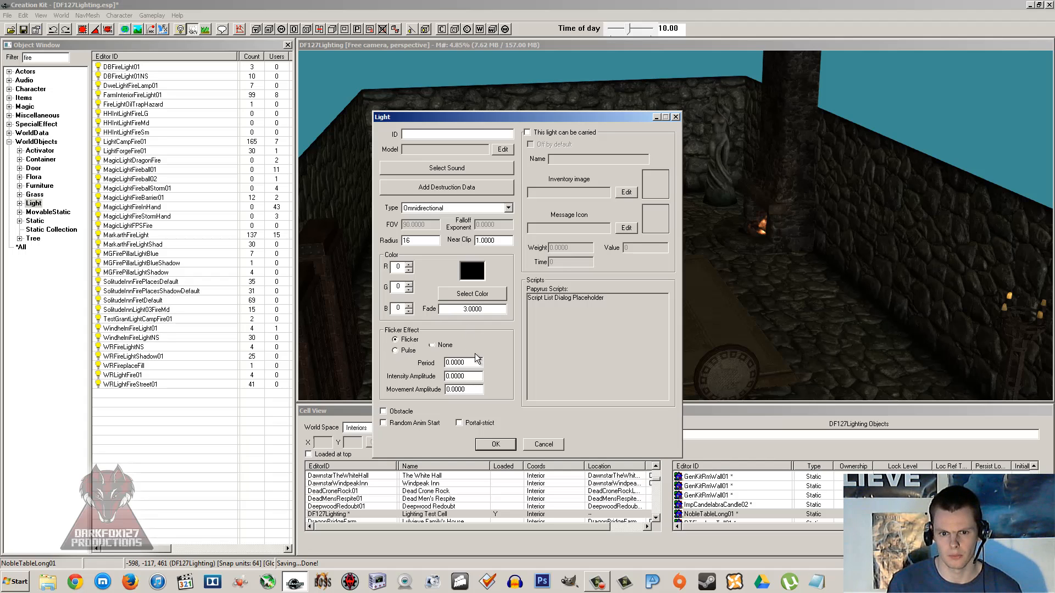
mouse_move(475, 360)
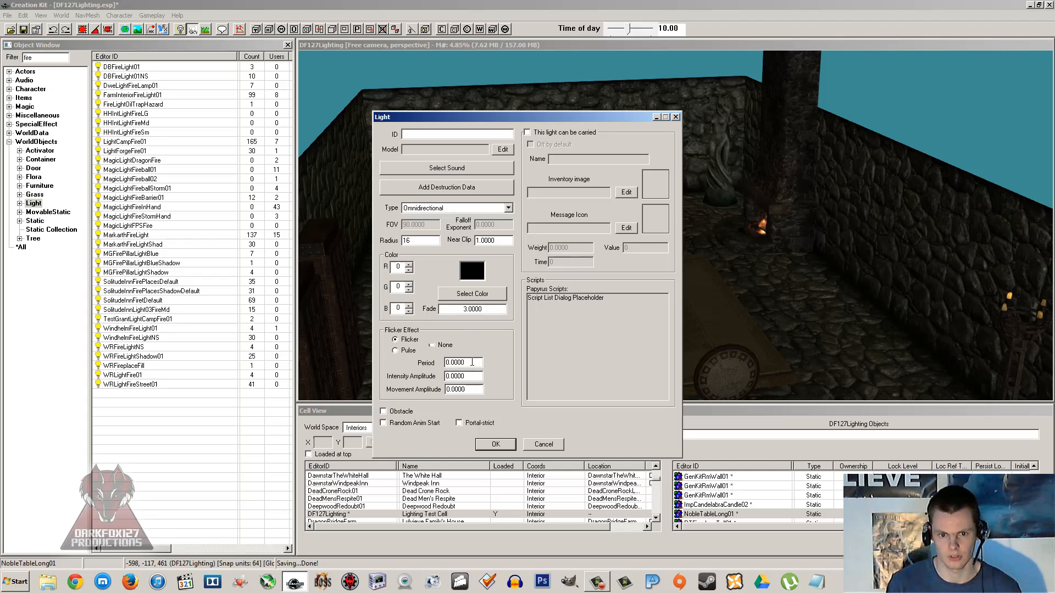
mouse_move(471, 363)
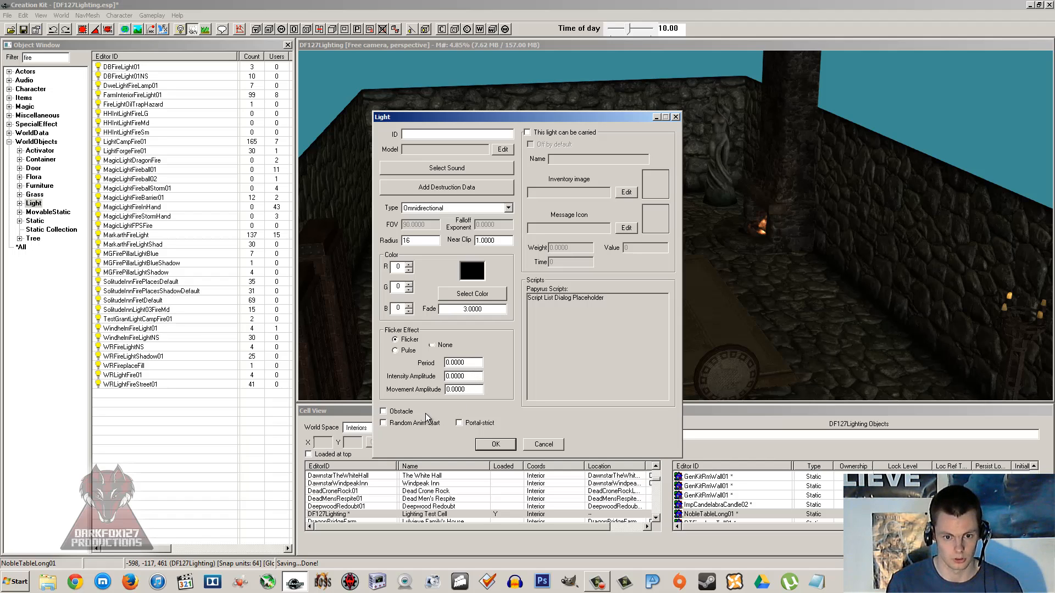
click(384, 411)
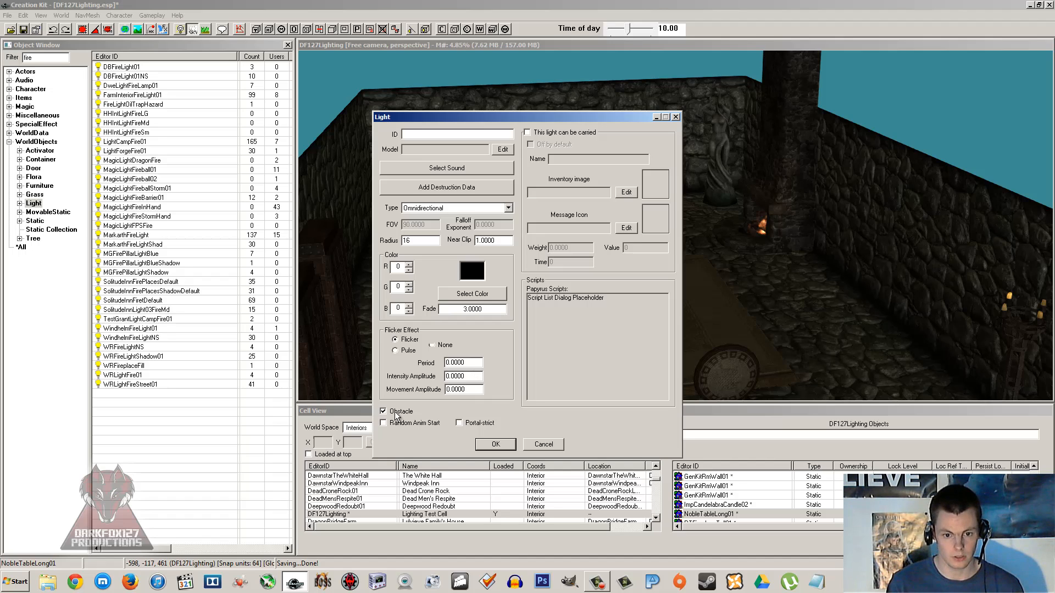
mouse_move(551, 133)
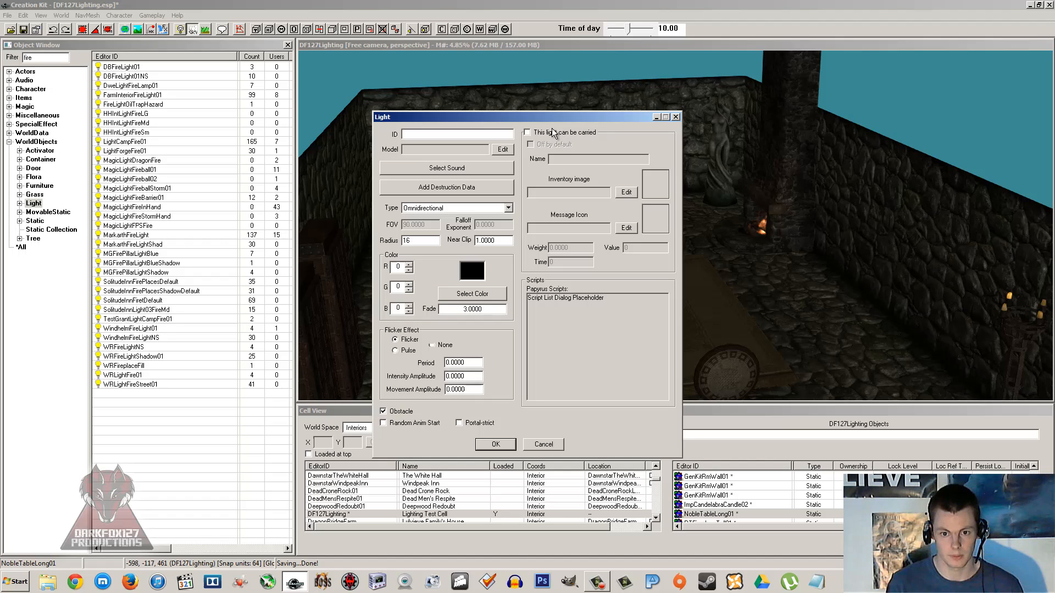
click(528, 132)
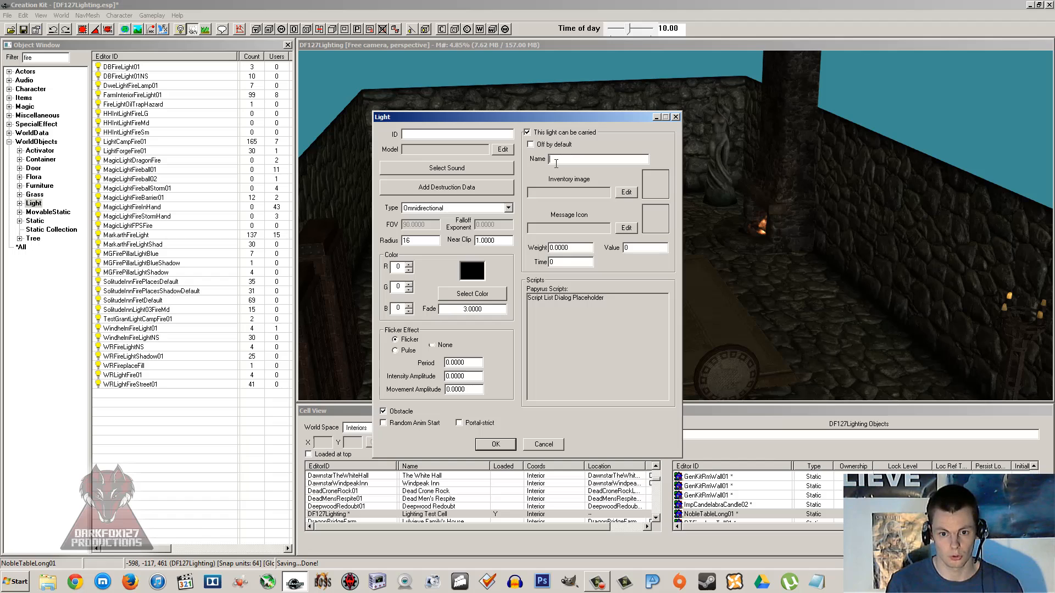
mouse_move(515, 274)
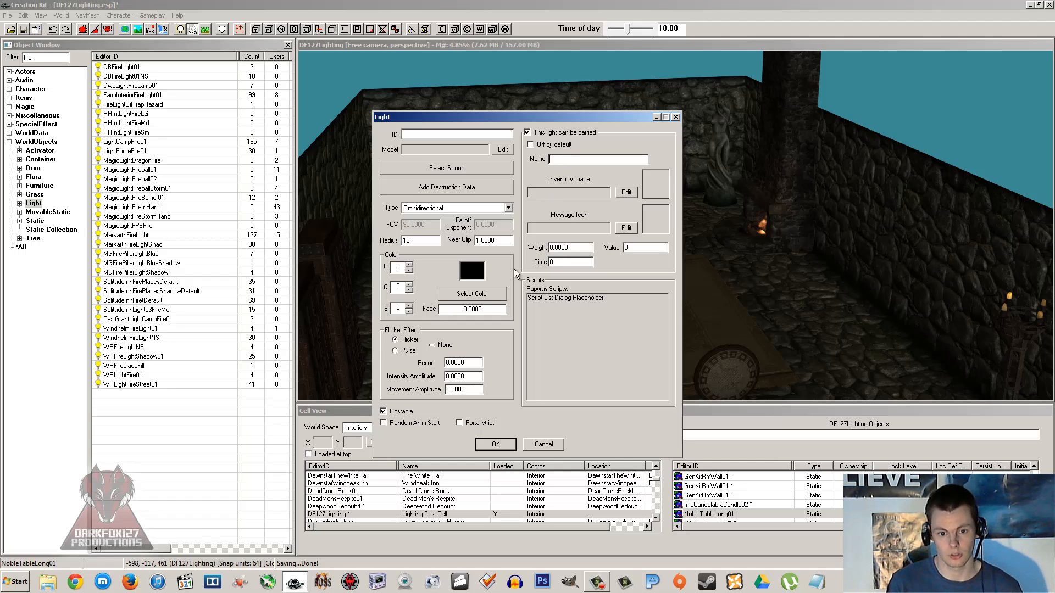
mouse_move(400, 411)
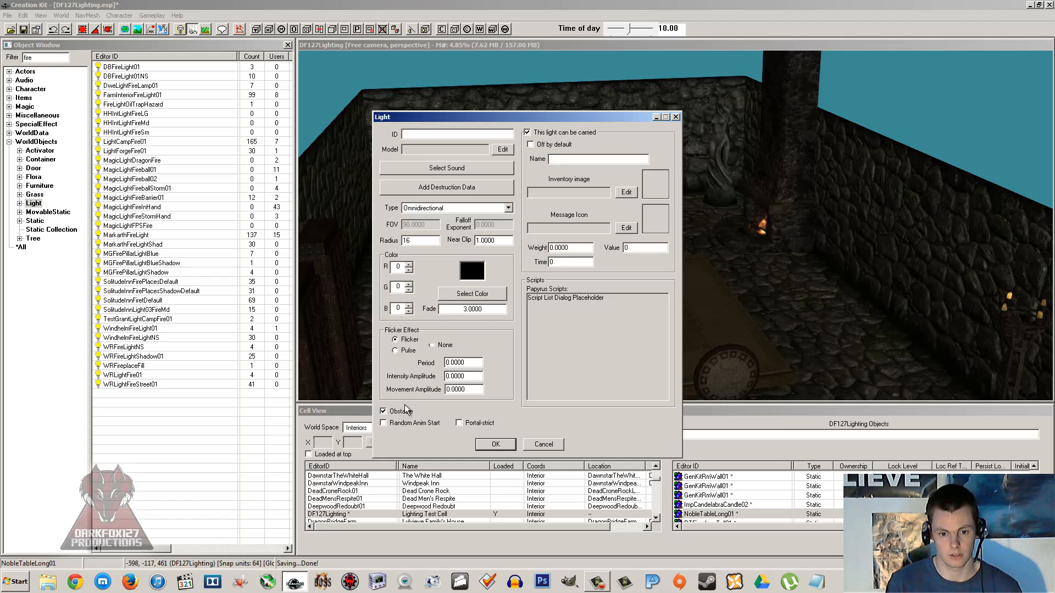
mouse_move(491, 346)
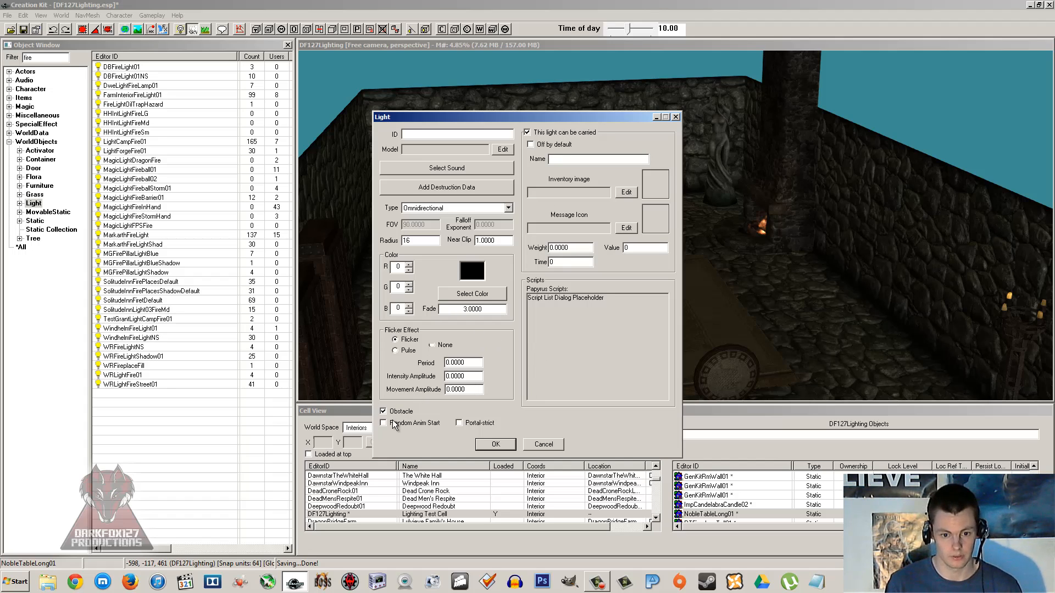
click(383, 411)
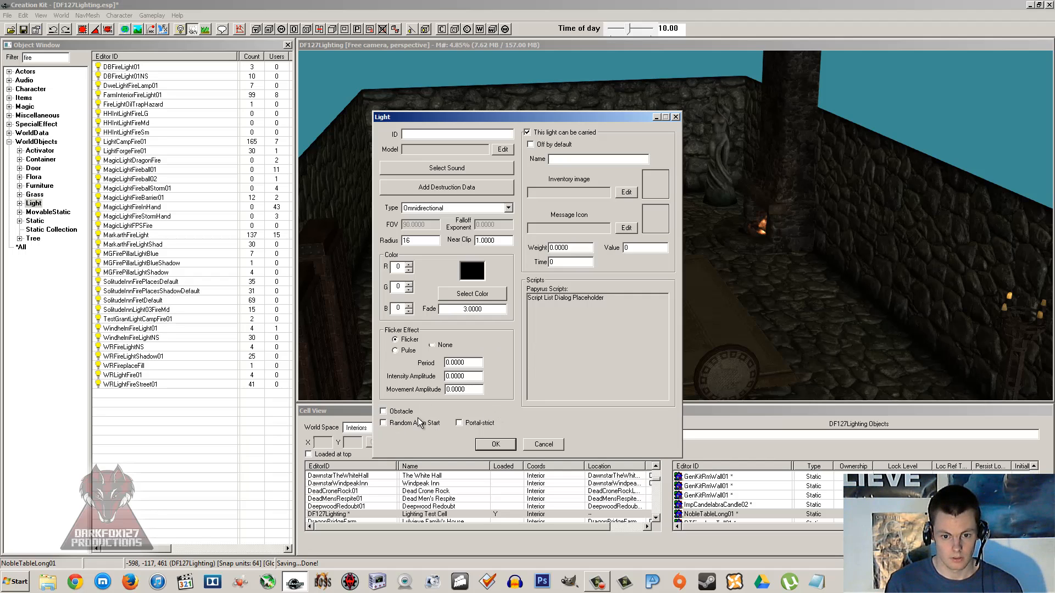
mouse_move(516, 417)
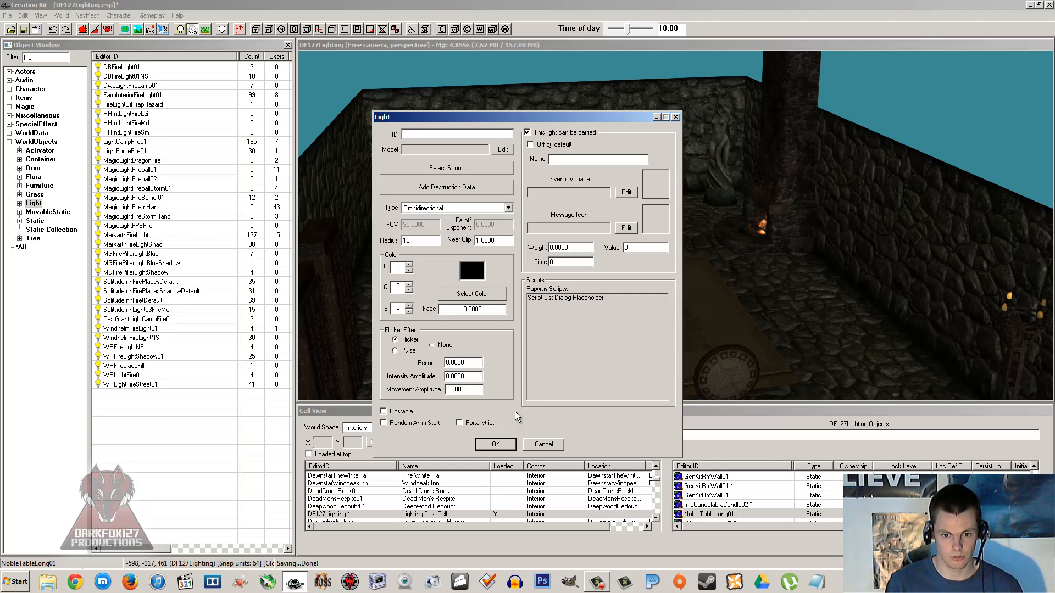
click(458, 422)
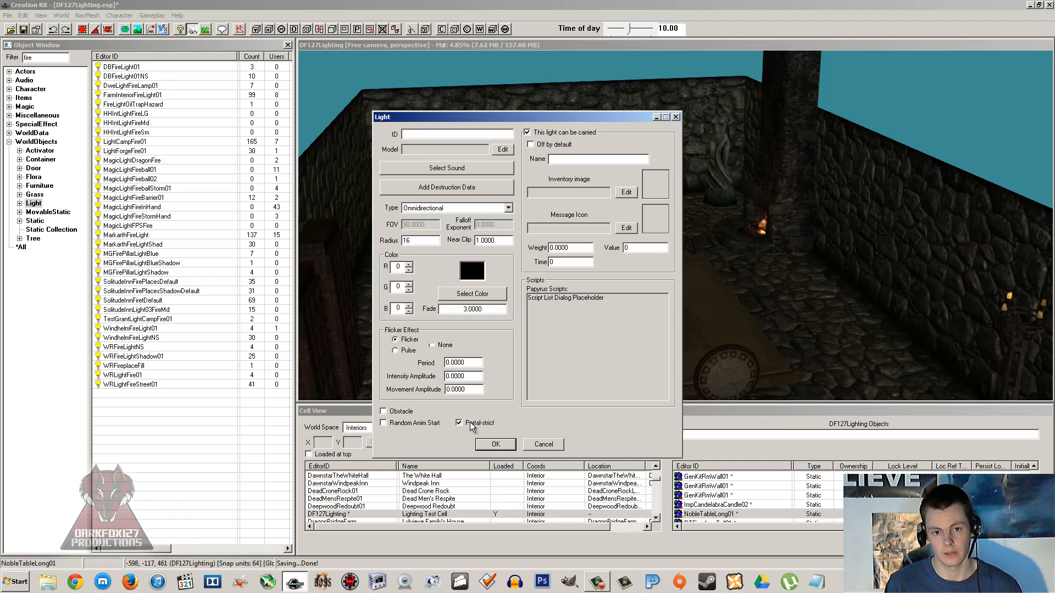
click(459, 422)
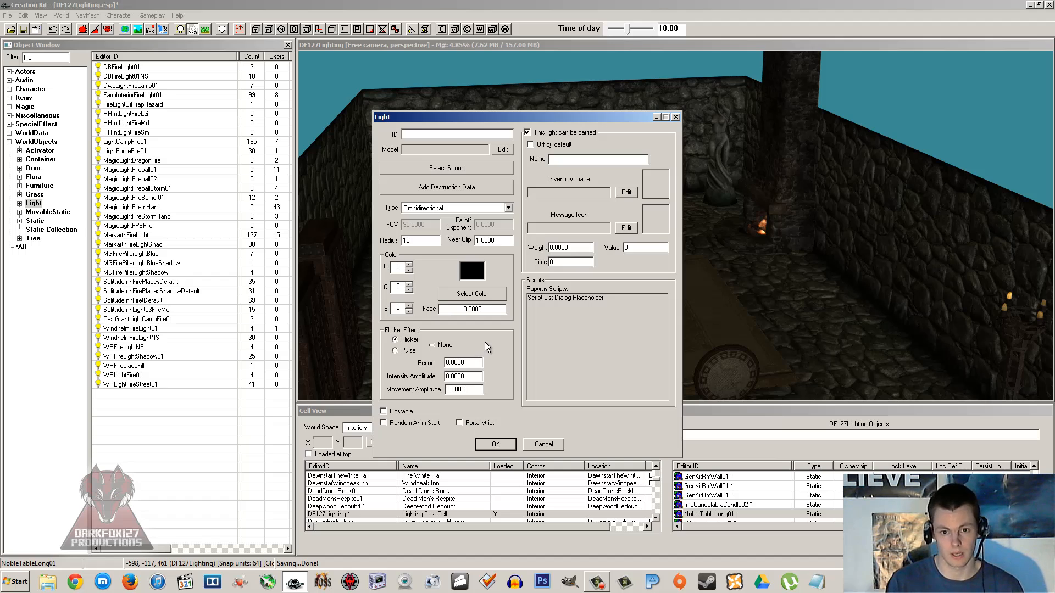
mouse_move(442, 136)
text(torch)
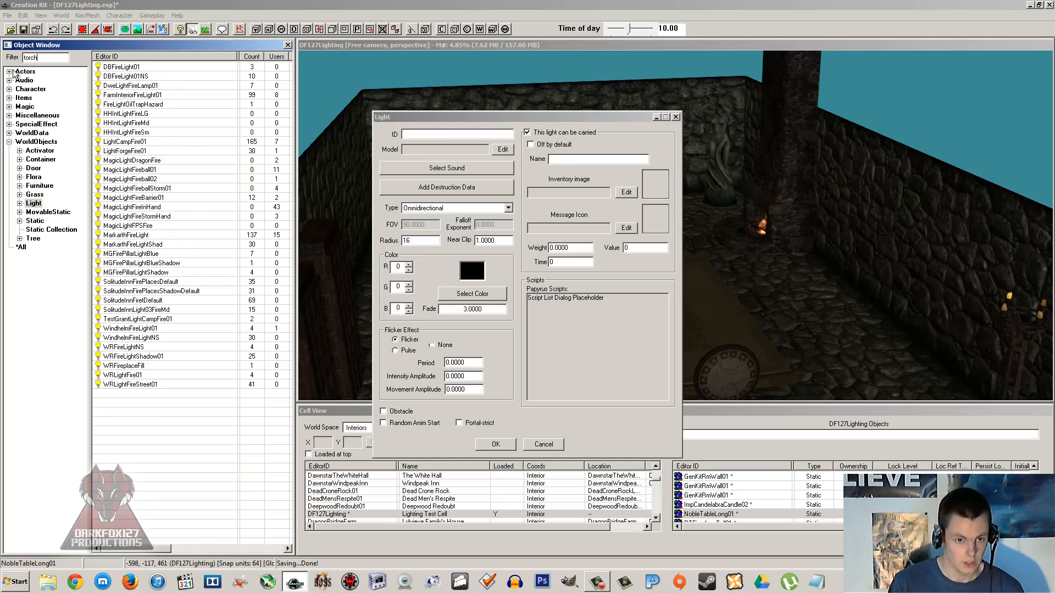
- Inspect DefaultTorch01's radius and colour values, then close the empty light form
right_click(135, 160)
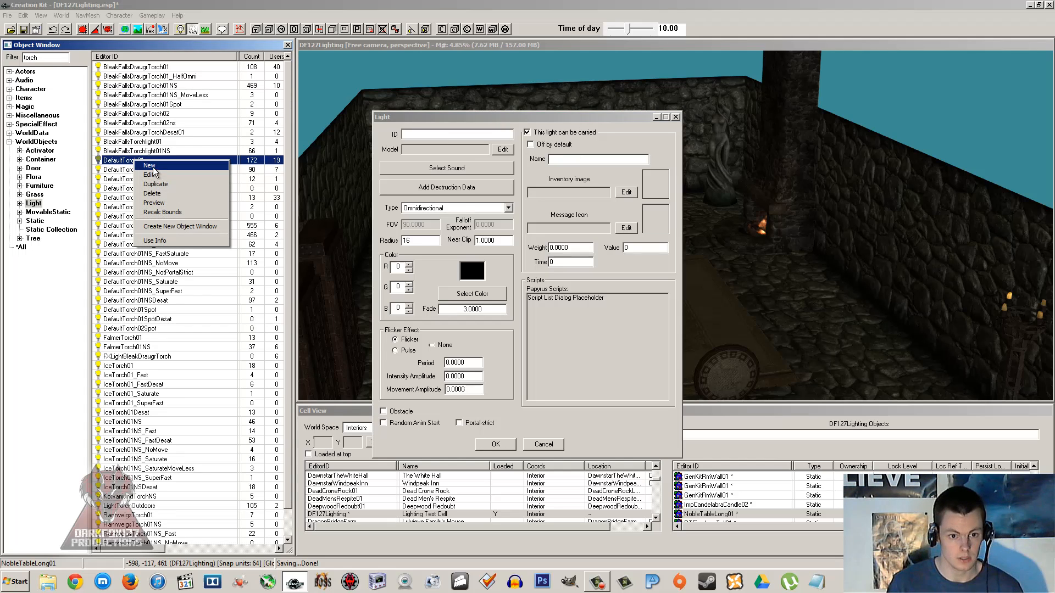
click(147, 174)
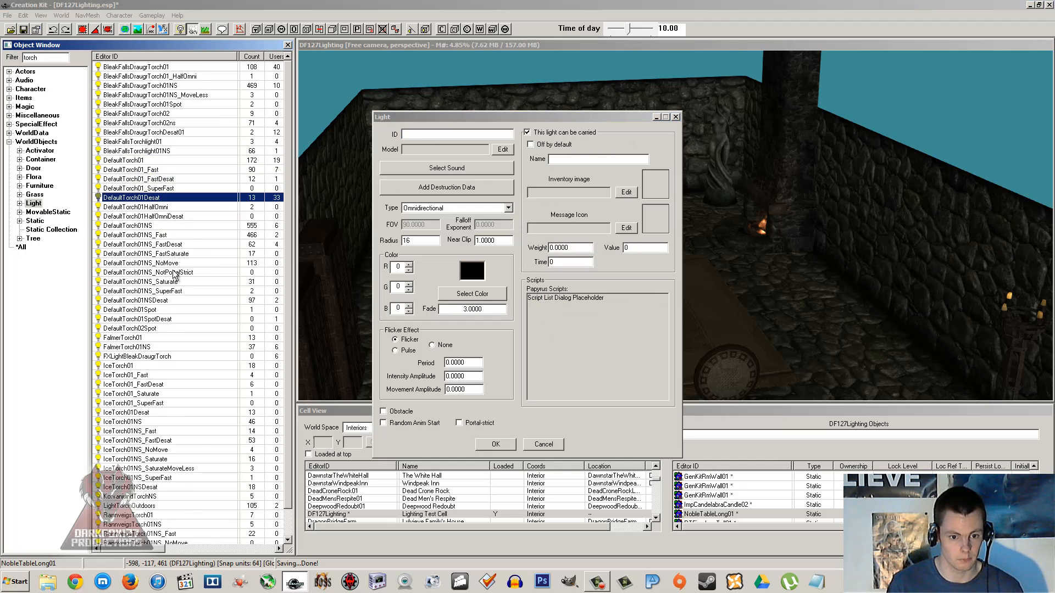
right_click(135, 524)
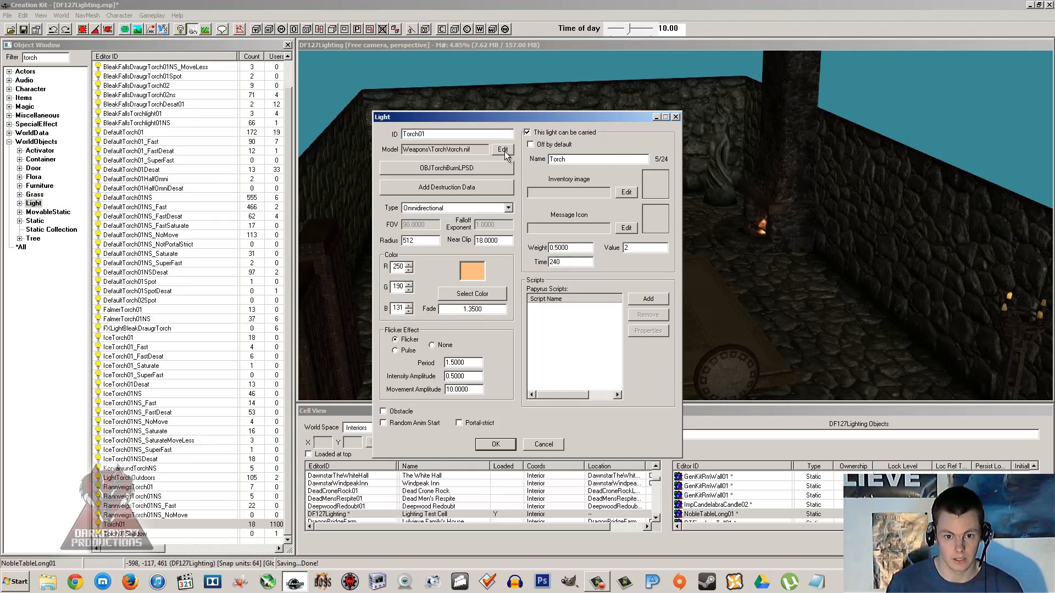
mouse_move(573, 191)
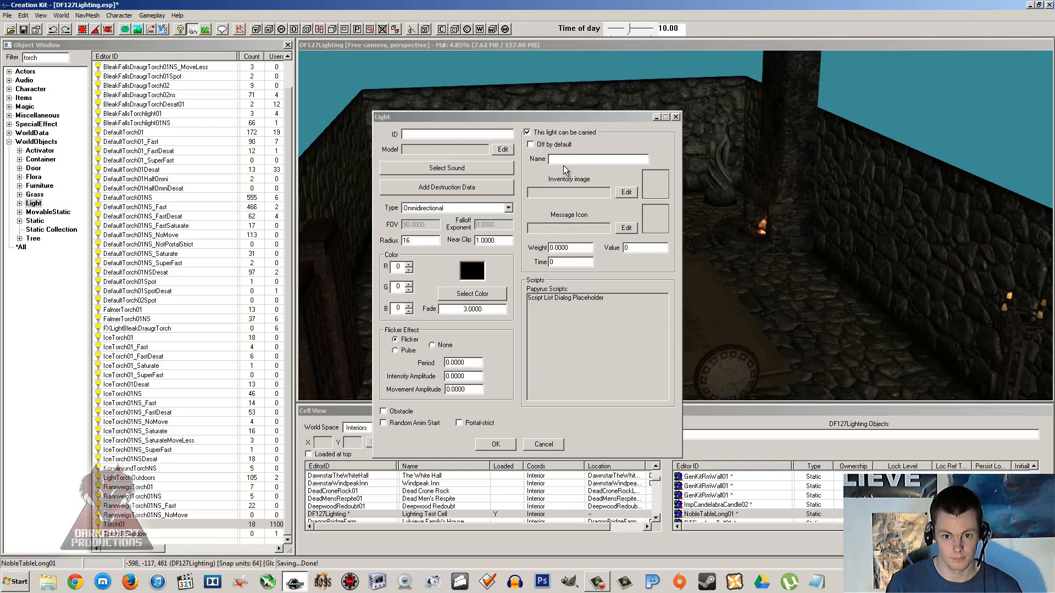
mouse_move(534, 301)
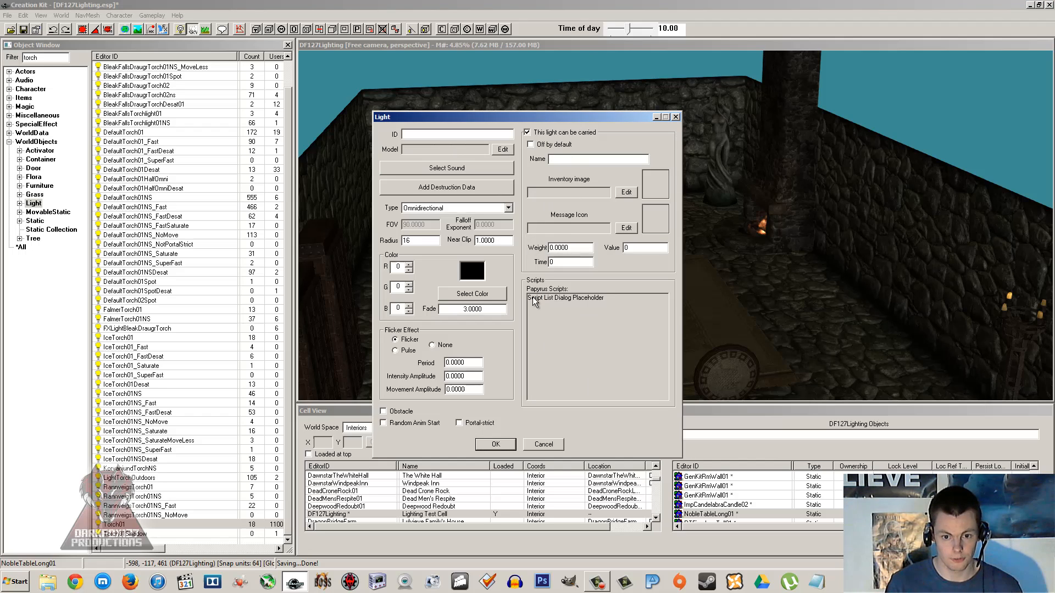
mouse_move(527, 335)
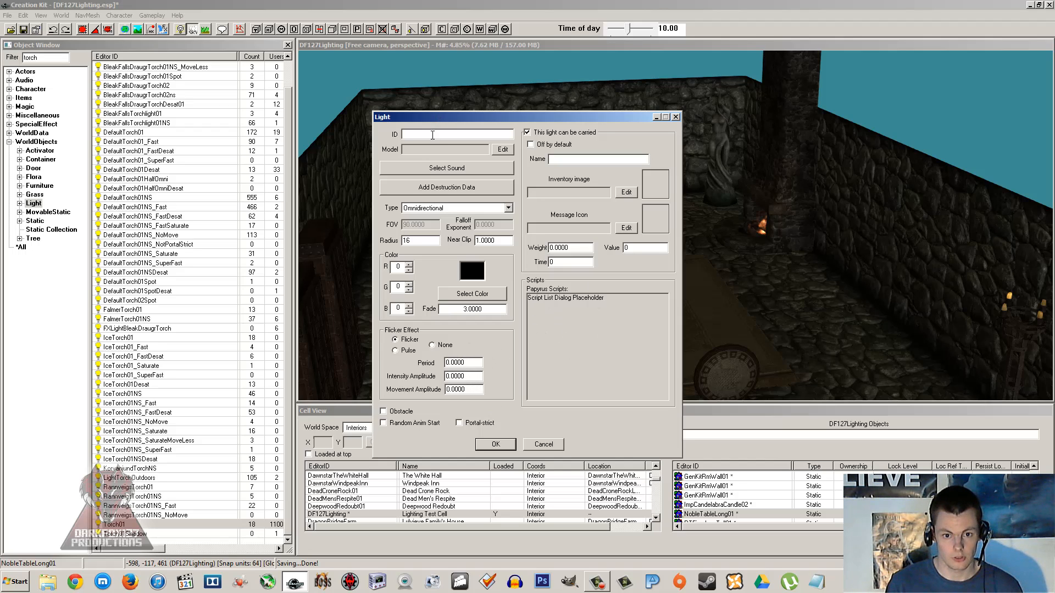
click(542, 444)
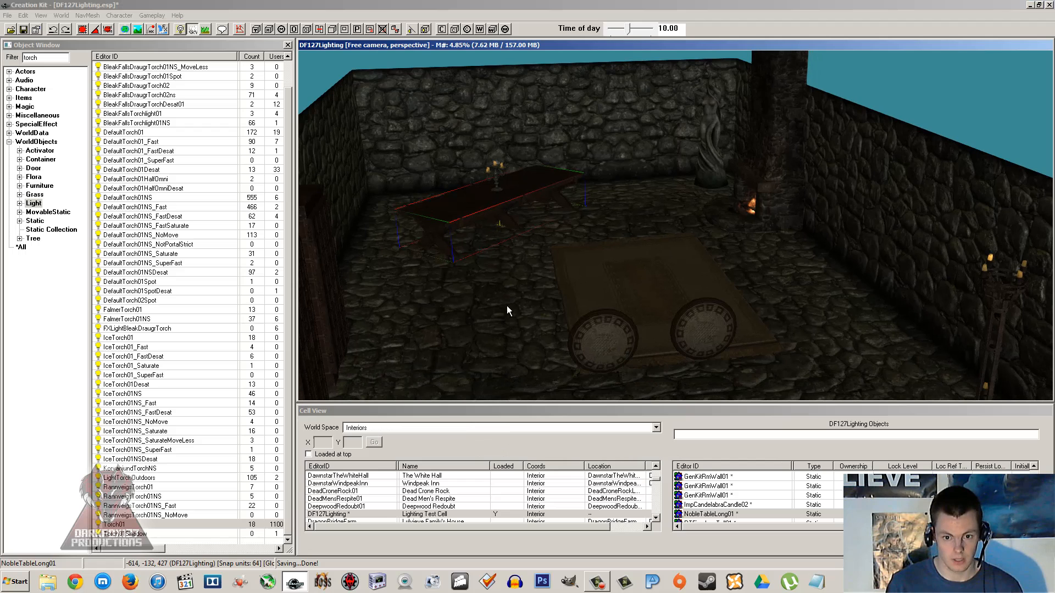
mouse_move(543, 298)
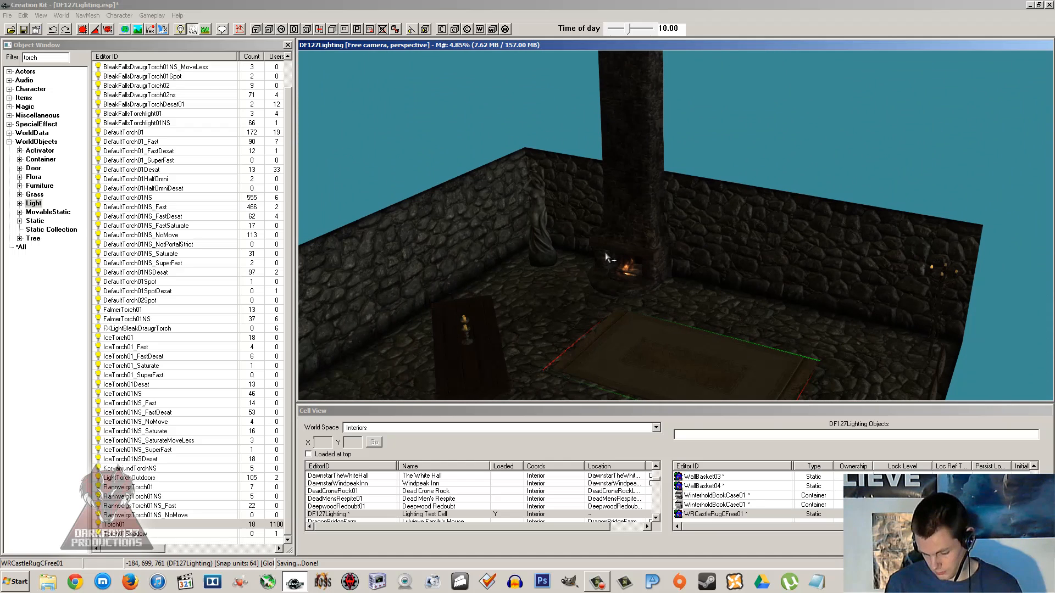
mouse_move(788, 261)
text(shadow)
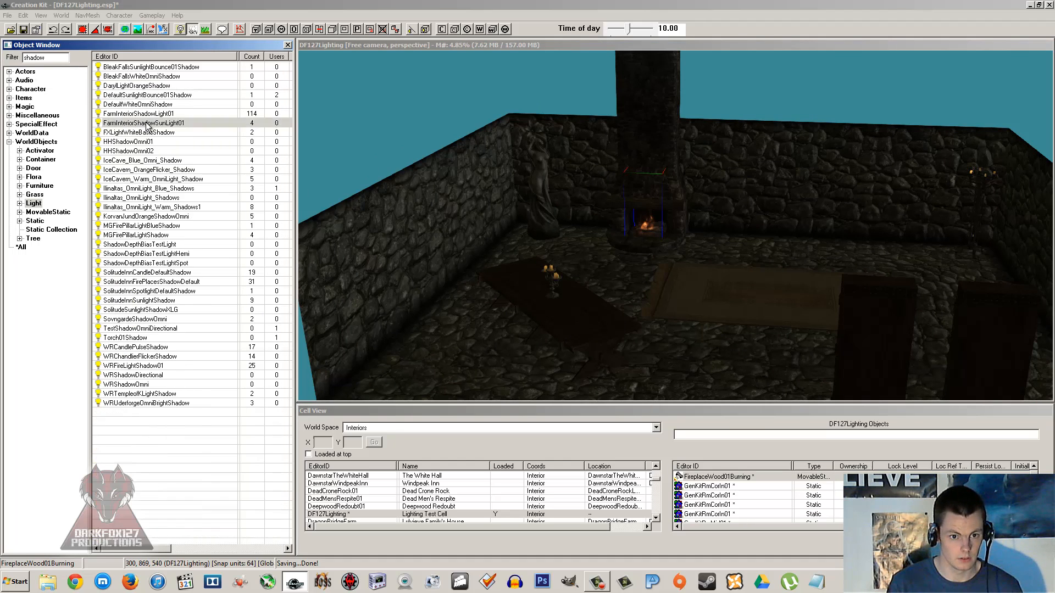
- Pick DefaultWhiteOmniShadow from the shadow light list to place beside the fireplace pillar
click(724, 298)
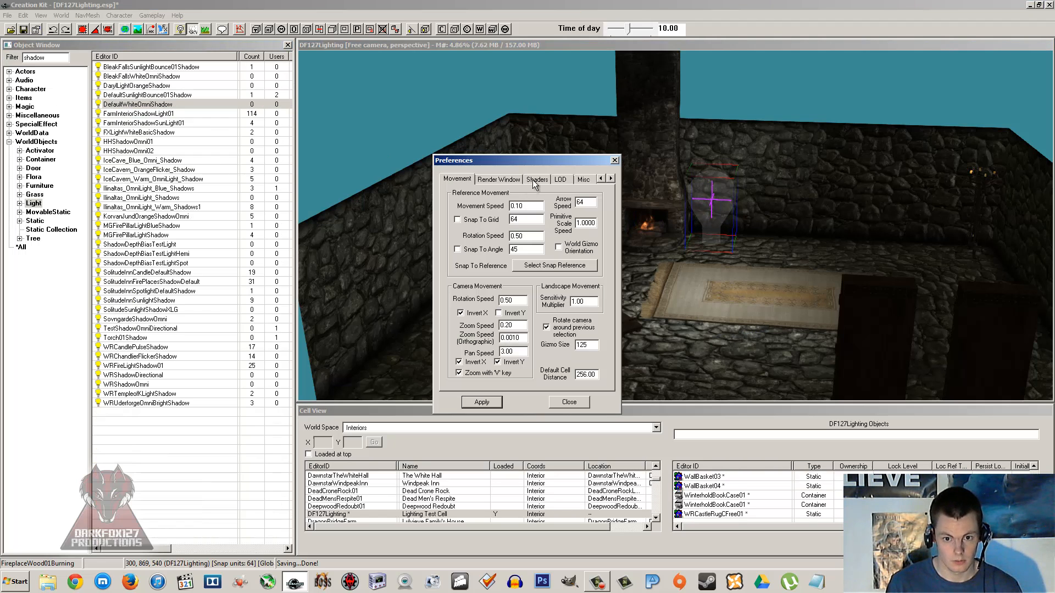
- Turn on Shadows in the Shaders preferences, apply, and close Preferences
click(537, 179)
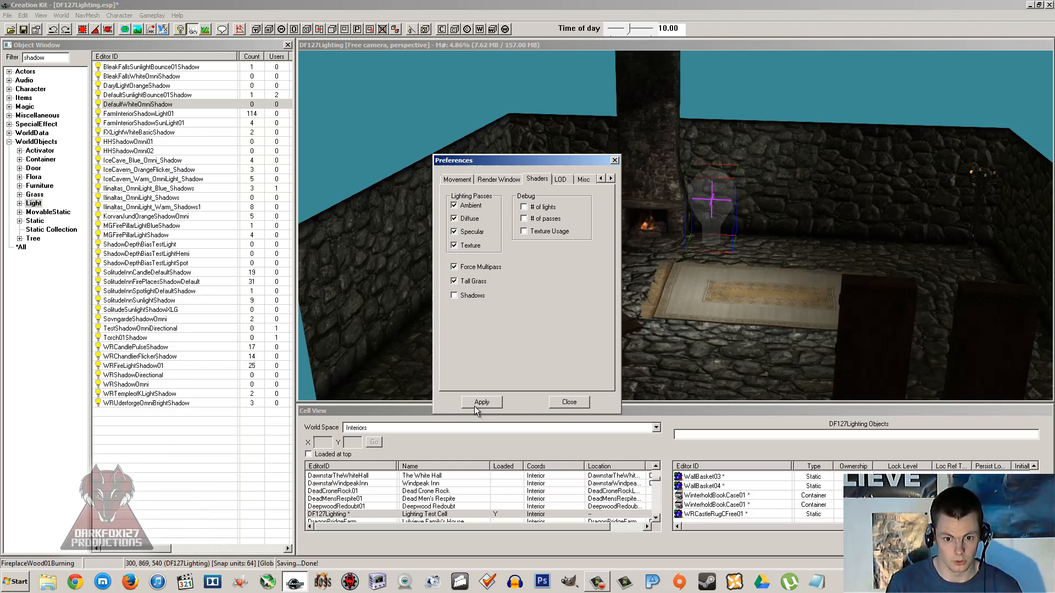
click(568, 401)
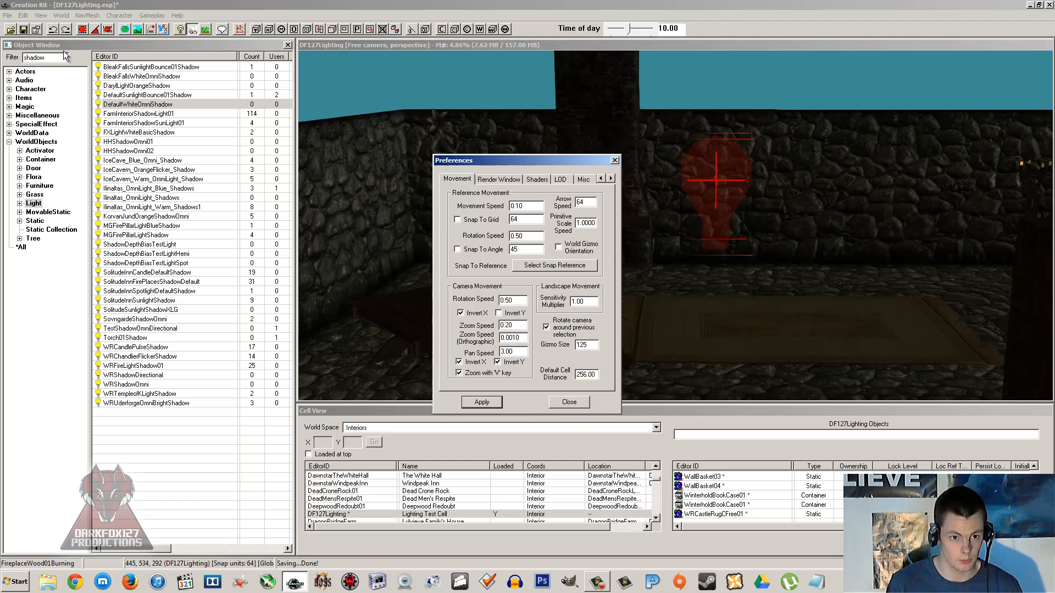
click(536, 179)
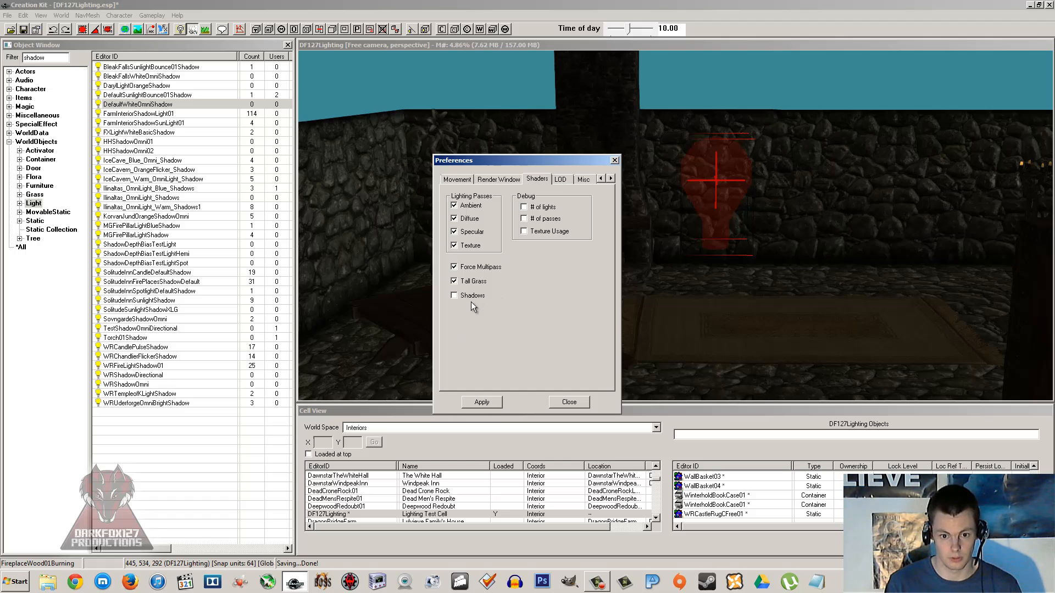
click(455, 295)
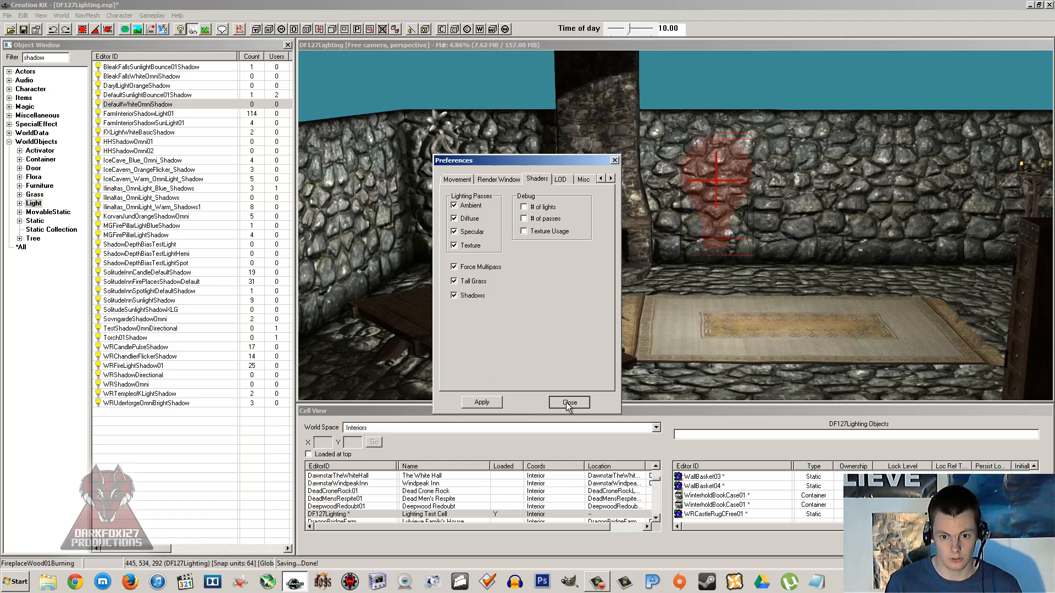
click(568, 401)
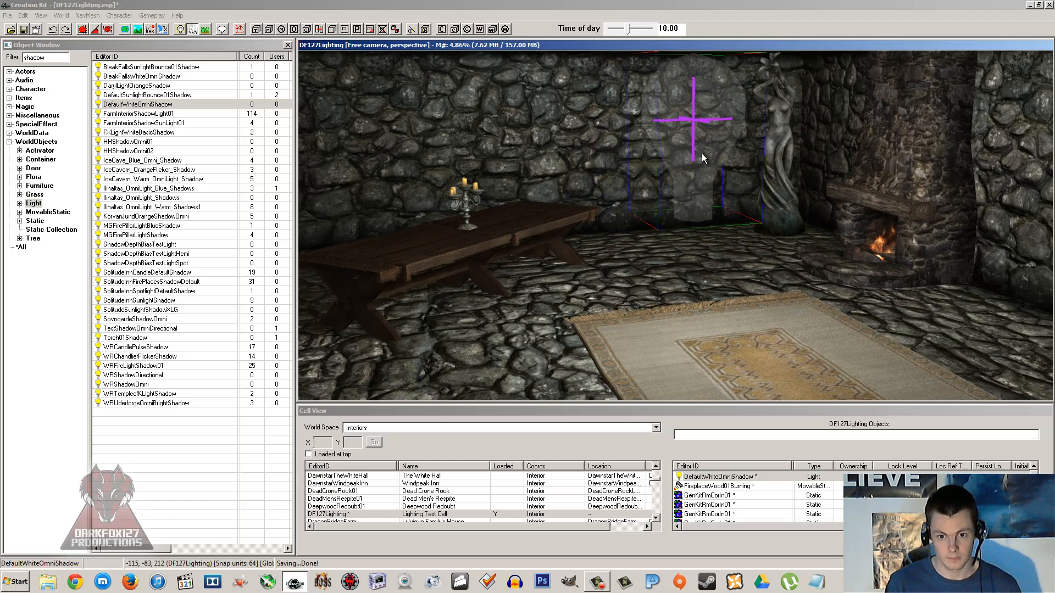
mouse_move(662, 173)
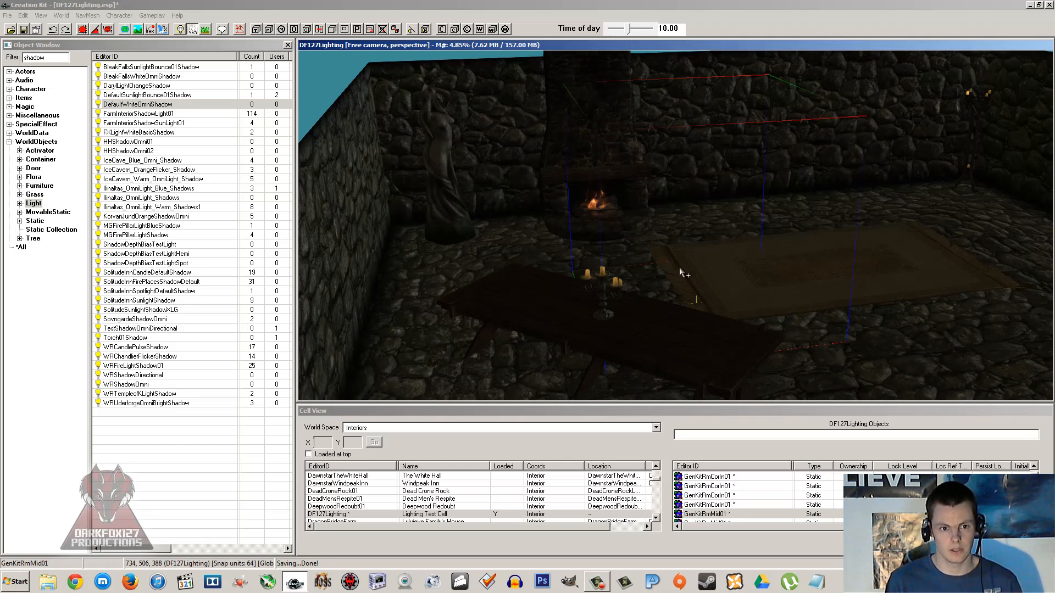
mouse_move(689, 245)
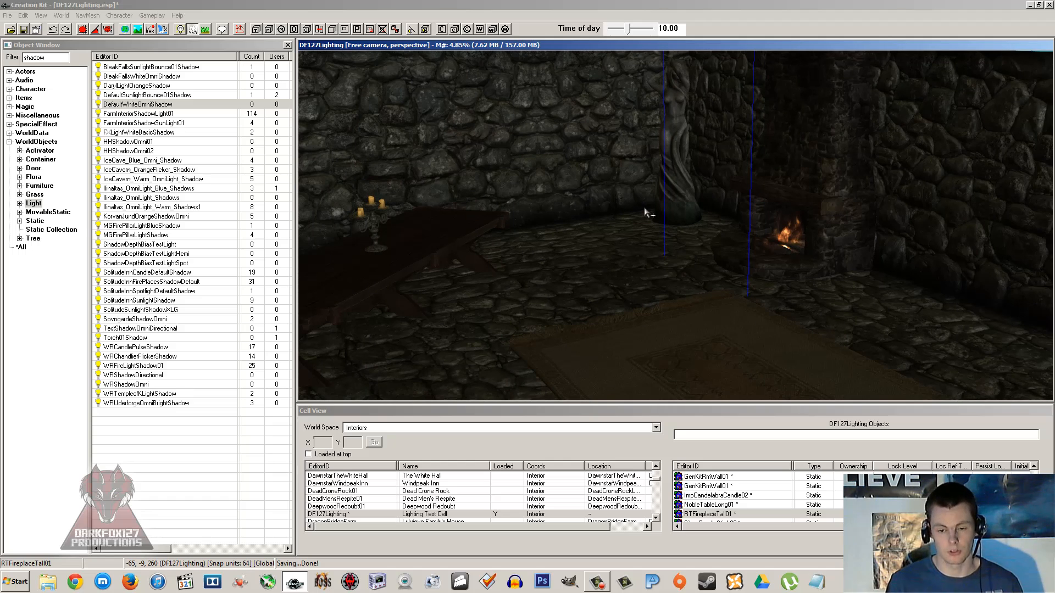
mouse_move(401, 138)
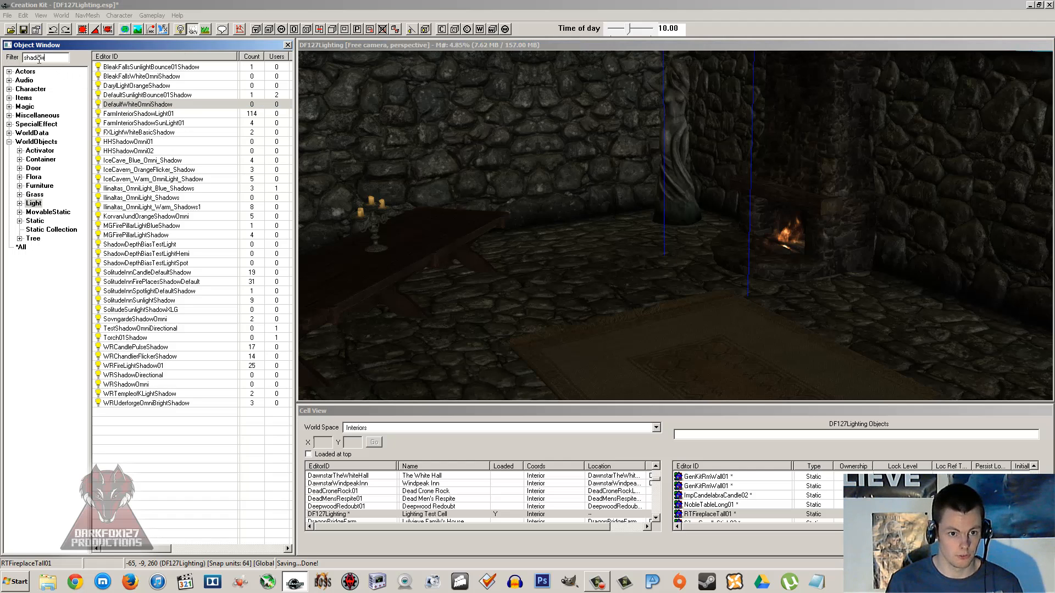
- Filter lights by 'fireplace' and place Aliks_OrangeFlicker lights in the hearth and over the candles
text(fireplac)
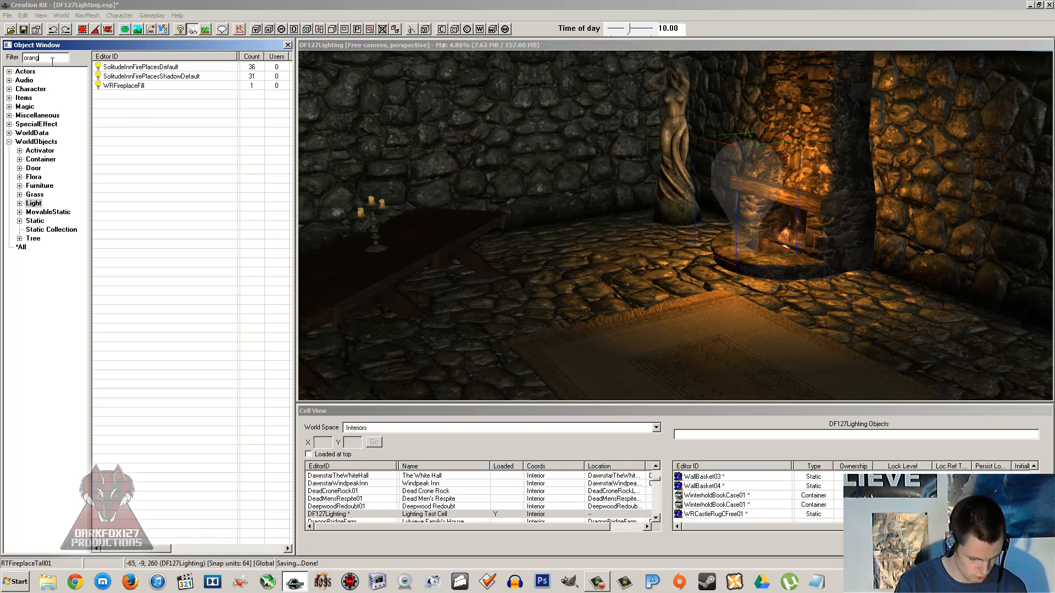
text(e)
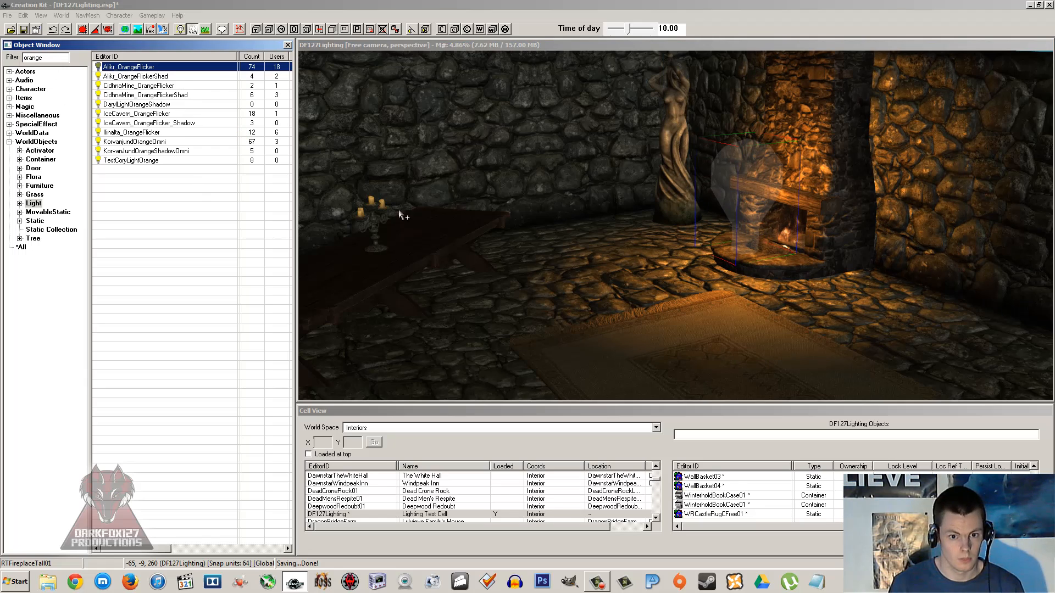
click(377, 222)
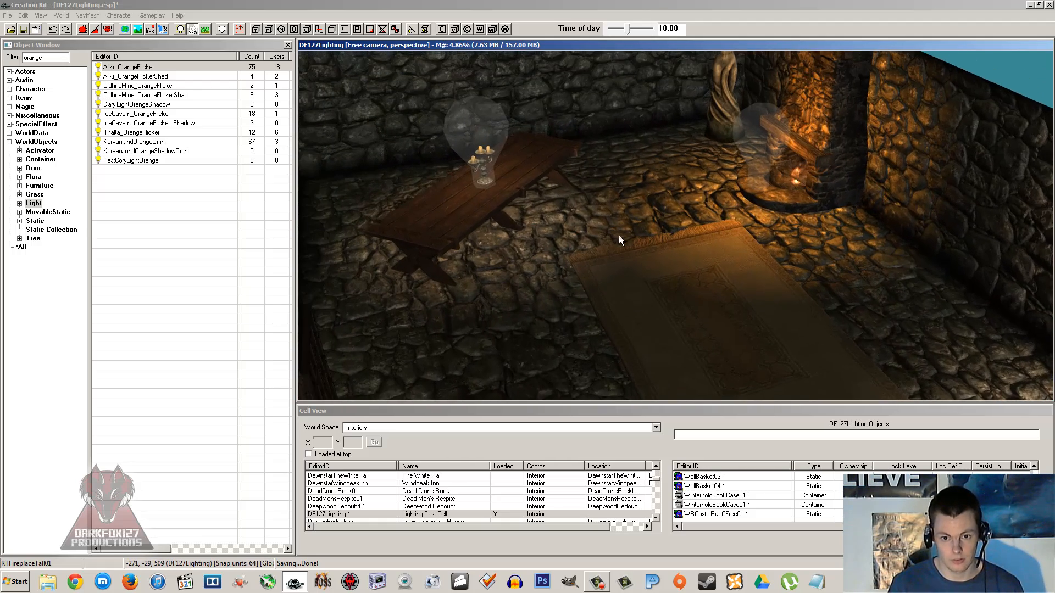
click(42, 14)
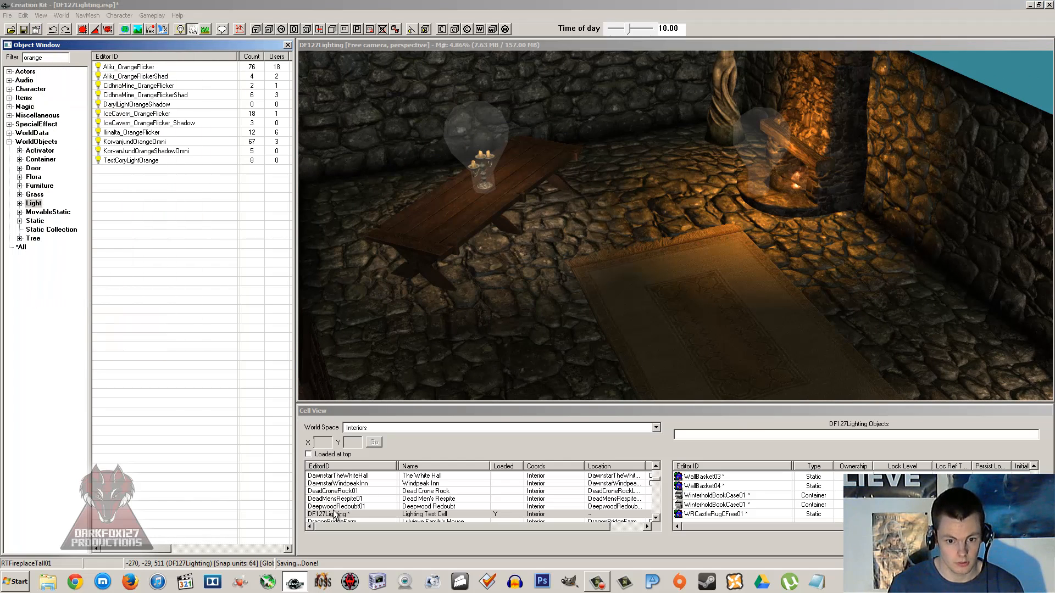
- Give the Lighting Test Cell FarmLightingTemplate, inheriting its ambient, directional, fog colour and fog near values
double_click(329, 514)
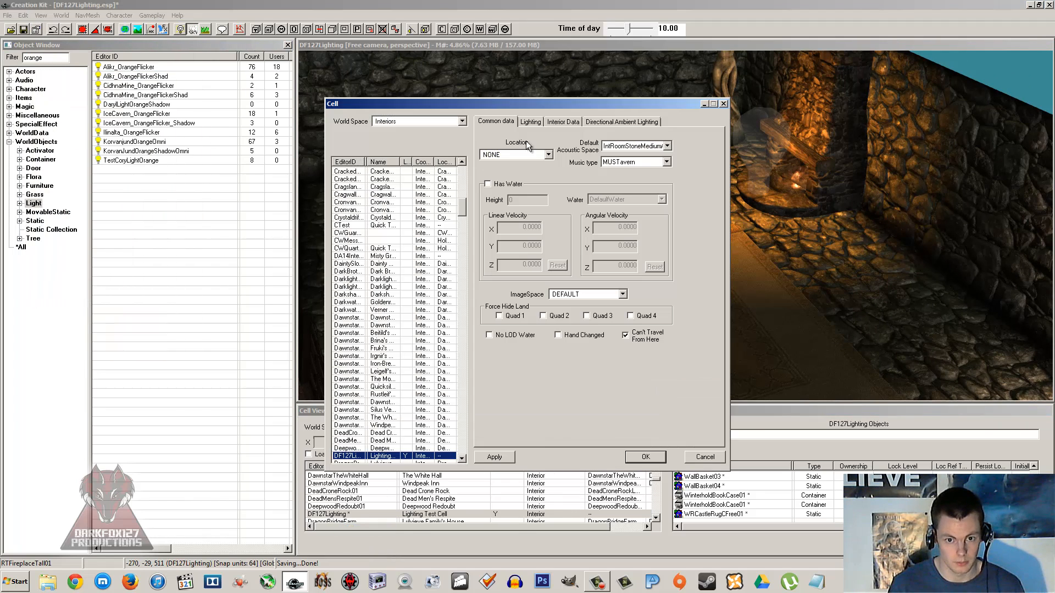
click(530, 122)
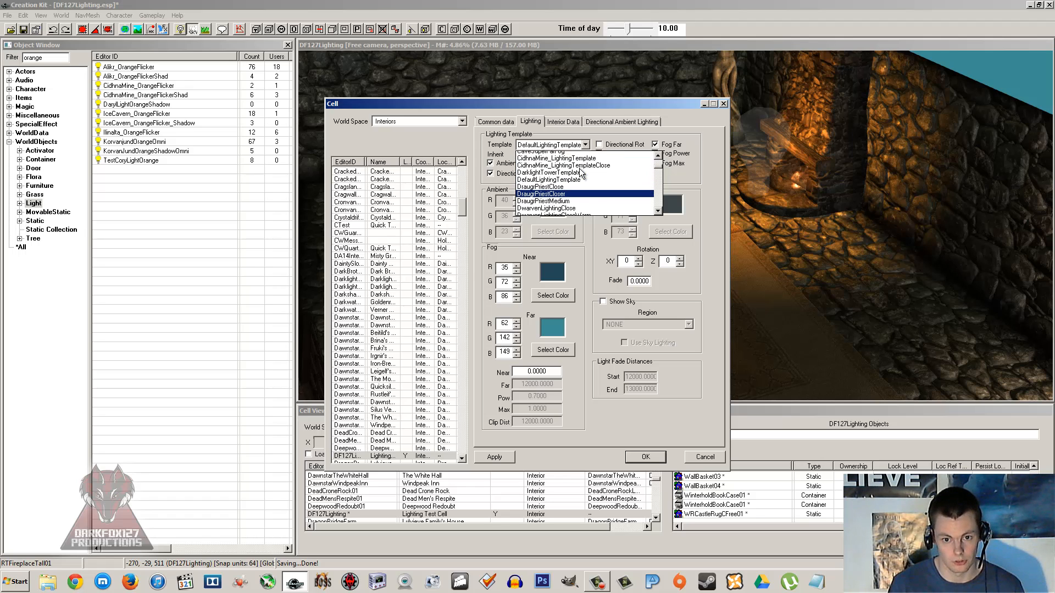
scroll(up, 3)
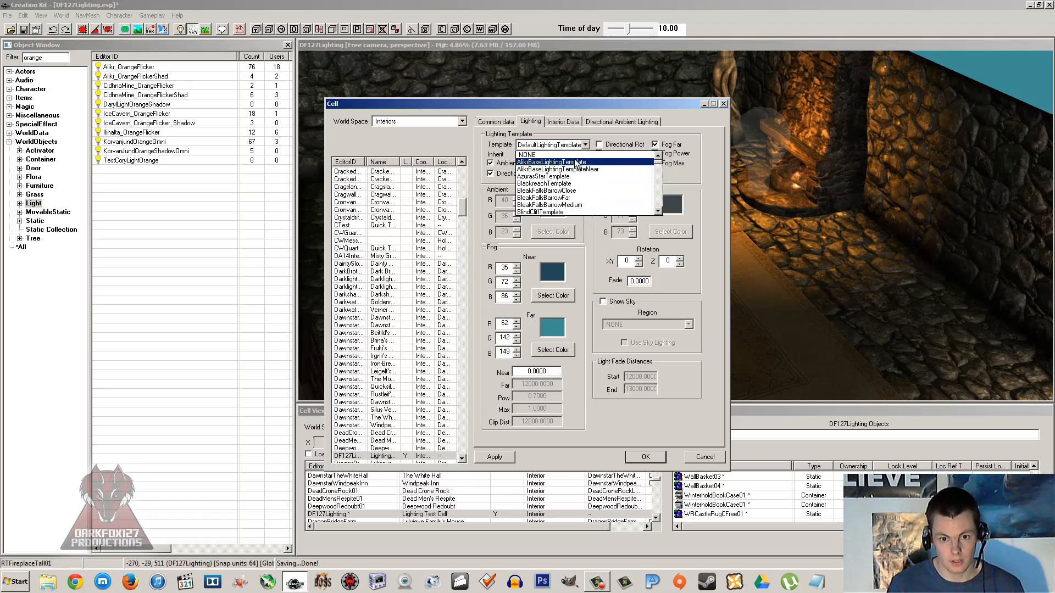
click(527, 154)
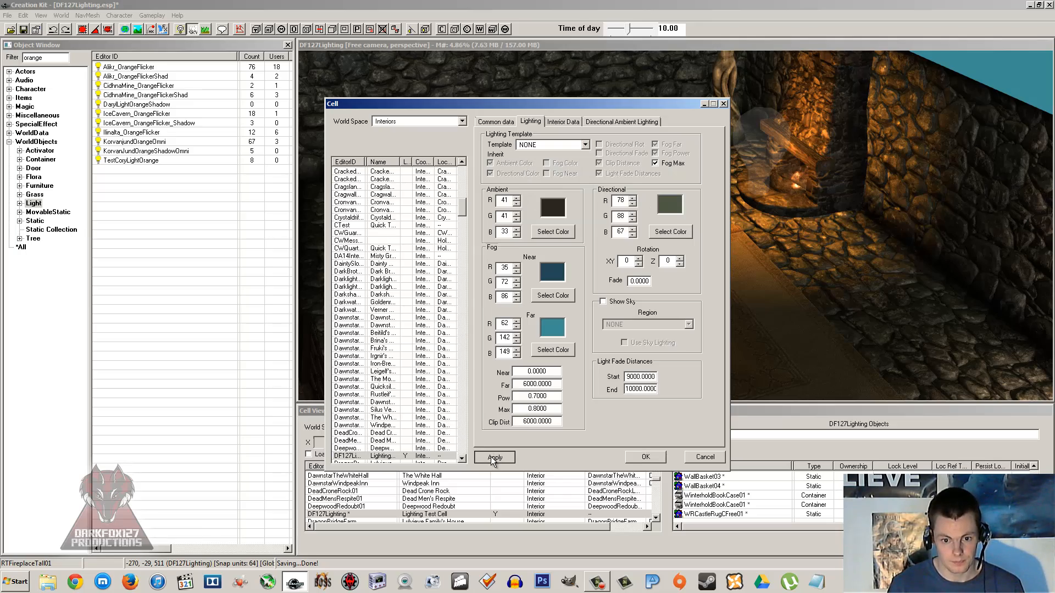
click(494, 457)
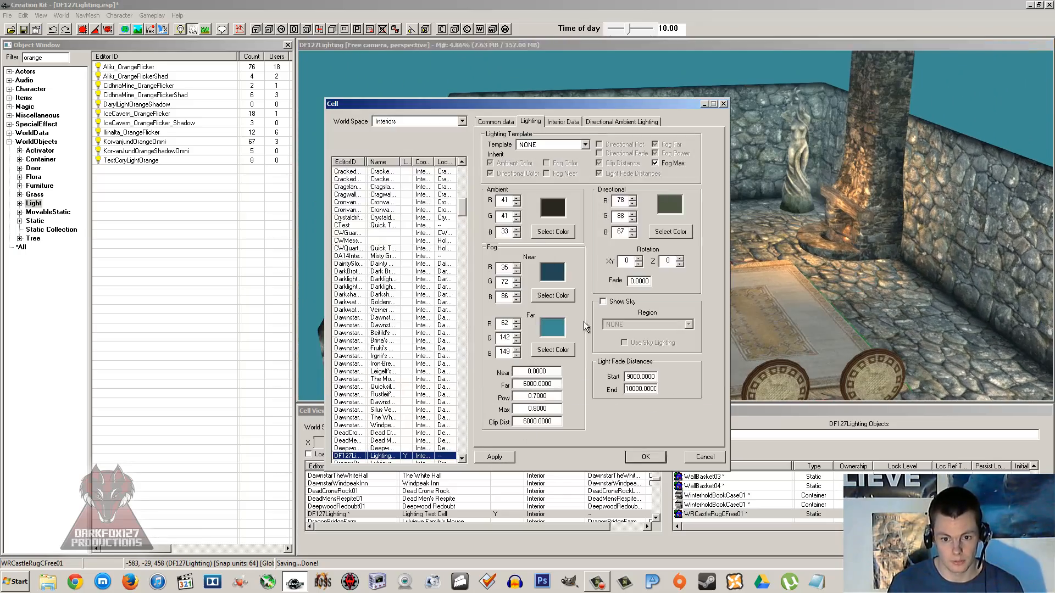
click(596, 144)
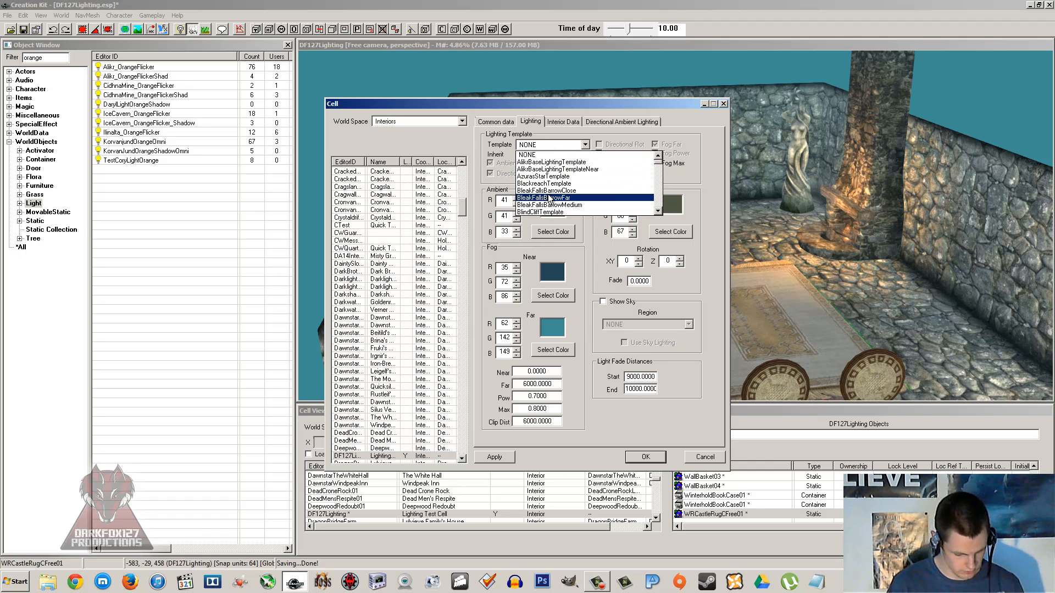
click(548, 154)
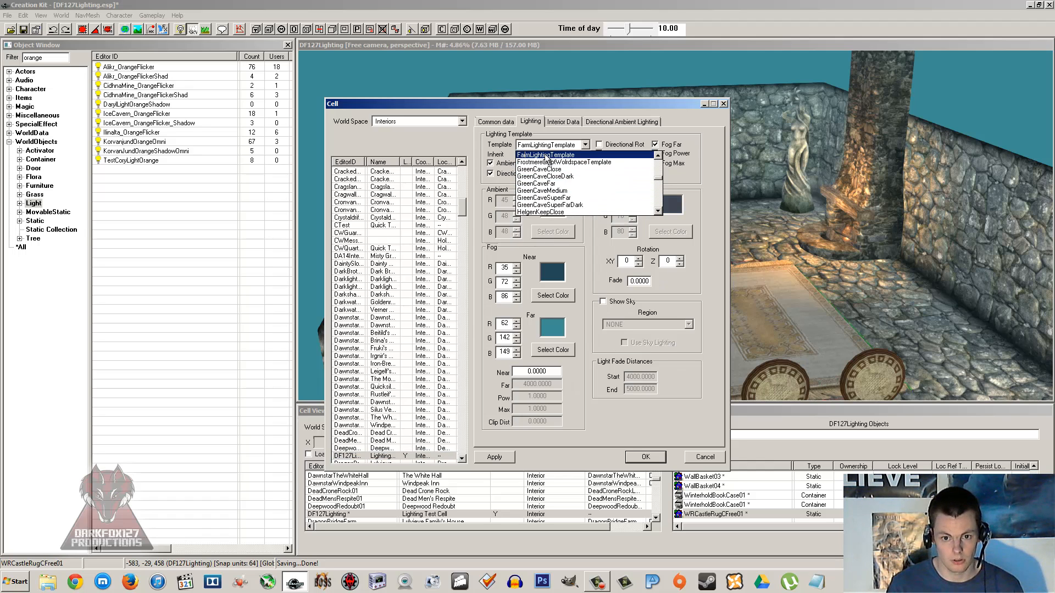
click(545, 154)
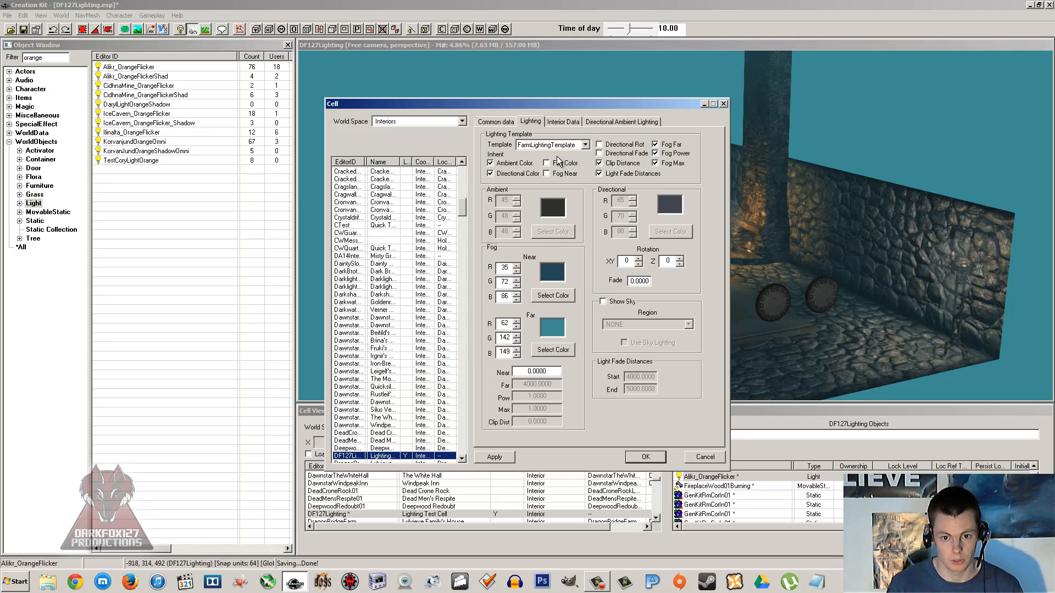
click(548, 162)
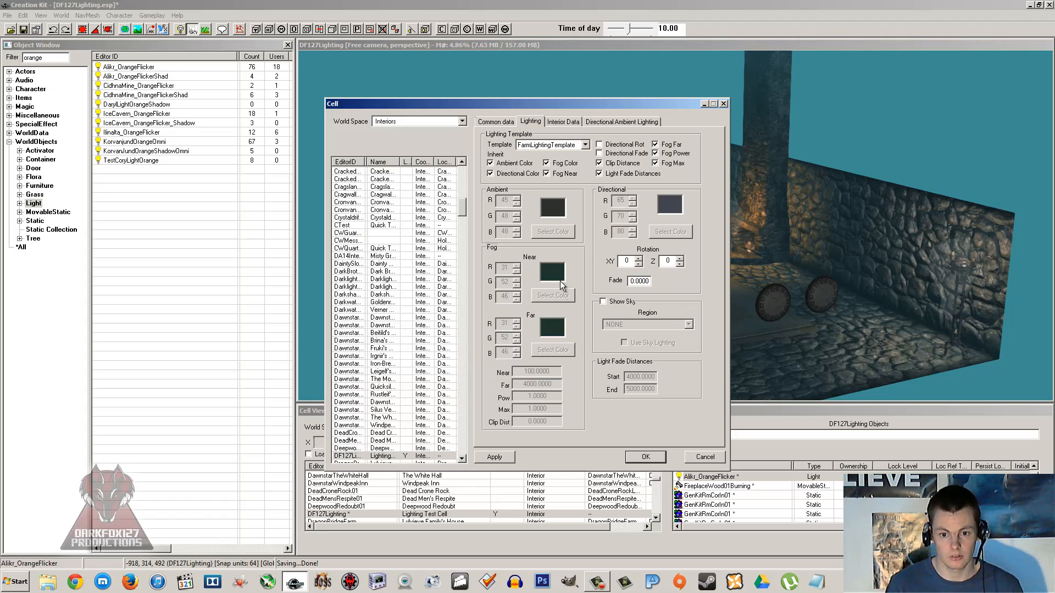
mouse_move(72, 244)
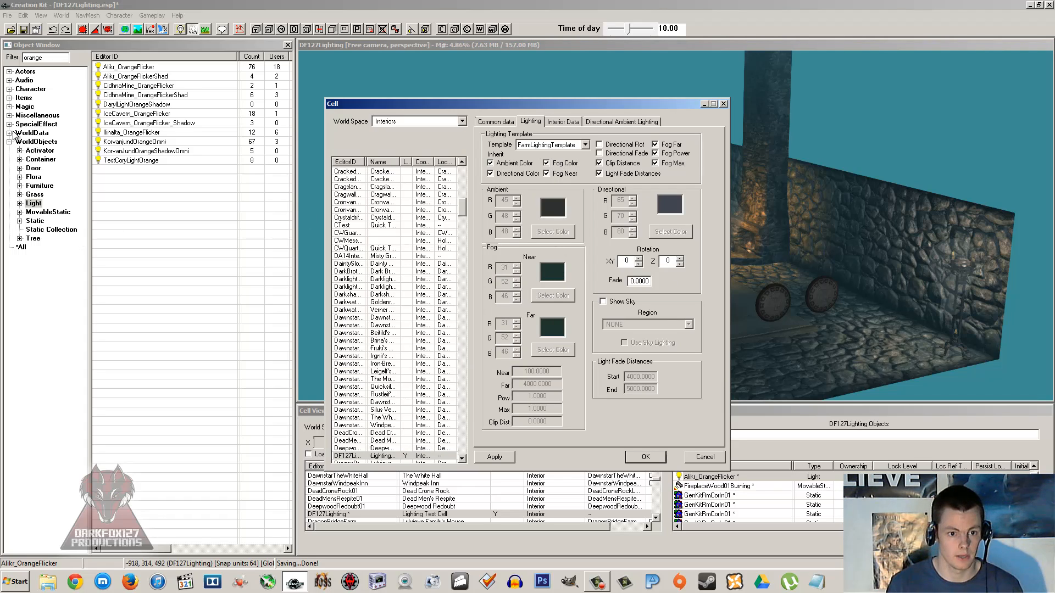
- Browse WorldData lighting templates and switch the cell's template to GreenCaveFar
click(11, 133)
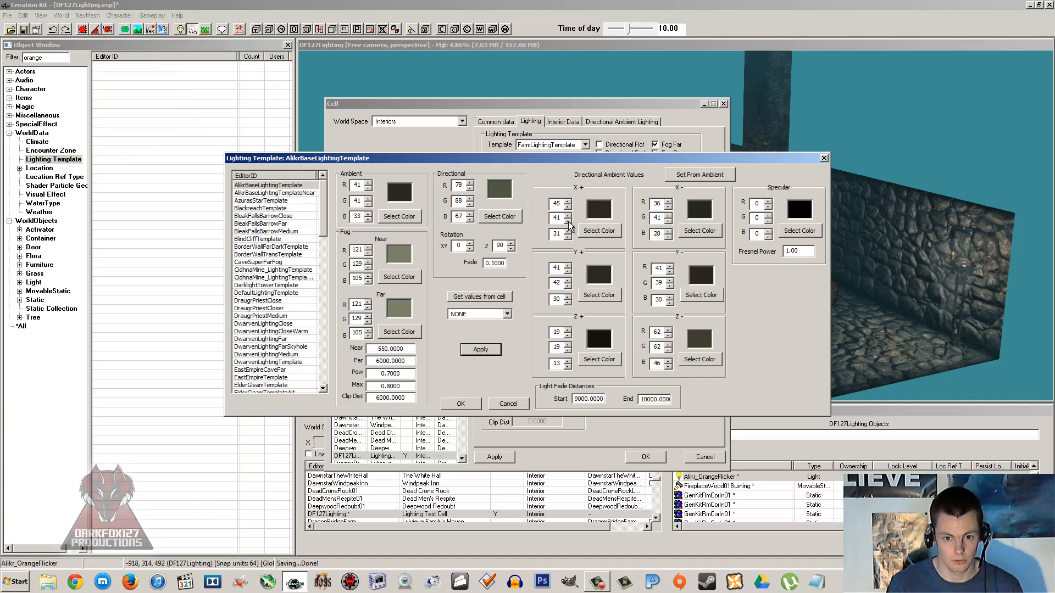
mouse_move(355, 175)
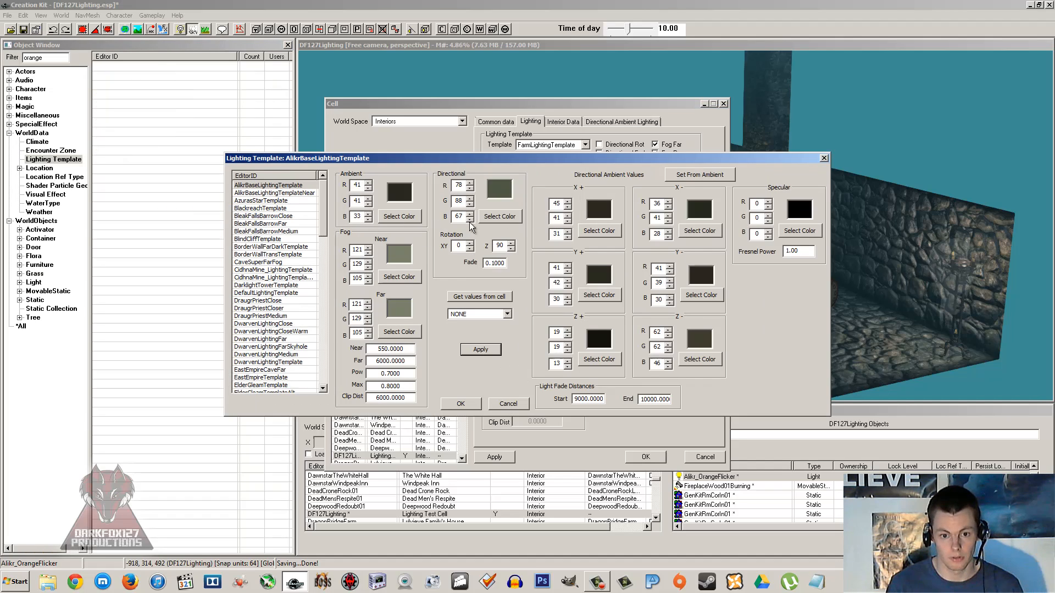
mouse_move(512, 396)
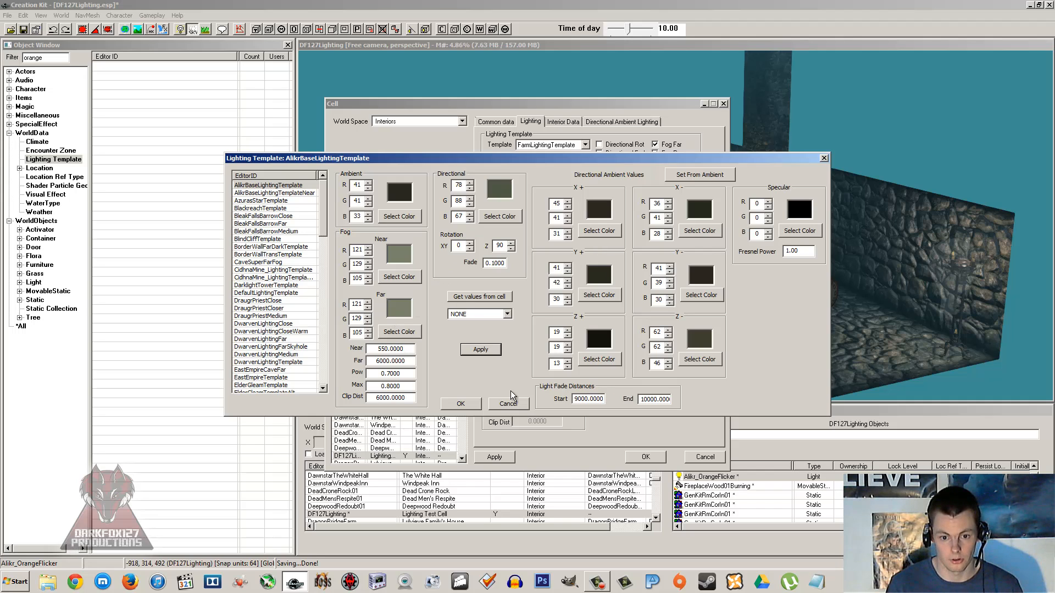
click(509, 404)
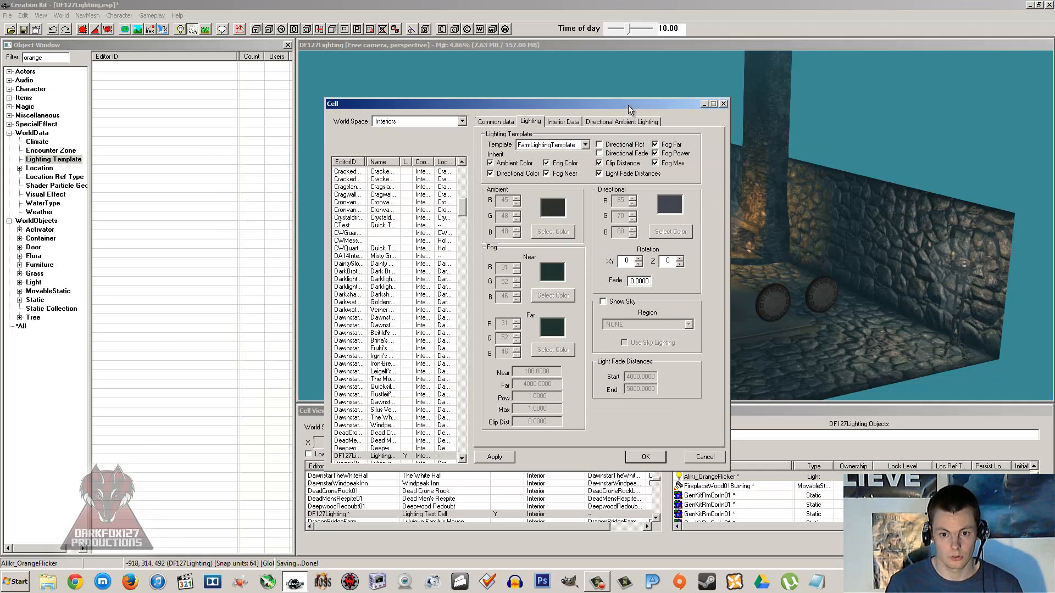
click(585, 144)
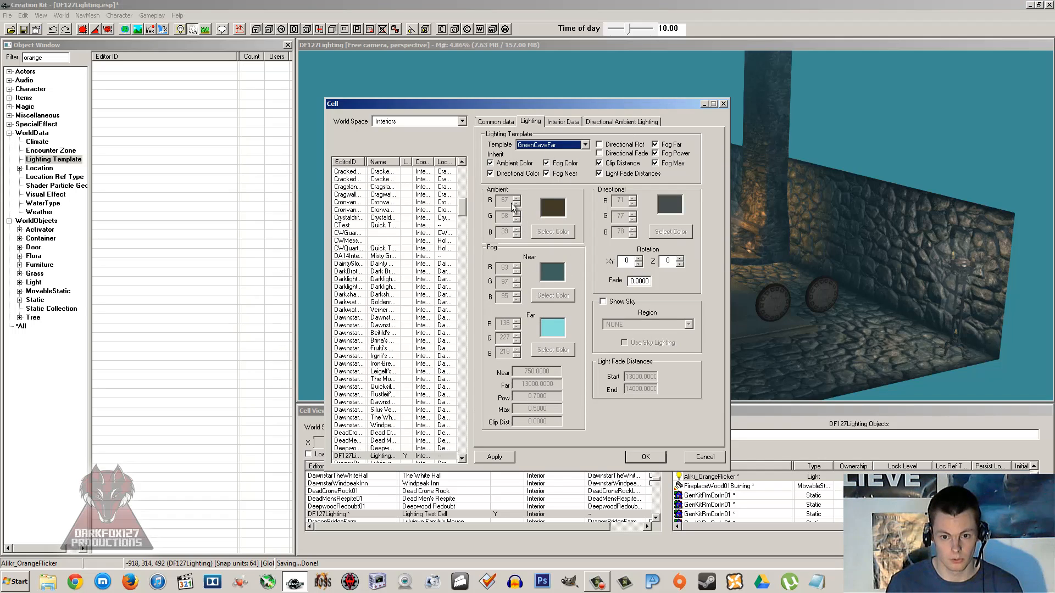
mouse_move(578, 383)
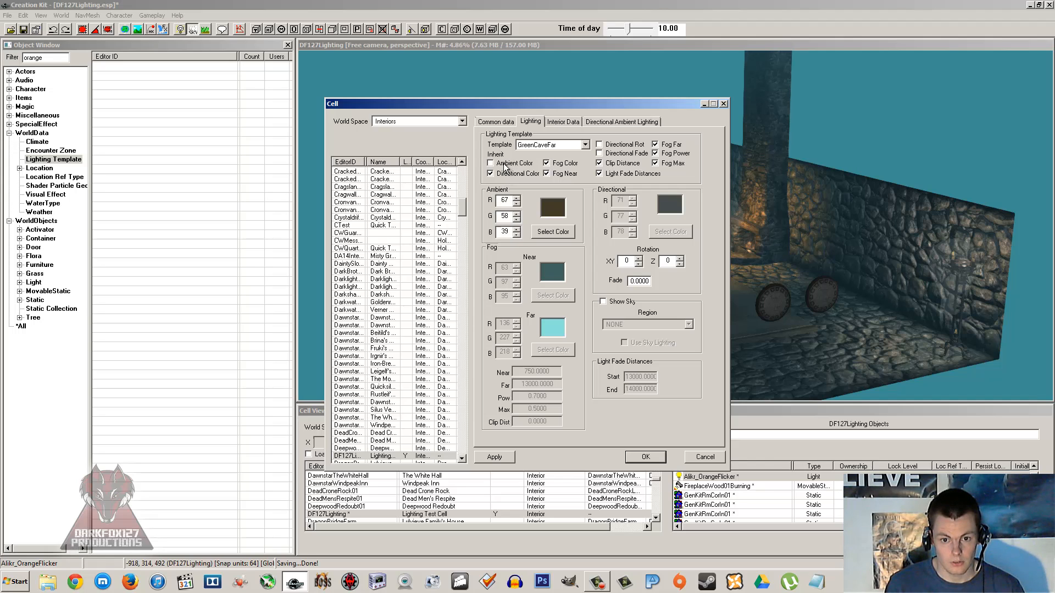
- Stop inheriting ambient colour and show the sky from Region55 in the cell
click(491, 163)
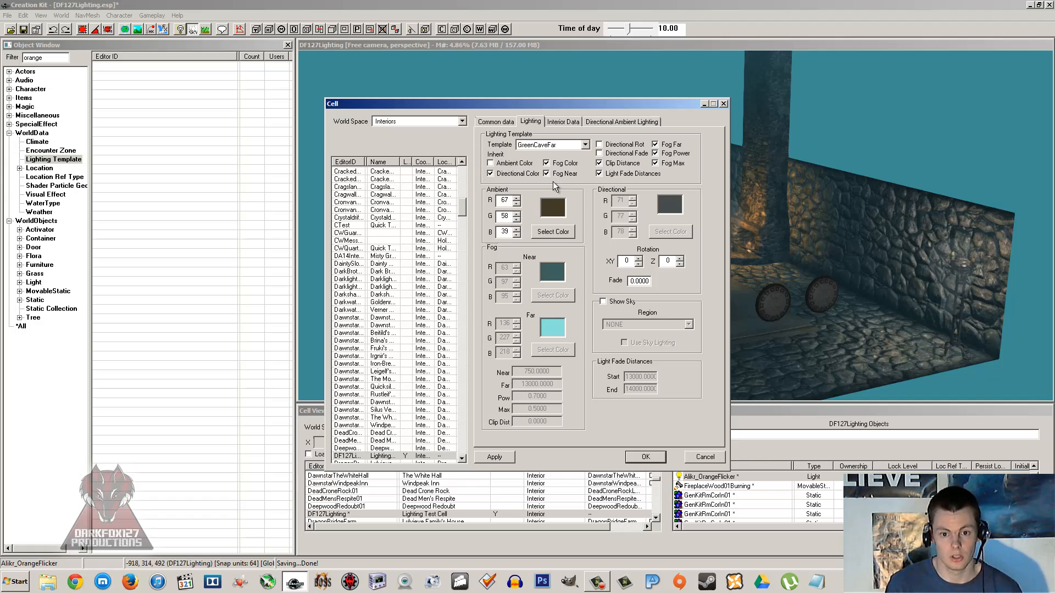
mouse_move(554, 229)
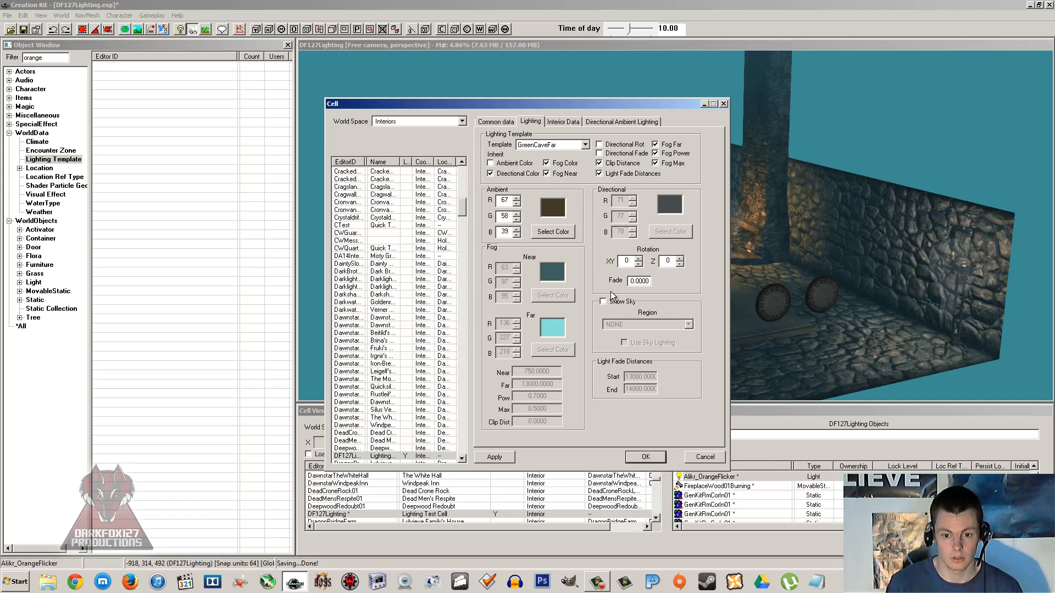
click(687, 324)
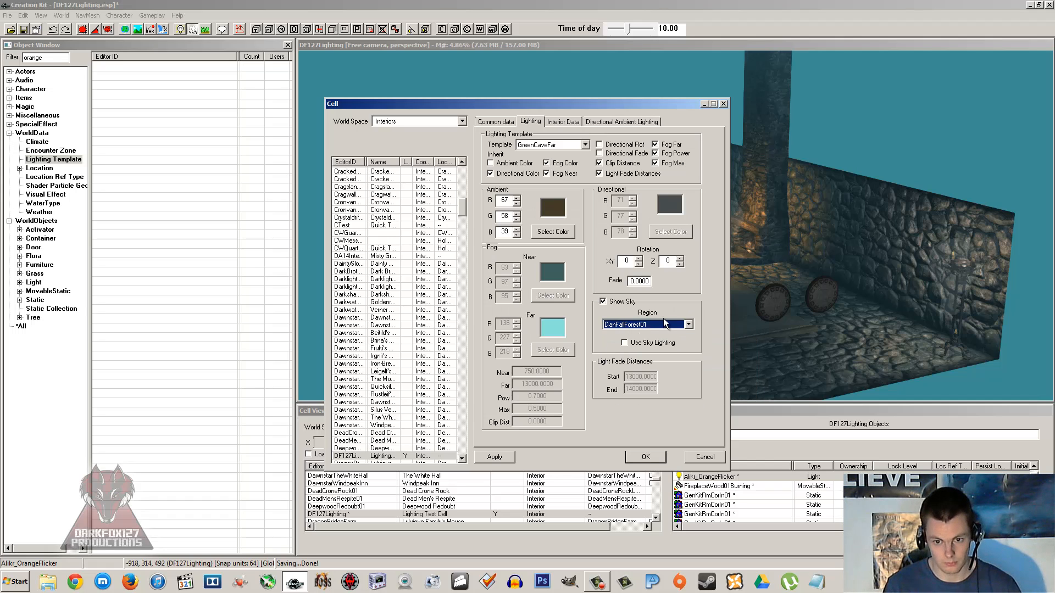
click(688, 324)
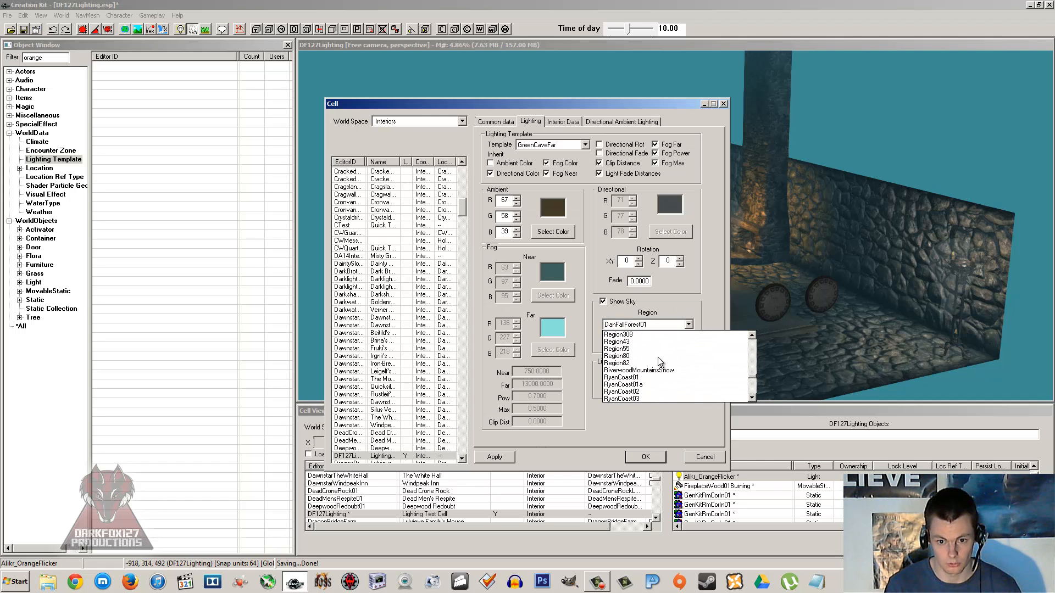
click(617, 348)
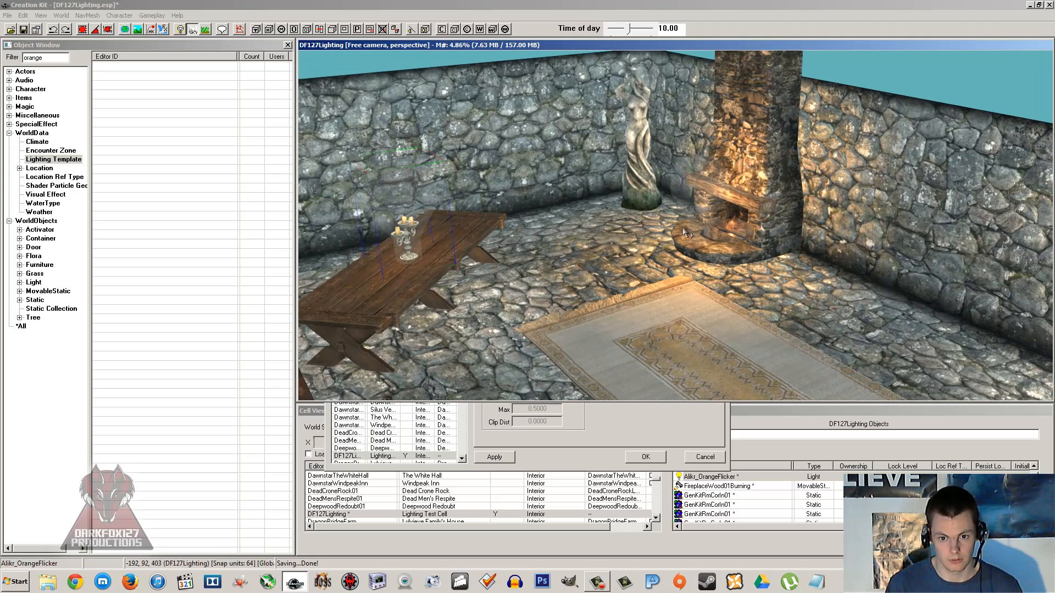
double_click(350, 456)
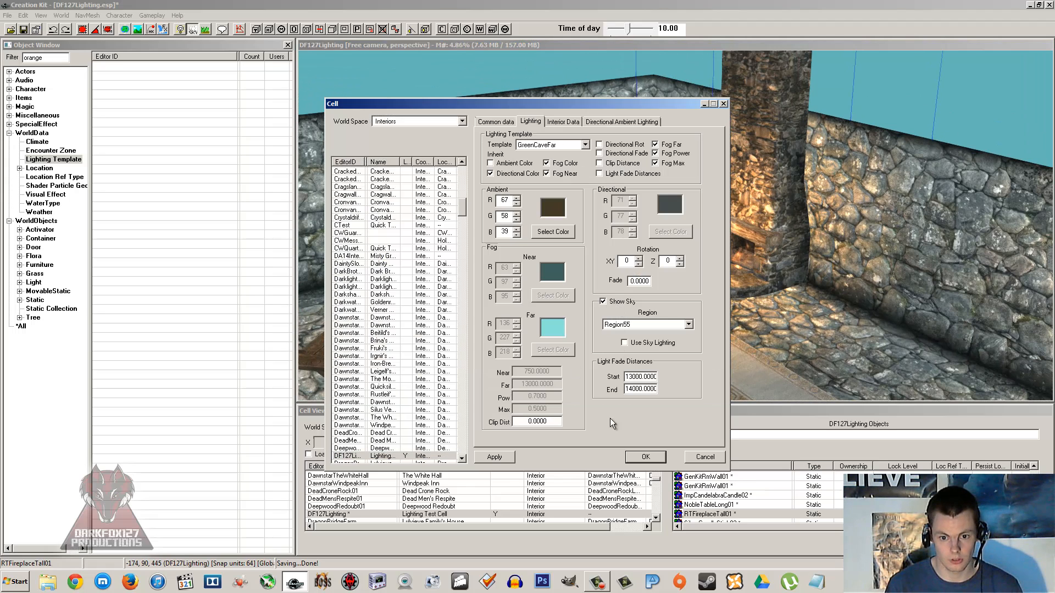
- Keep GreenCaveFar, review the Interior Data and Directional Ambient tabs, then close the cell settings
triple_click(536, 421)
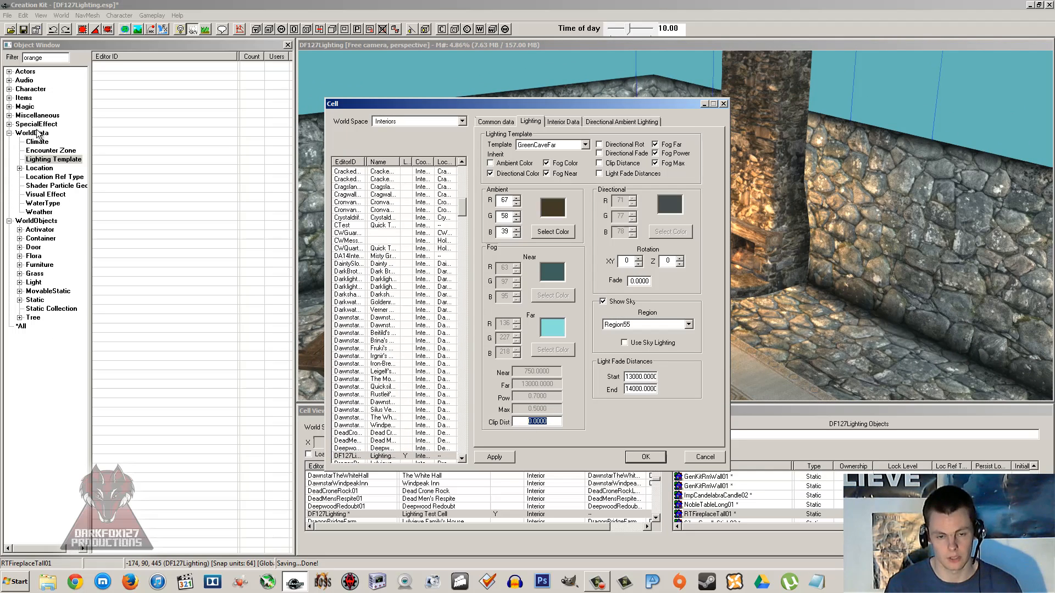
click(585, 144)
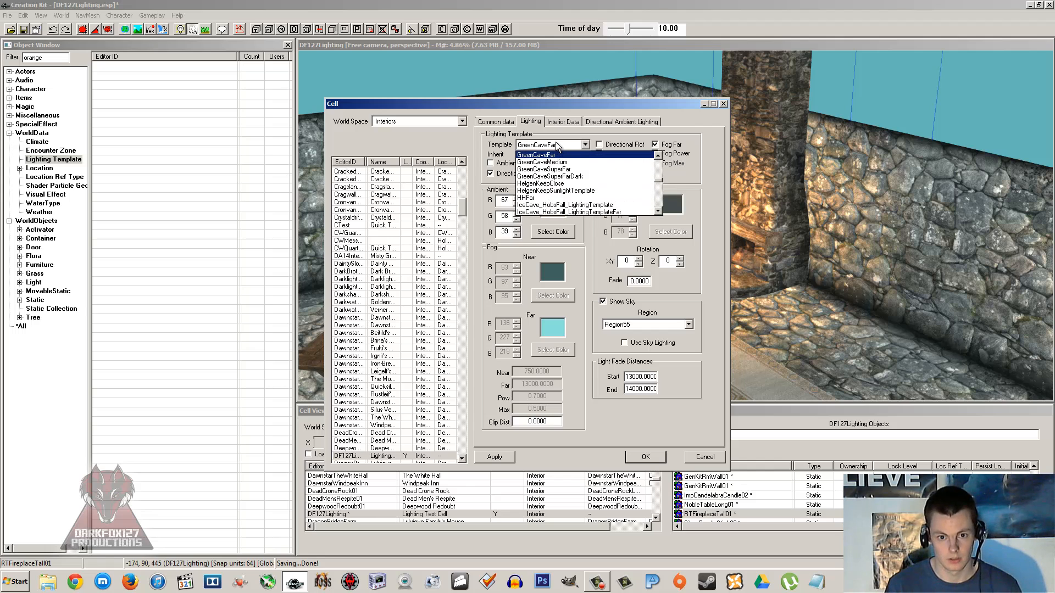
click(545, 145)
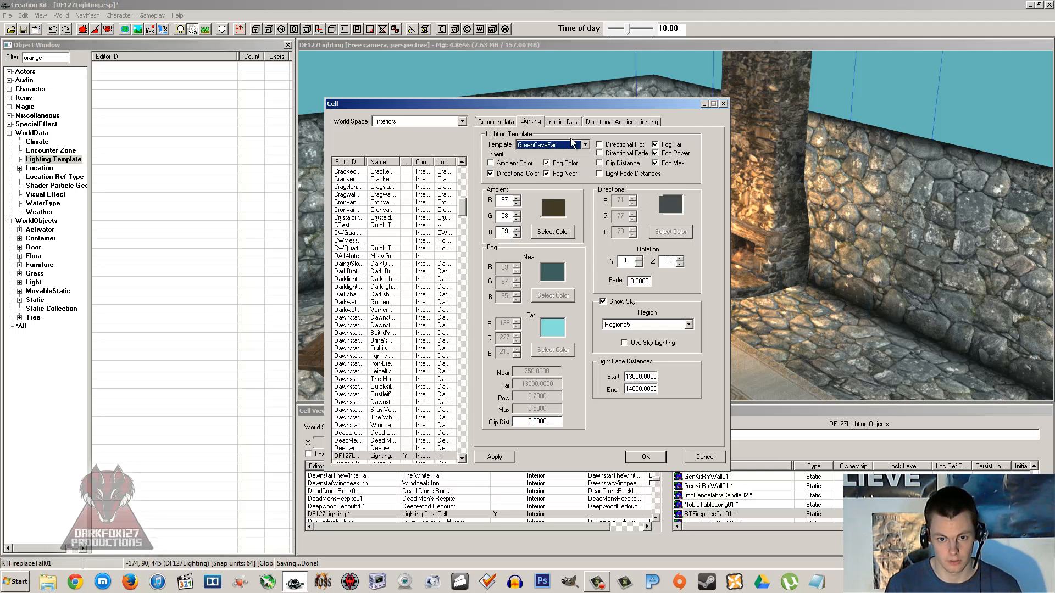
click(562, 122)
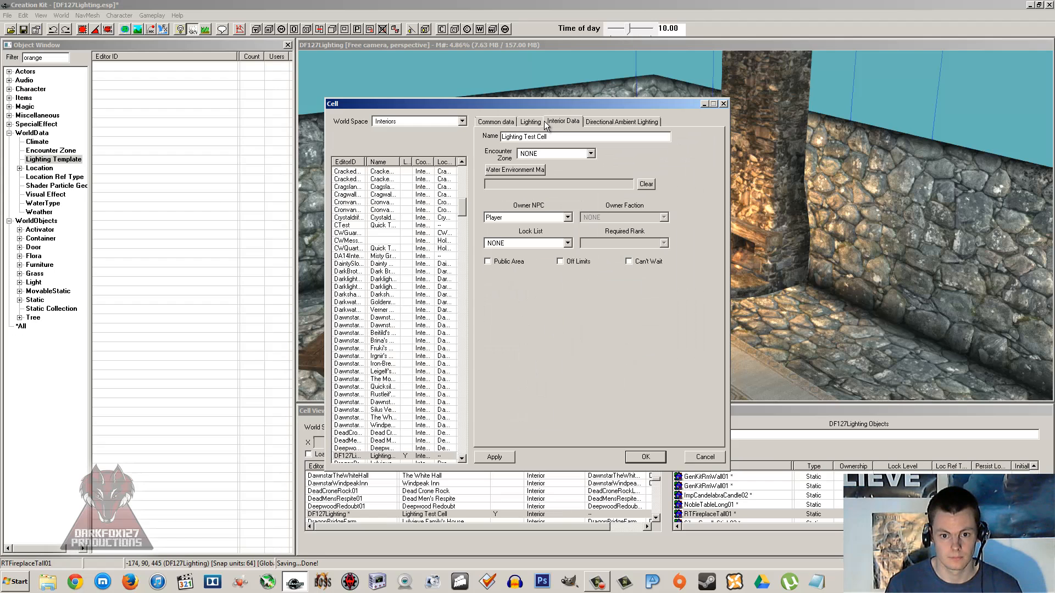
click(621, 121)
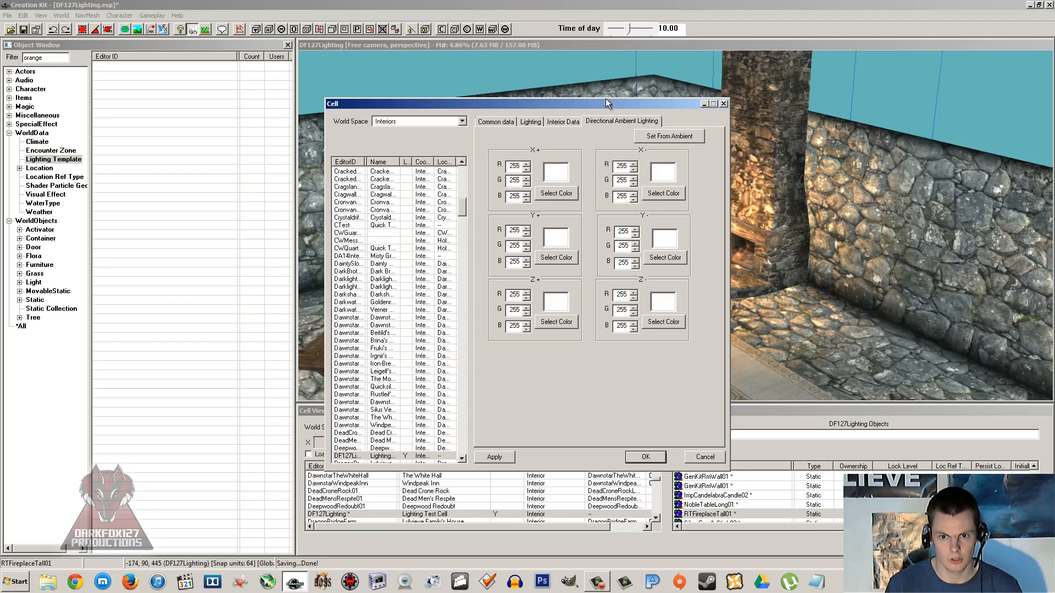
click(530, 121)
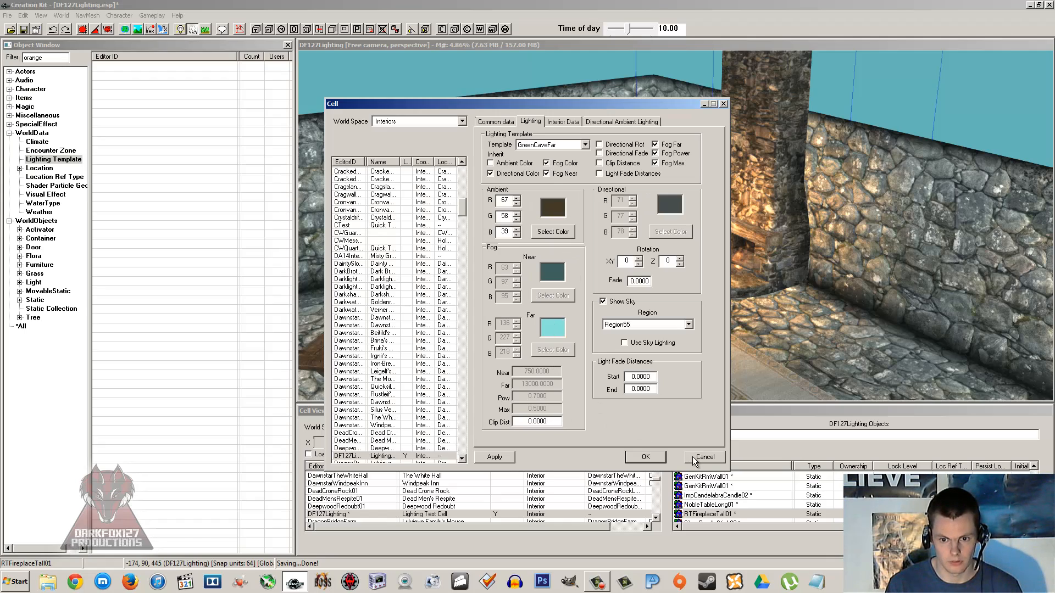
click(644, 456)
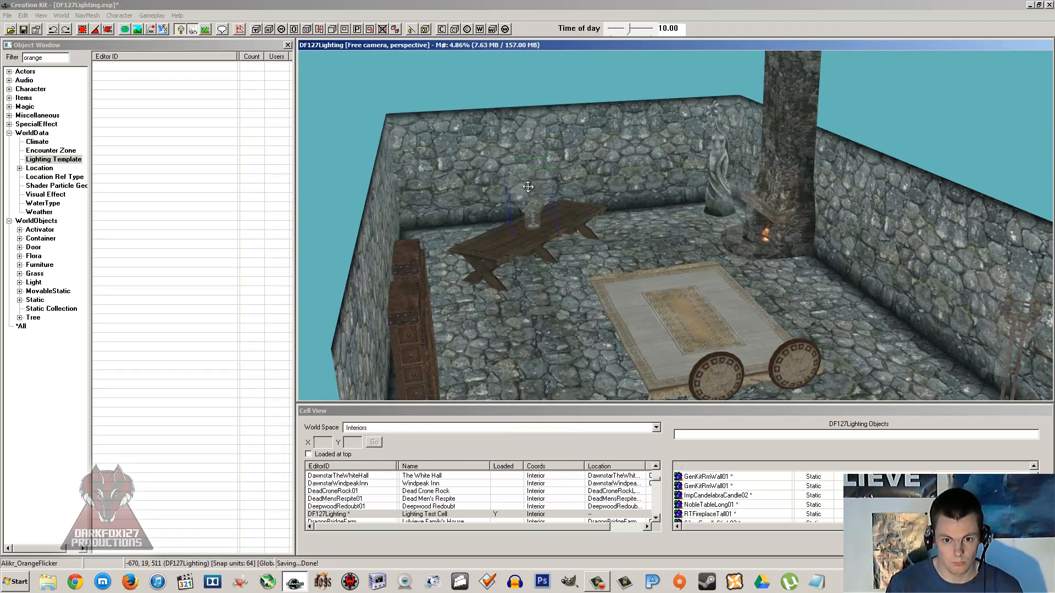
- Preview ImpWindow01Dark from the filtered object list, close the preview, and reselect the filter text
triple_click(45, 58)
text(window)
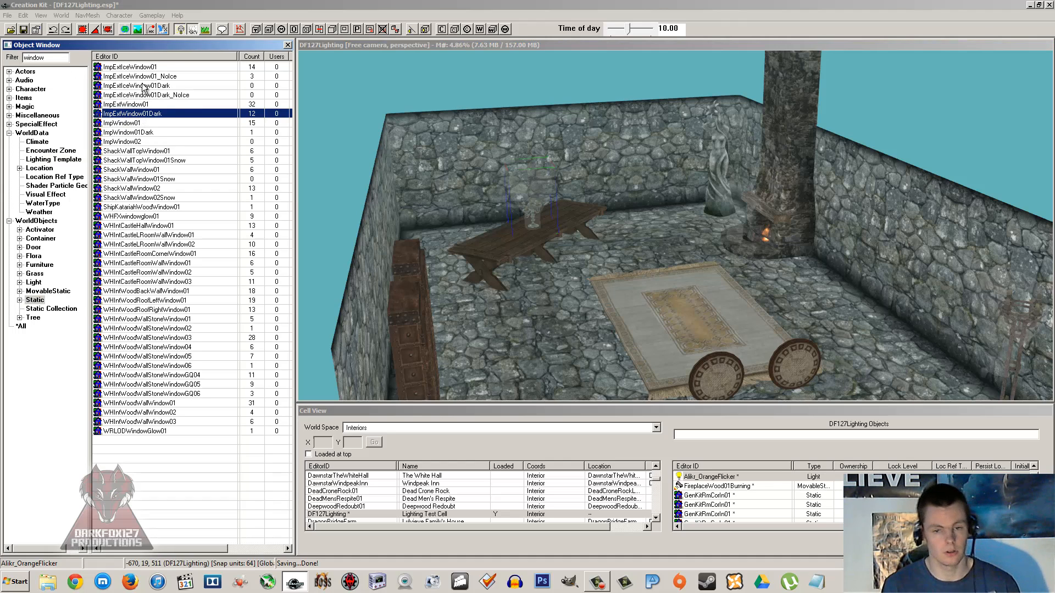
click(135, 132)
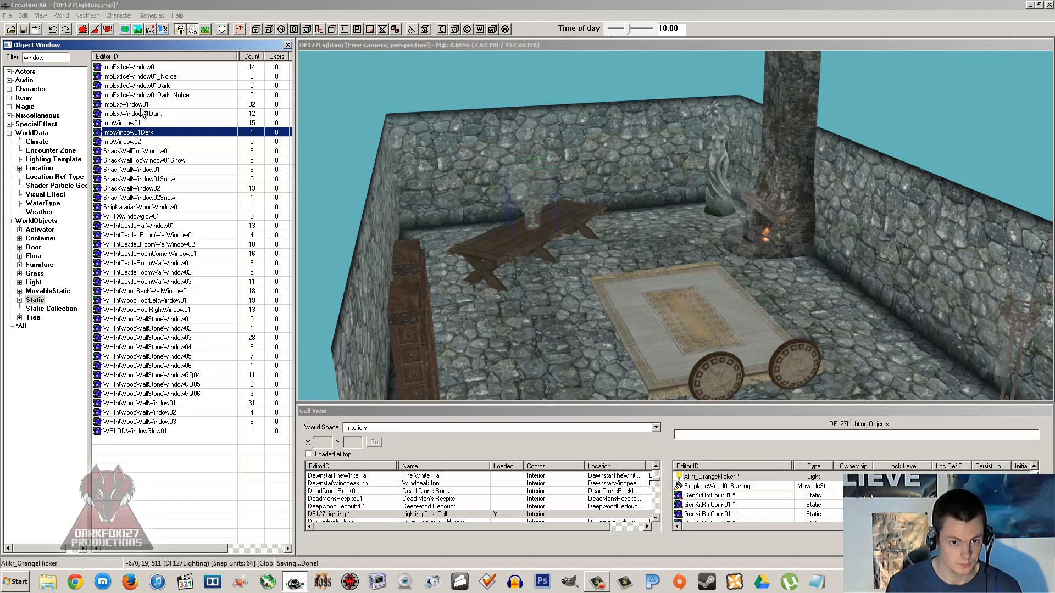
double_click(124, 141)
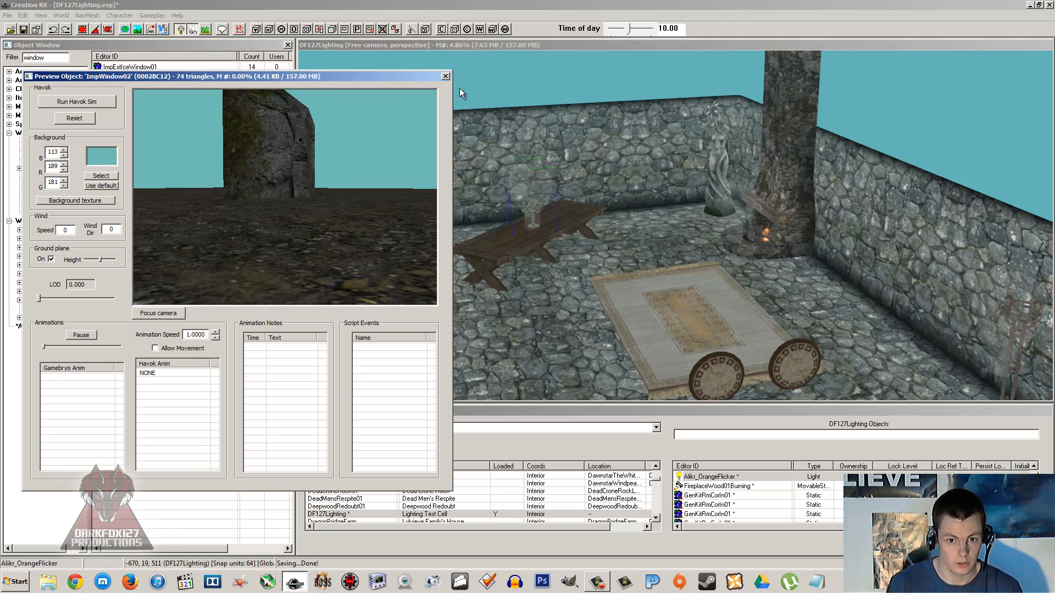
click(446, 75)
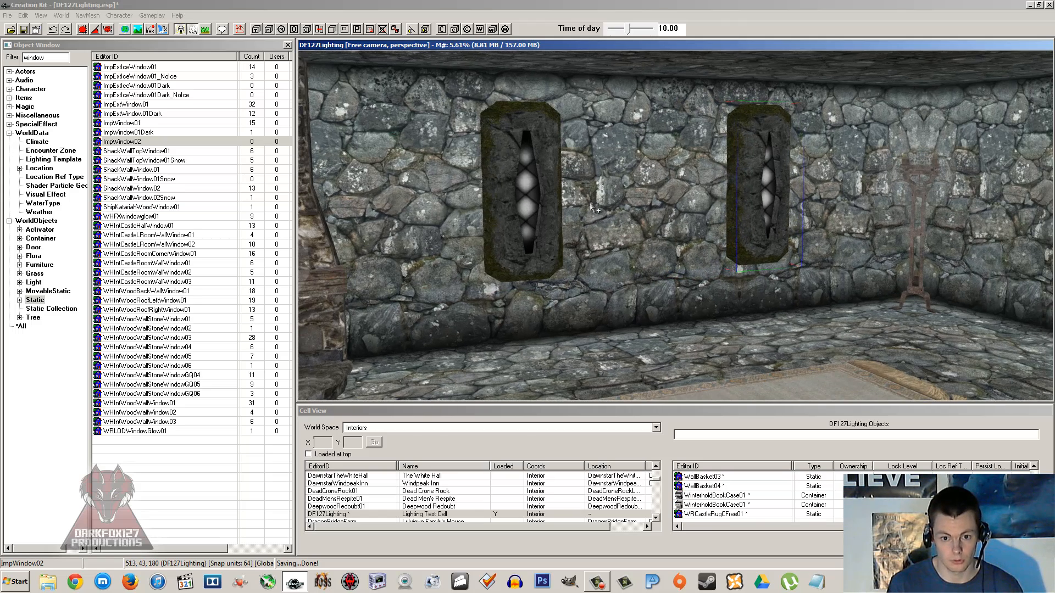
triple_click(45, 57)
text(fill)
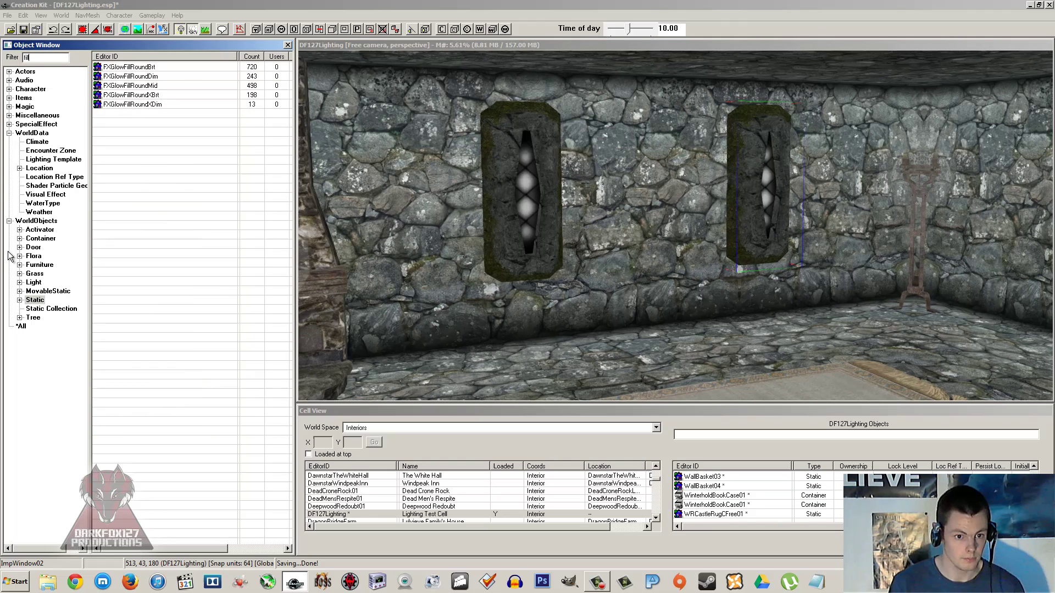
- Place the WRWindowFill light beside the window and review the cell's lighting settings
click(33, 282)
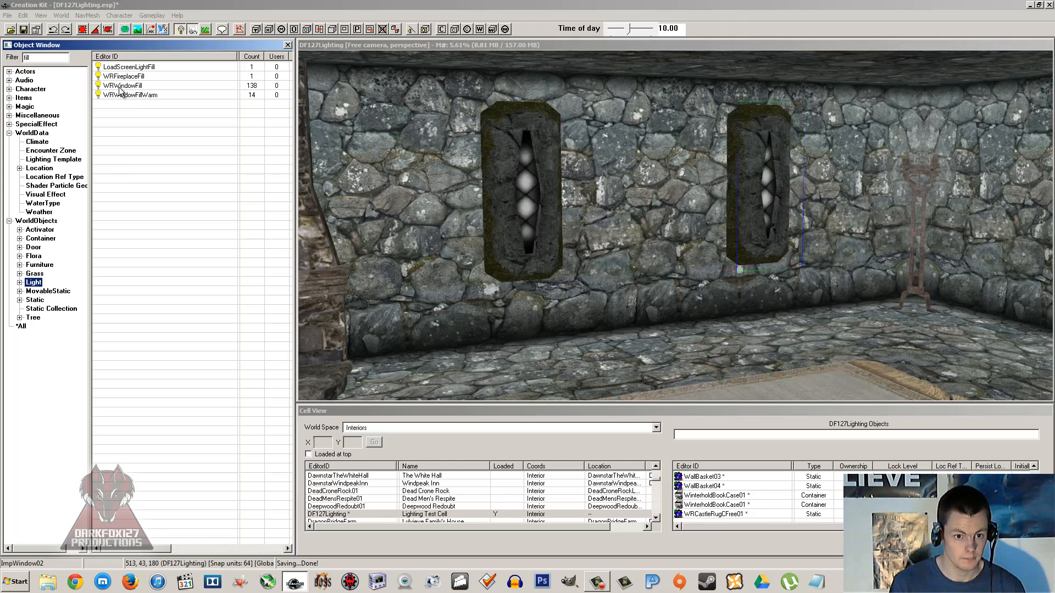
click(531, 196)
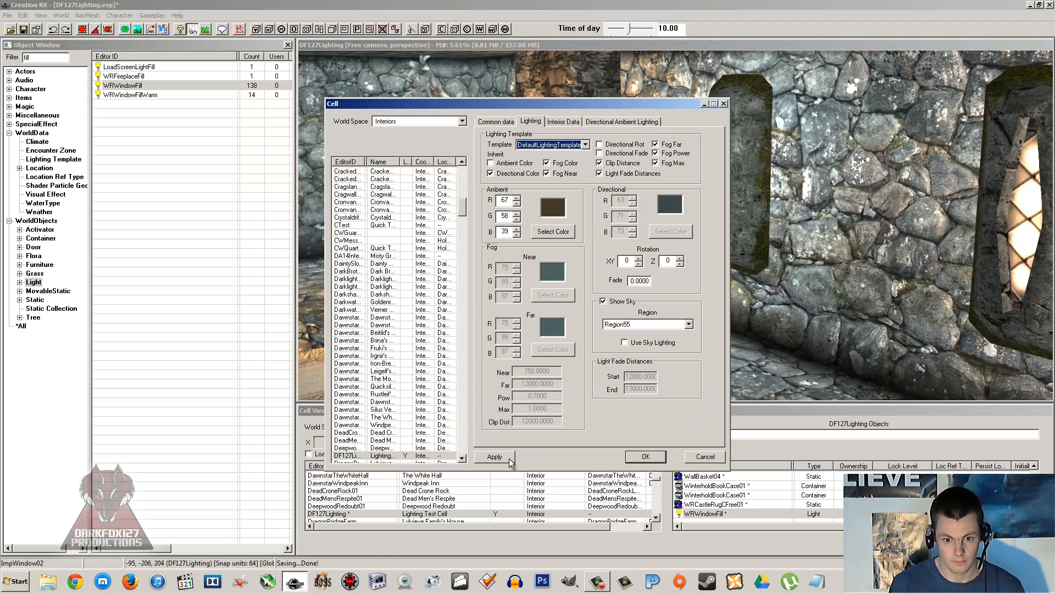
click(644, 456)
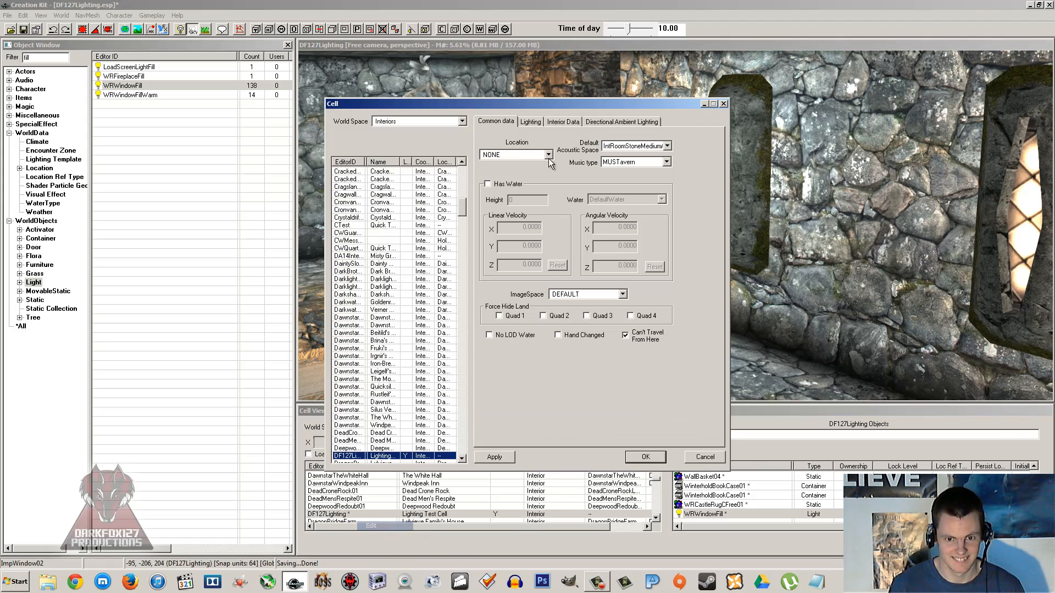
click(530, 122)
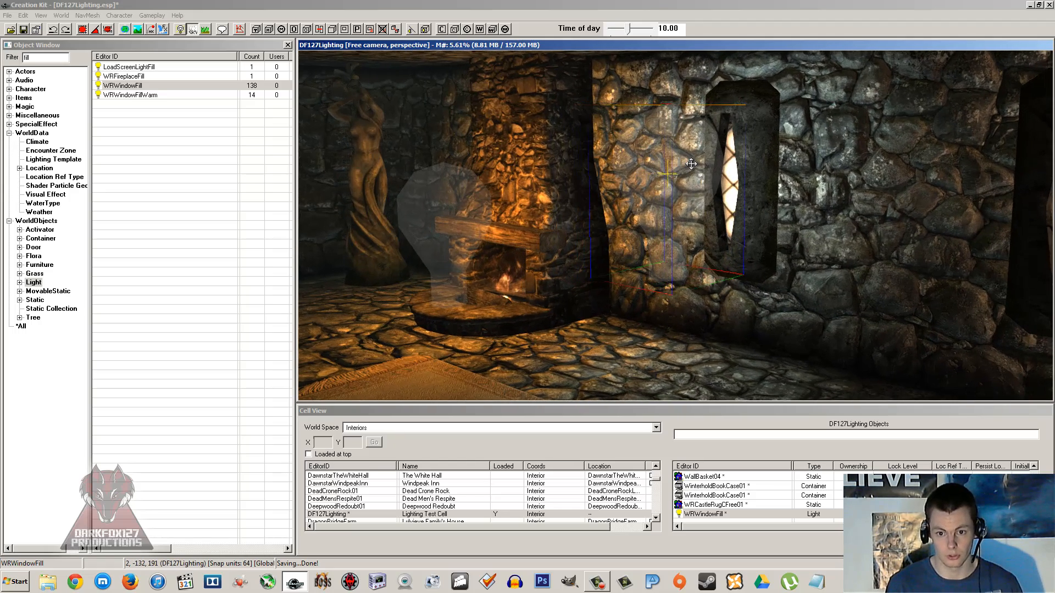
mouse_move(697, 166)
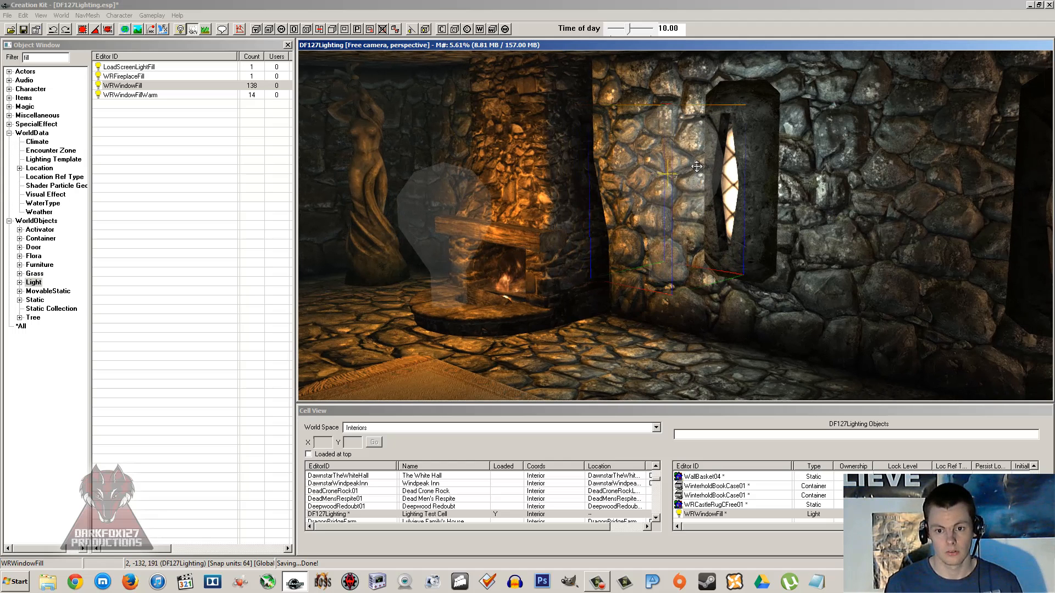
mouse_move(697, 170)
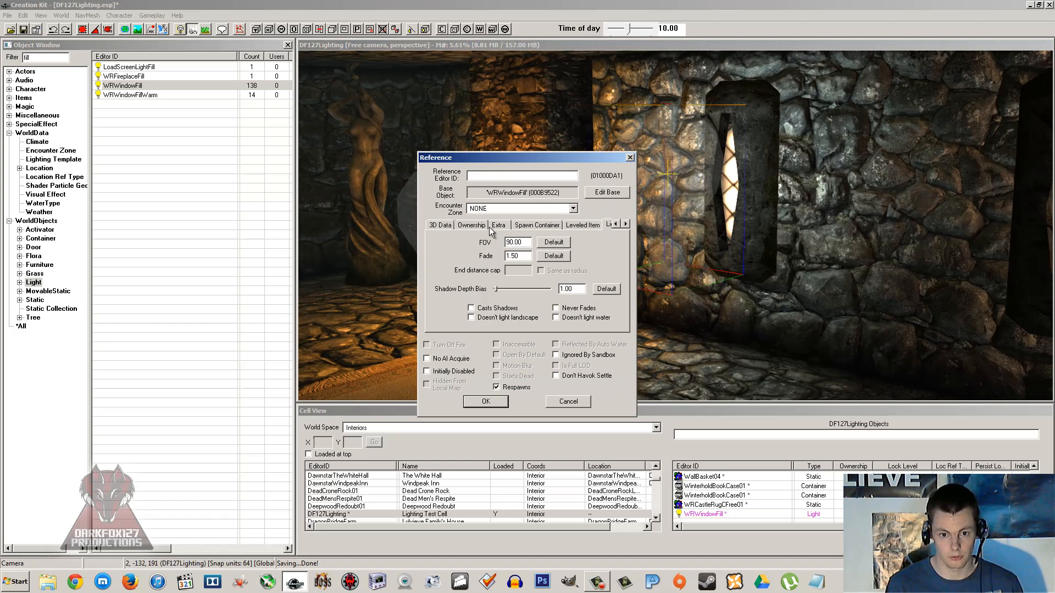
- Give WRWindowFill interior emittance NONE and exterior emittance FXLightRegionSunlight, then confirm
click(624, 224)
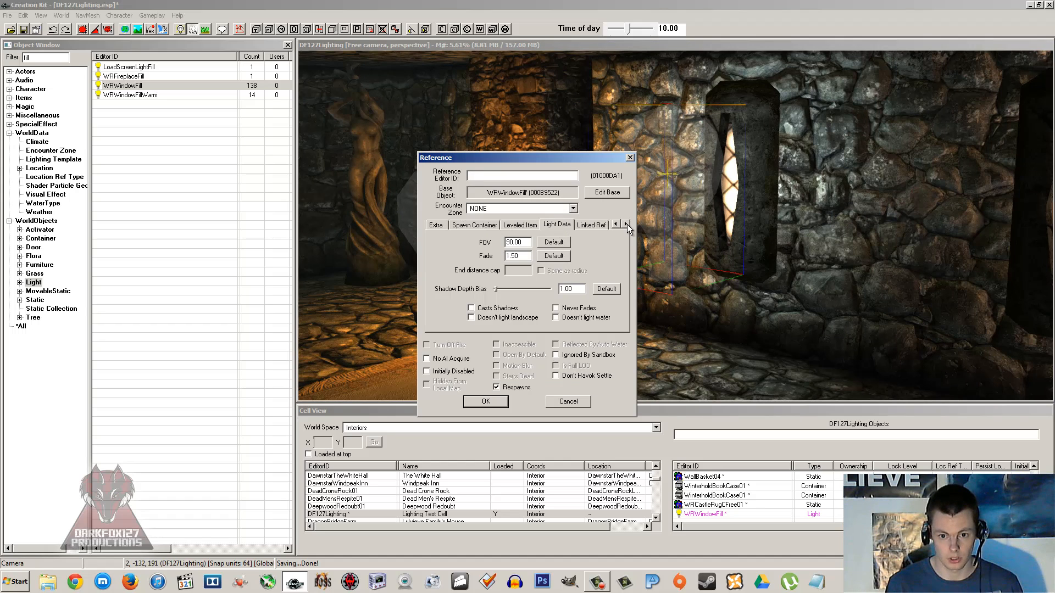
click(625, 224)
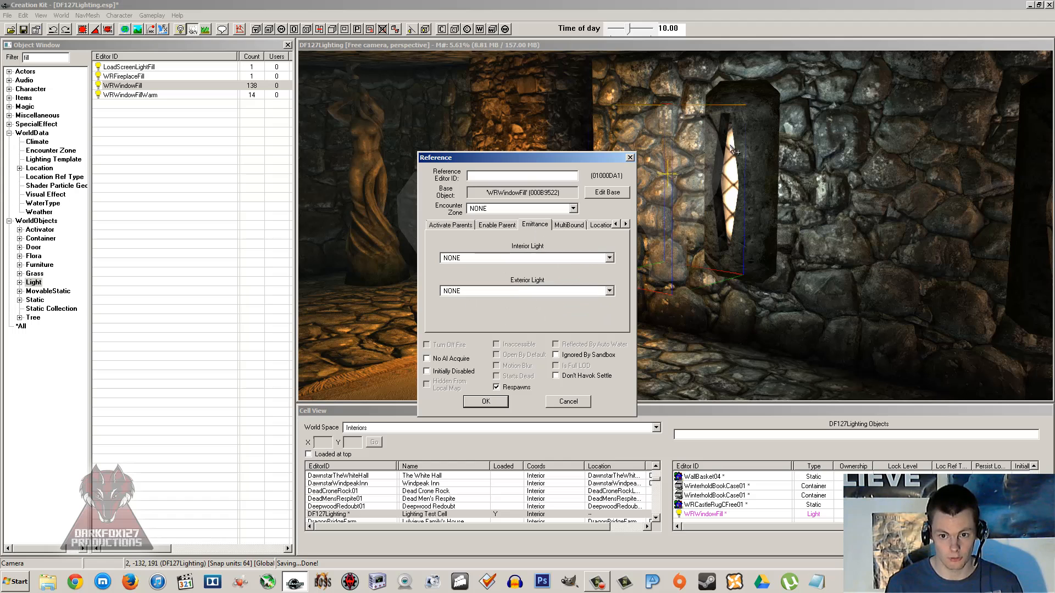
mouse_move(536, 273)
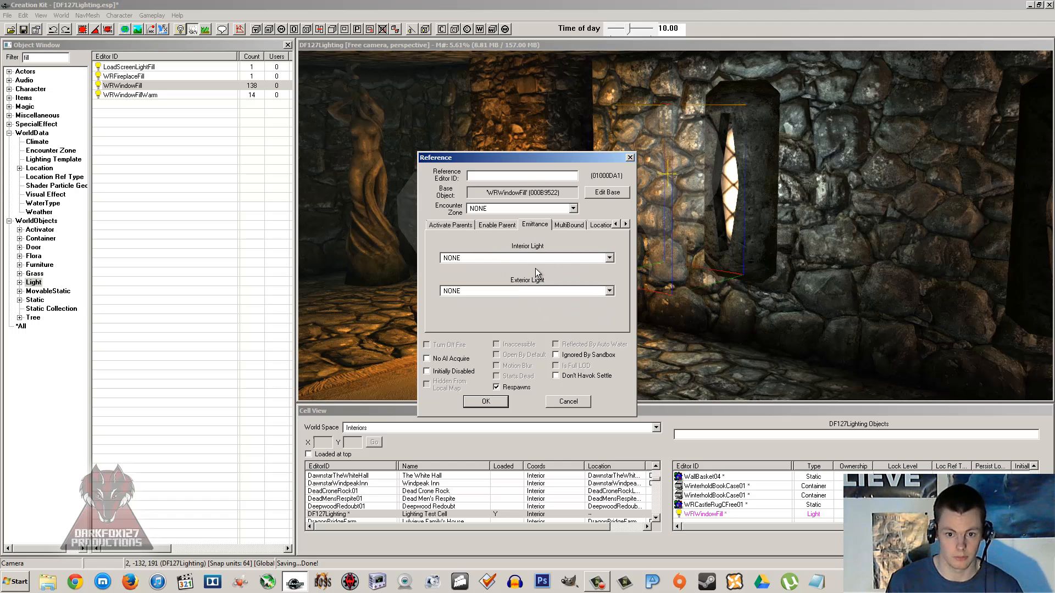
click(608, 258)
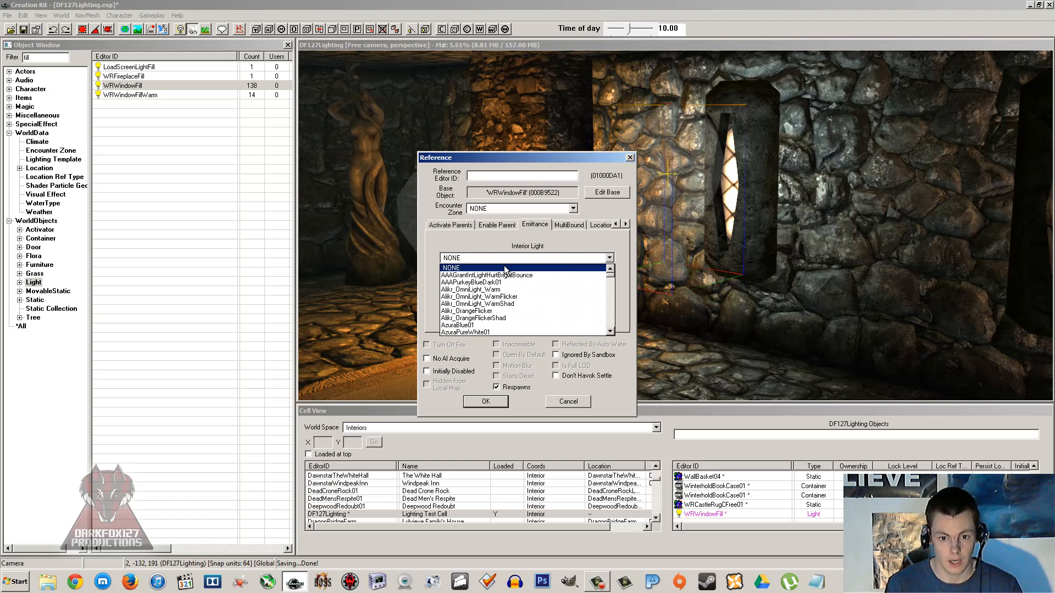
click(473, 311)
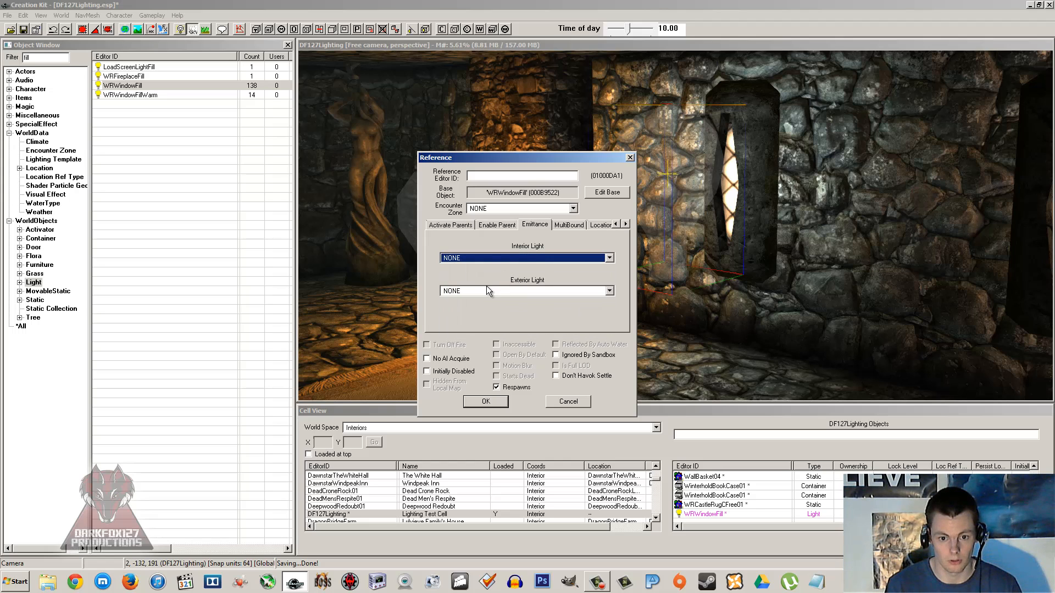
click(609, 290)
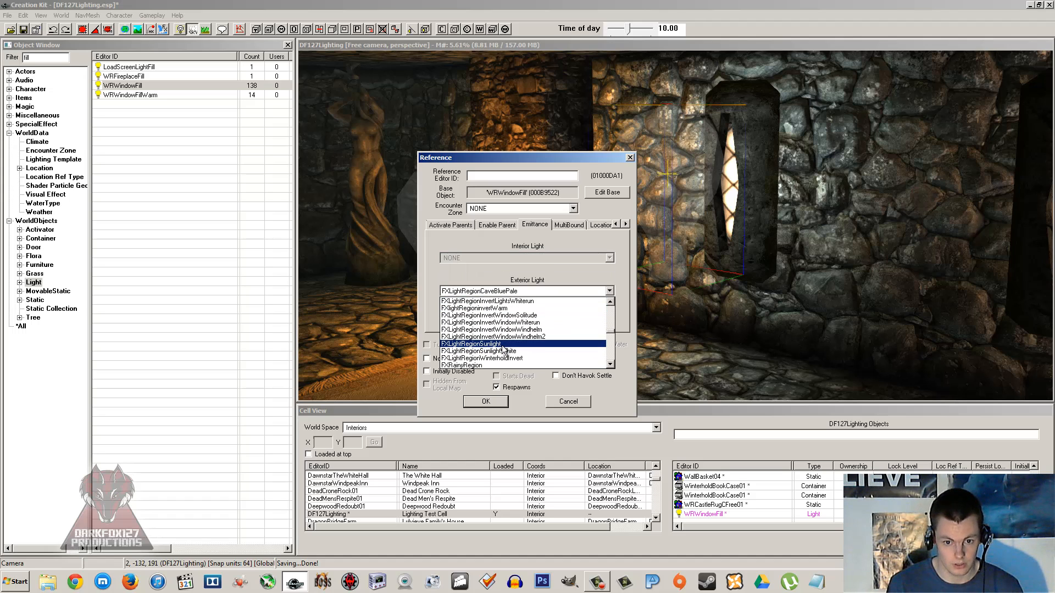
scroll(down, 3)
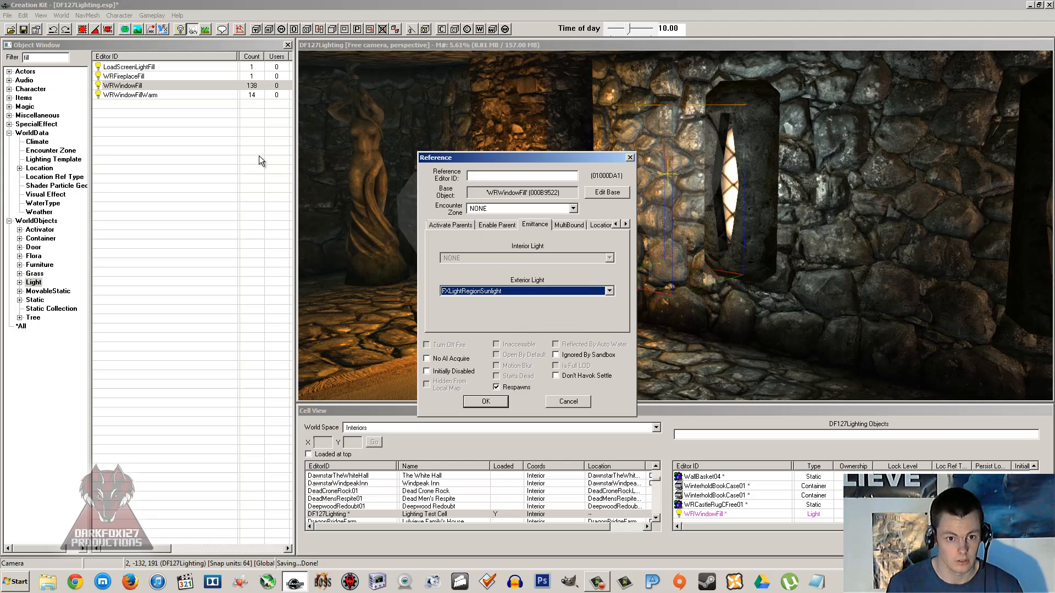
click(485, 401)
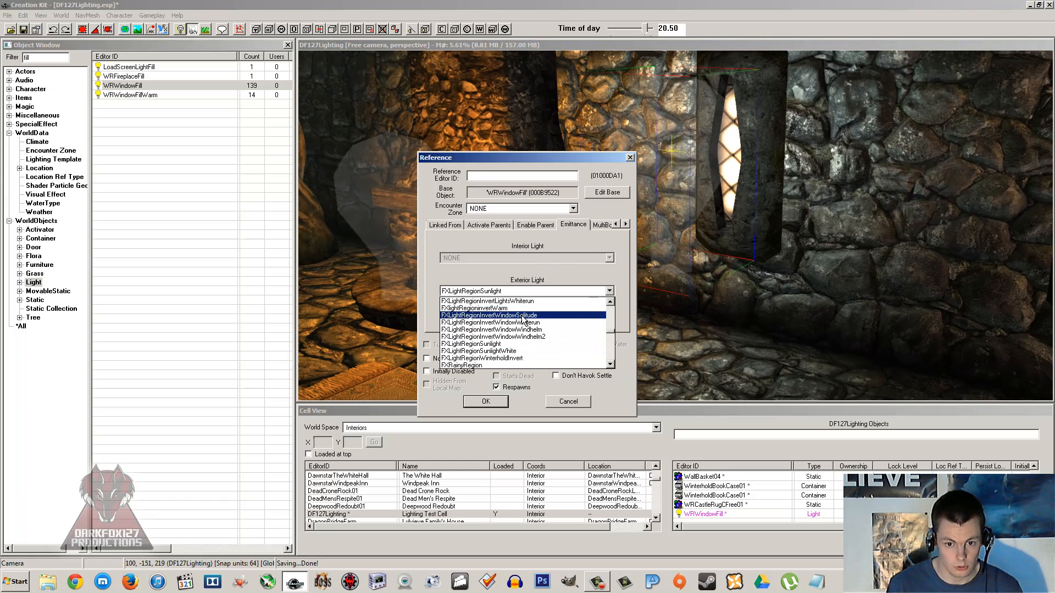
scroll(up, 3)
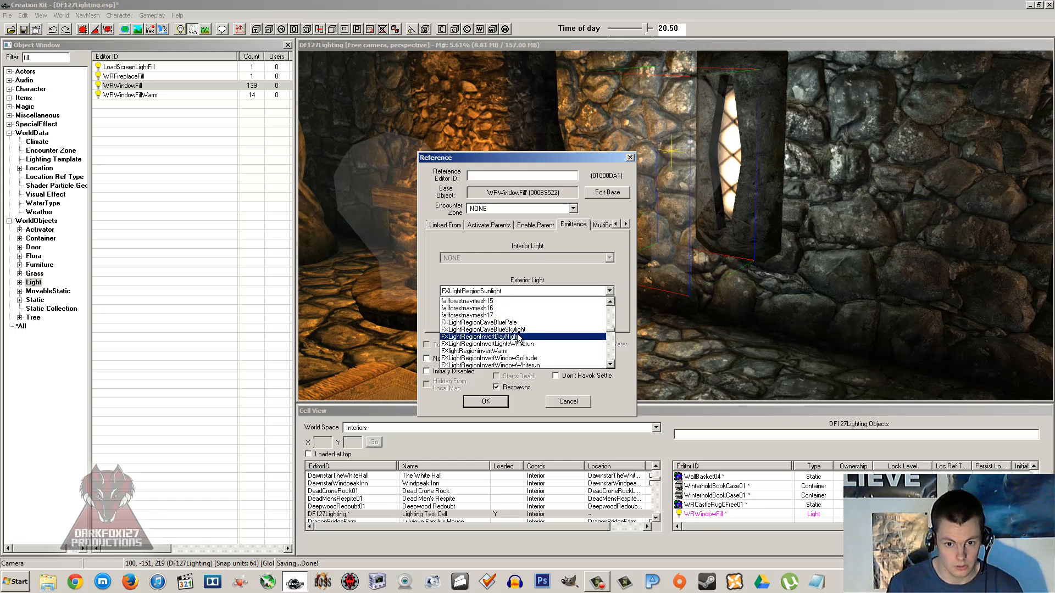
scroll(down, 3)
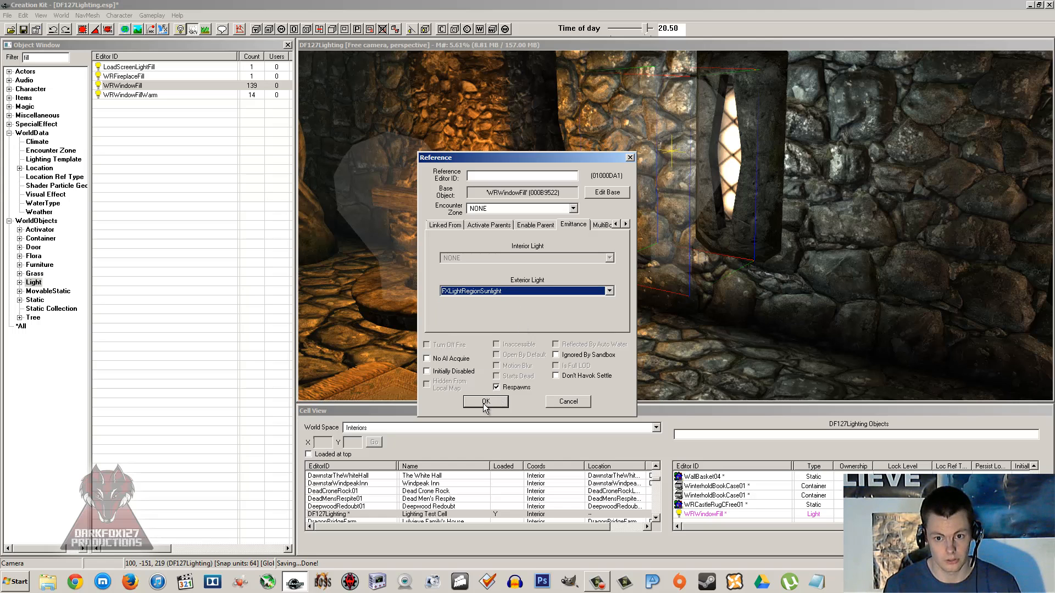
mouse_move(522, 330)
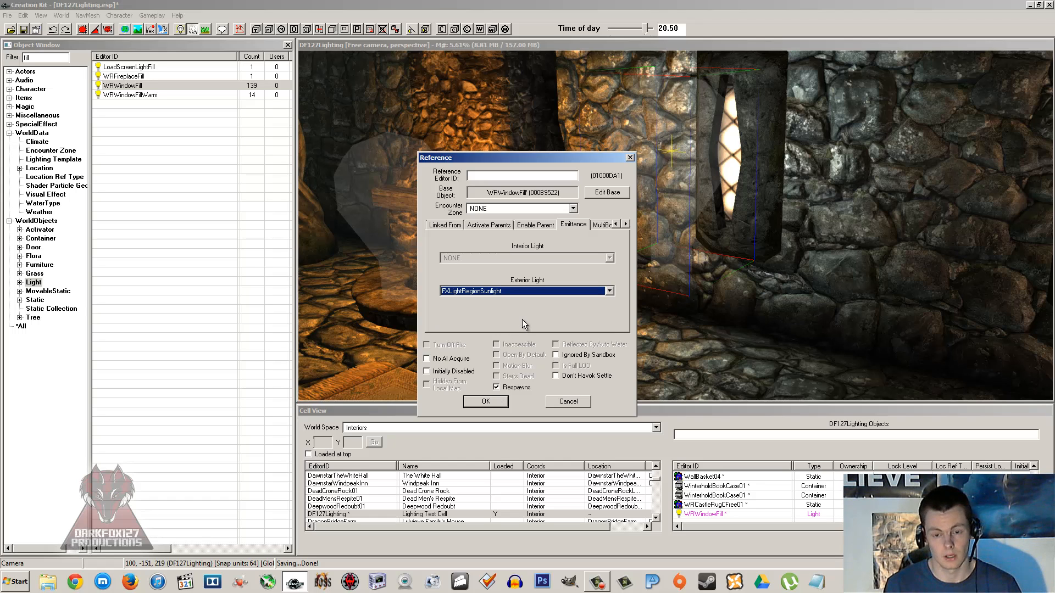
click(484, 401)
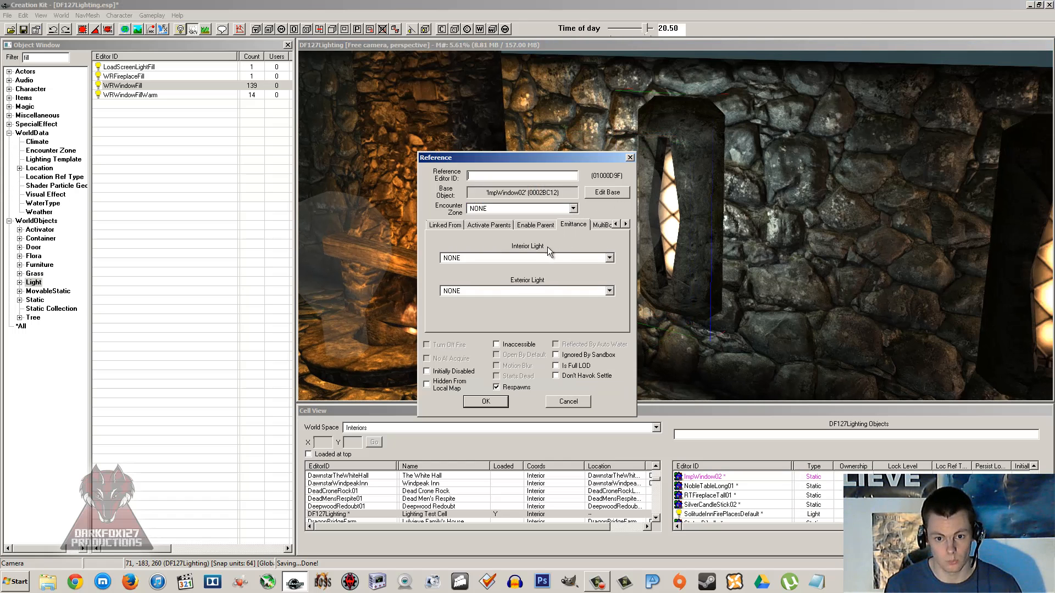
- Set ImpWindow02's Exterior Light emittance to FXLightRegionSunlight and confirm the change
click(525, 290)
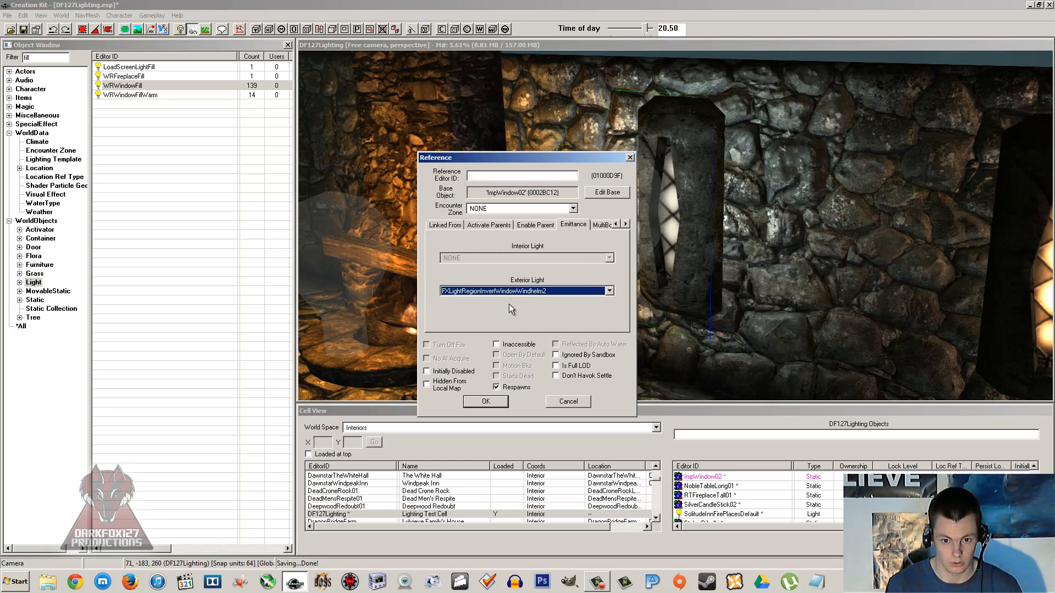
click(608, 290)
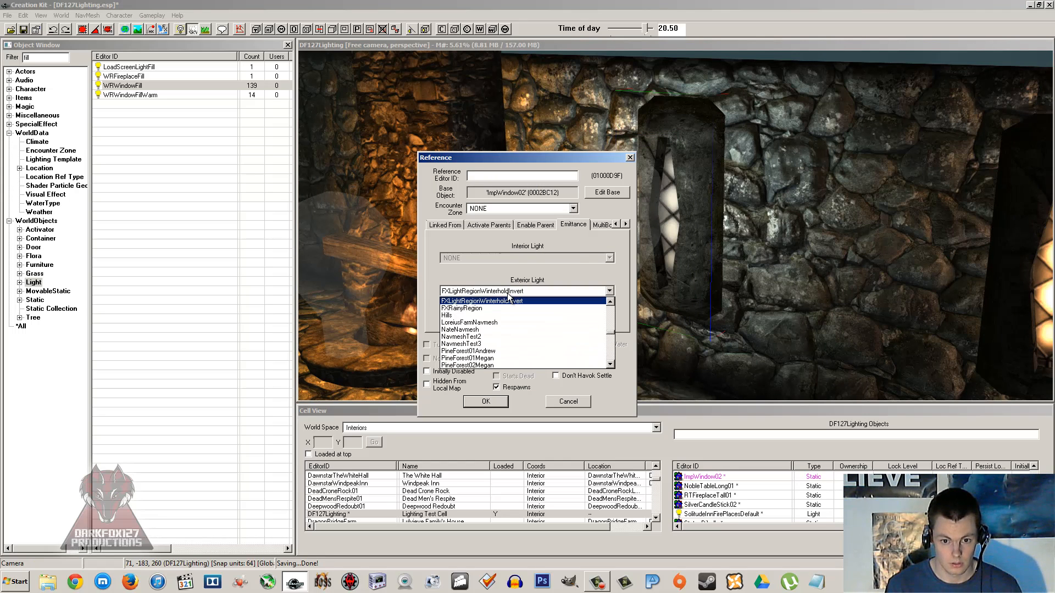
click(527, 290)
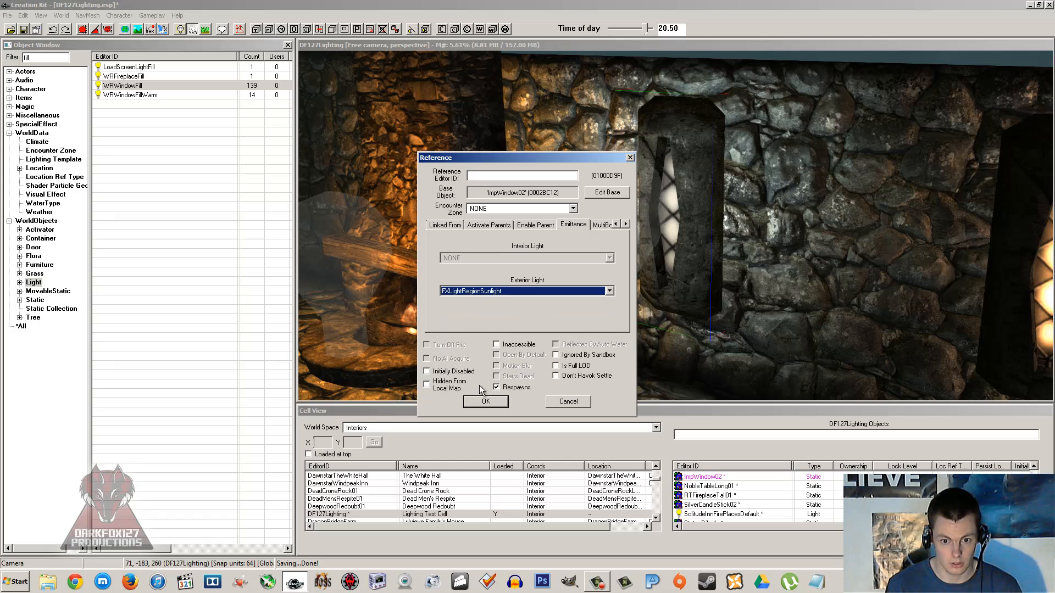
click(485, 401)
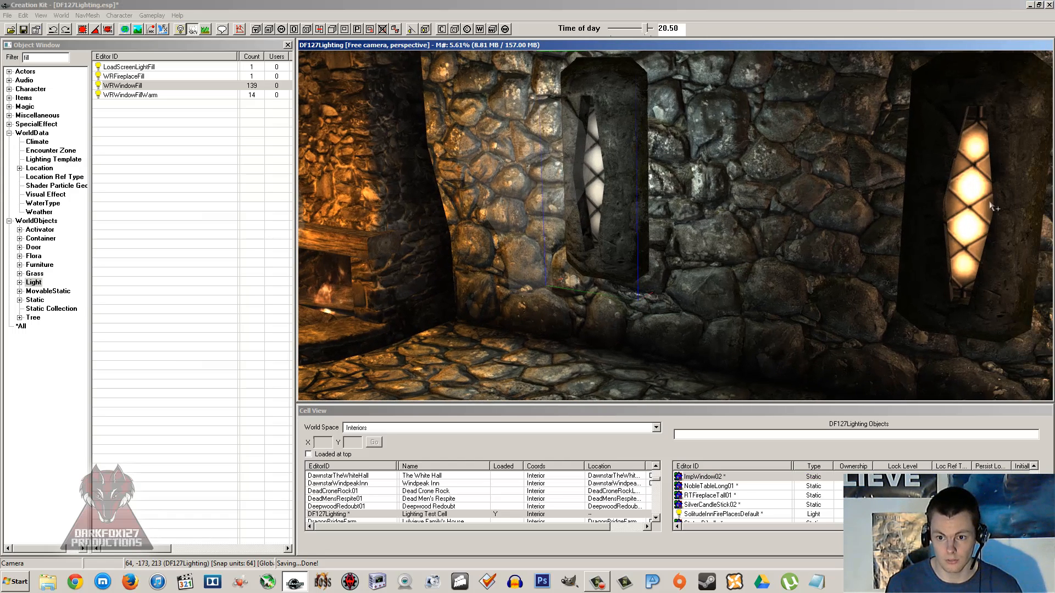